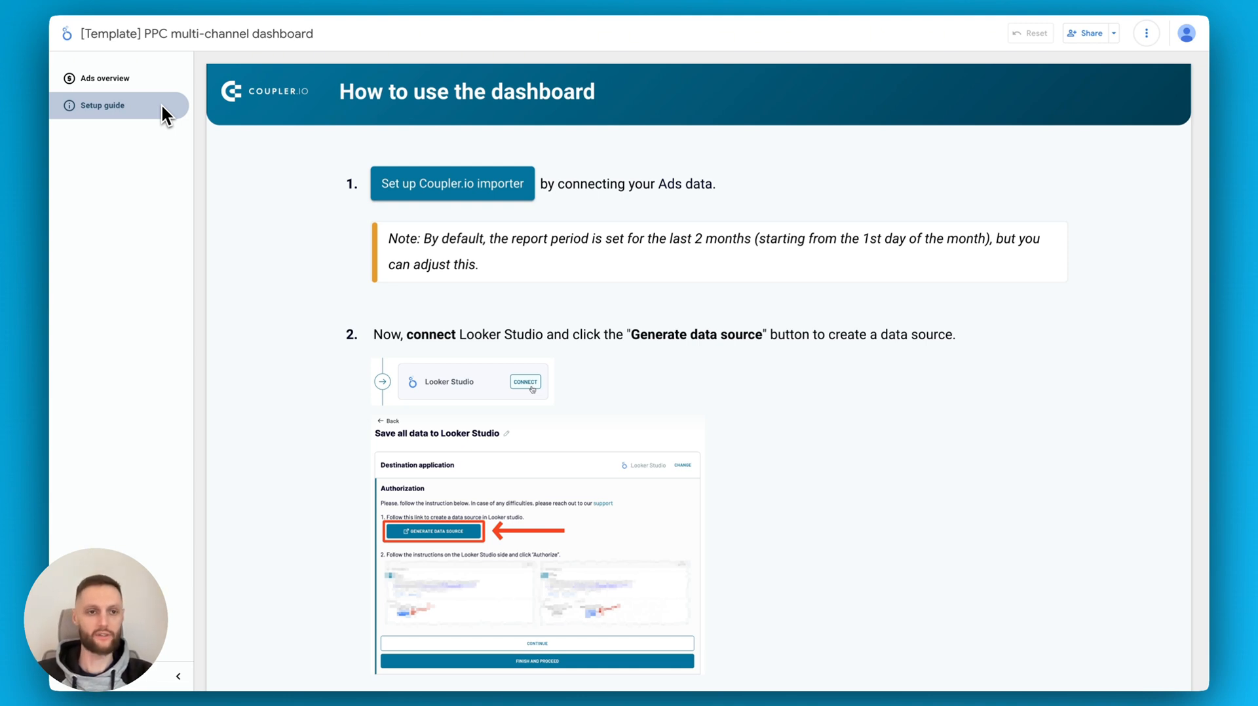
mouse_move(276, 117)
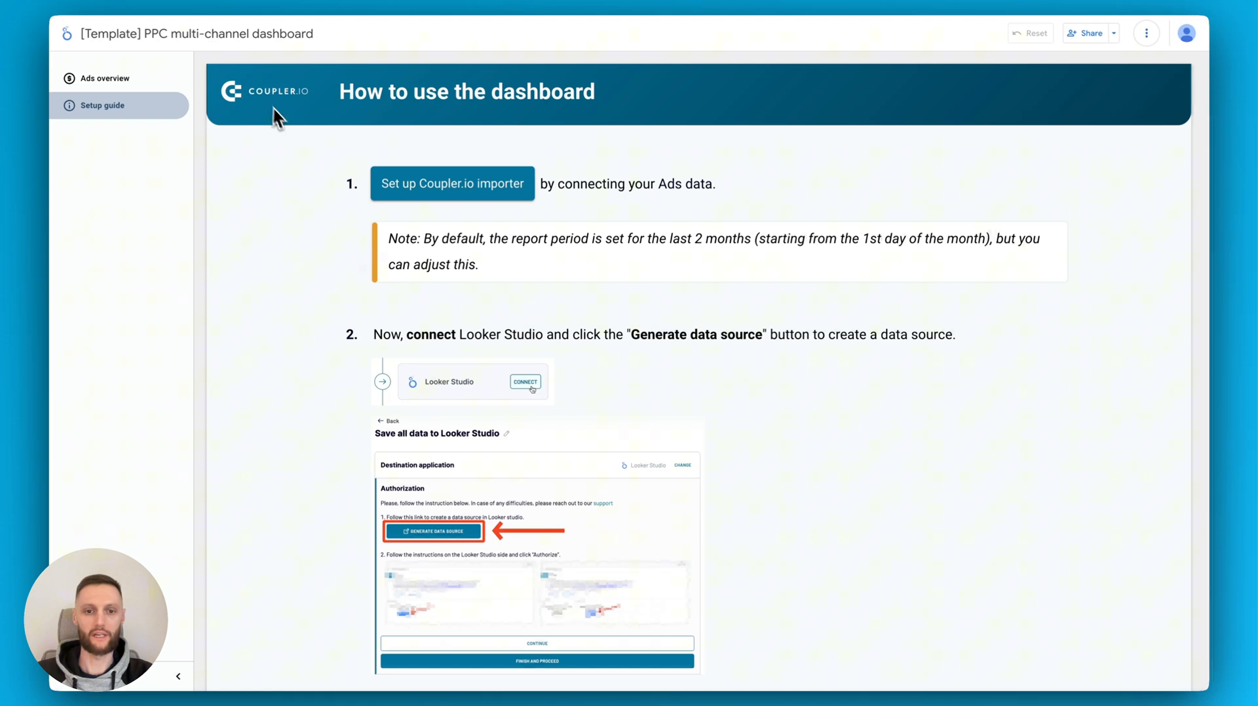
mouse_move(287, 314)
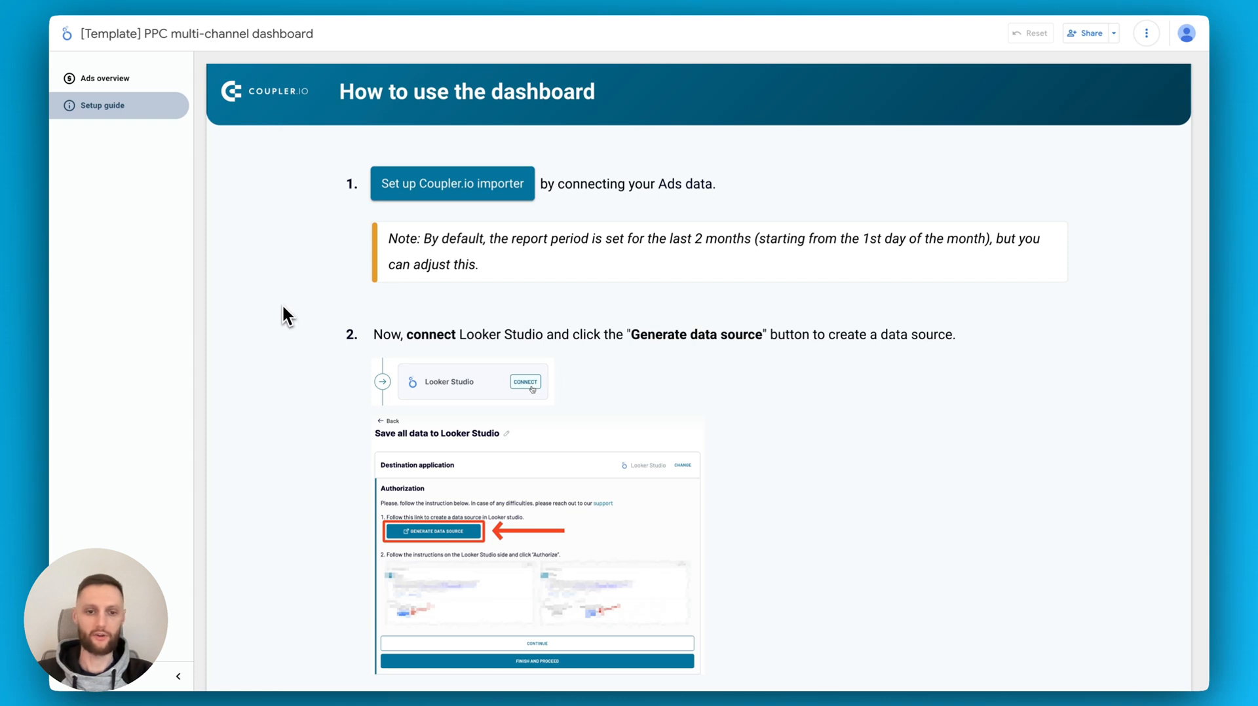
mouse_move(315, 411)
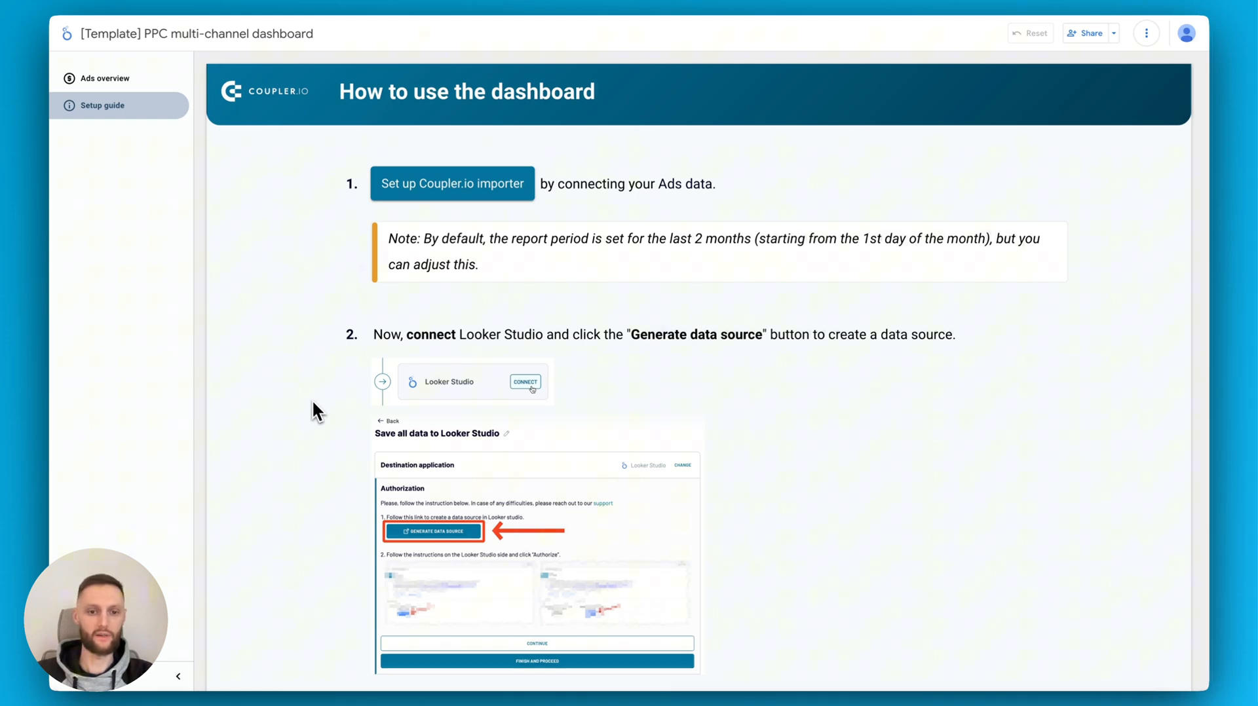
Start the Coupler.io importer setup and sign in with a Google account
scroll("down", 3)
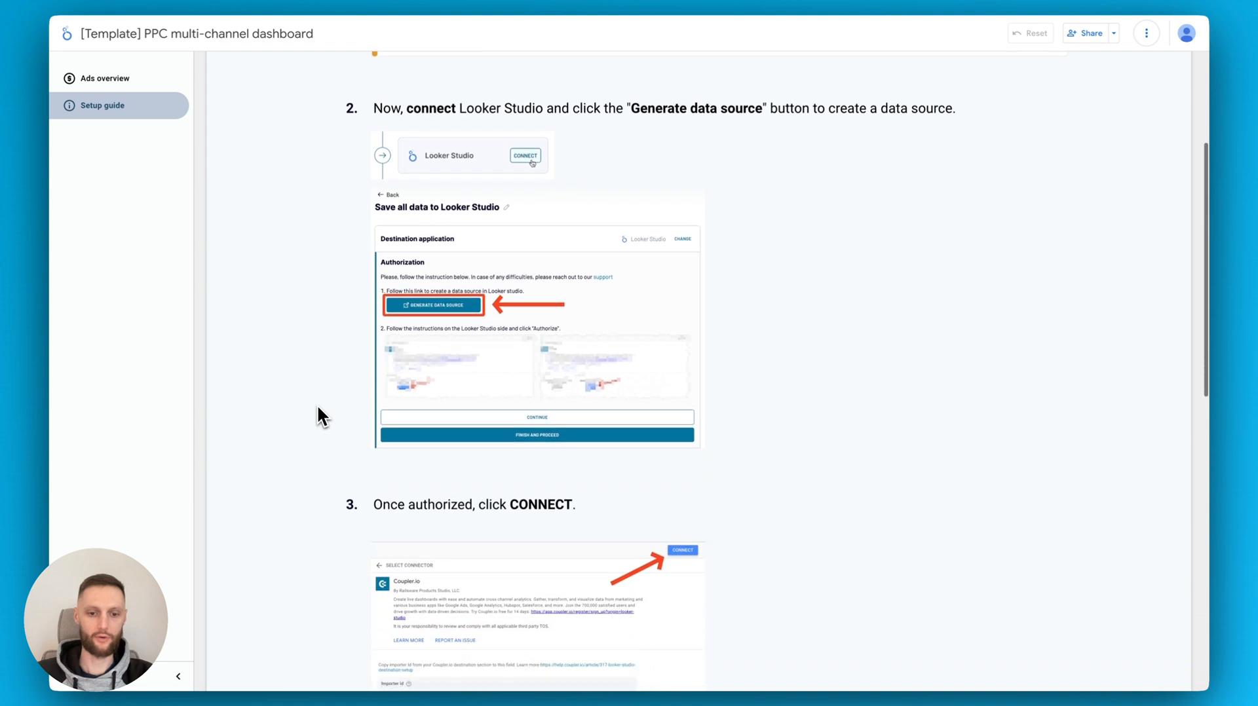
scroll("down", 3)
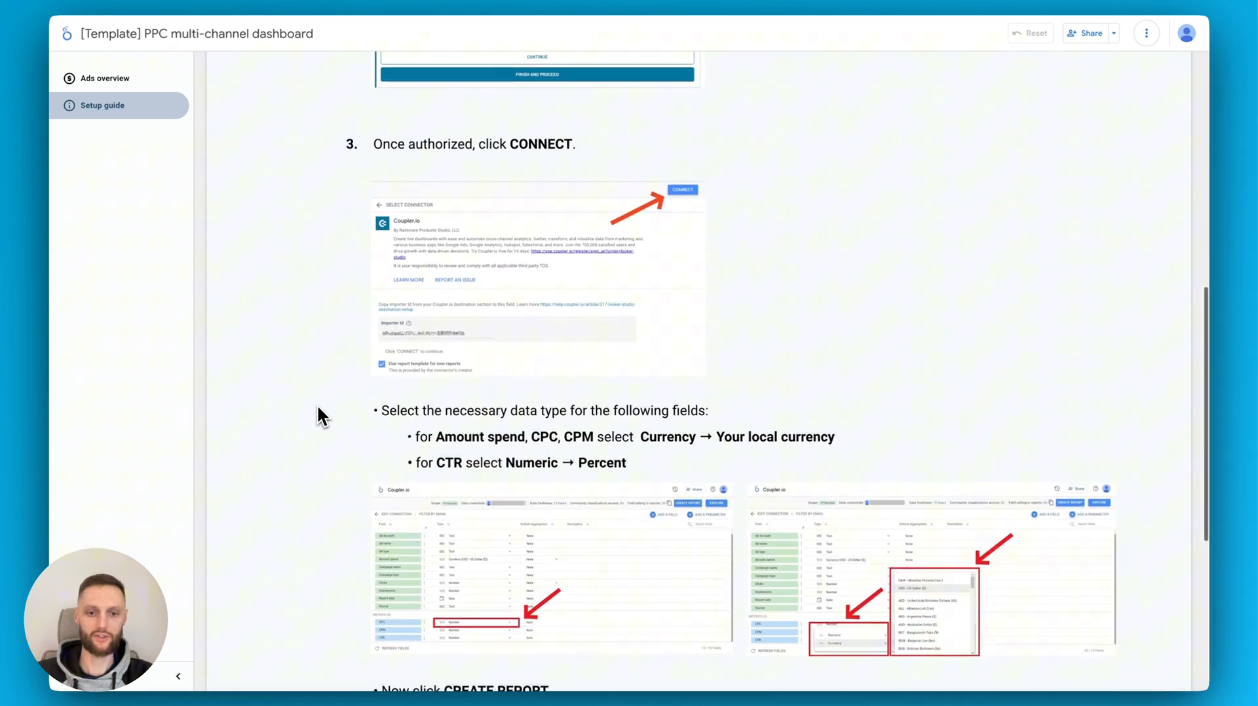
scroll("down", 3)
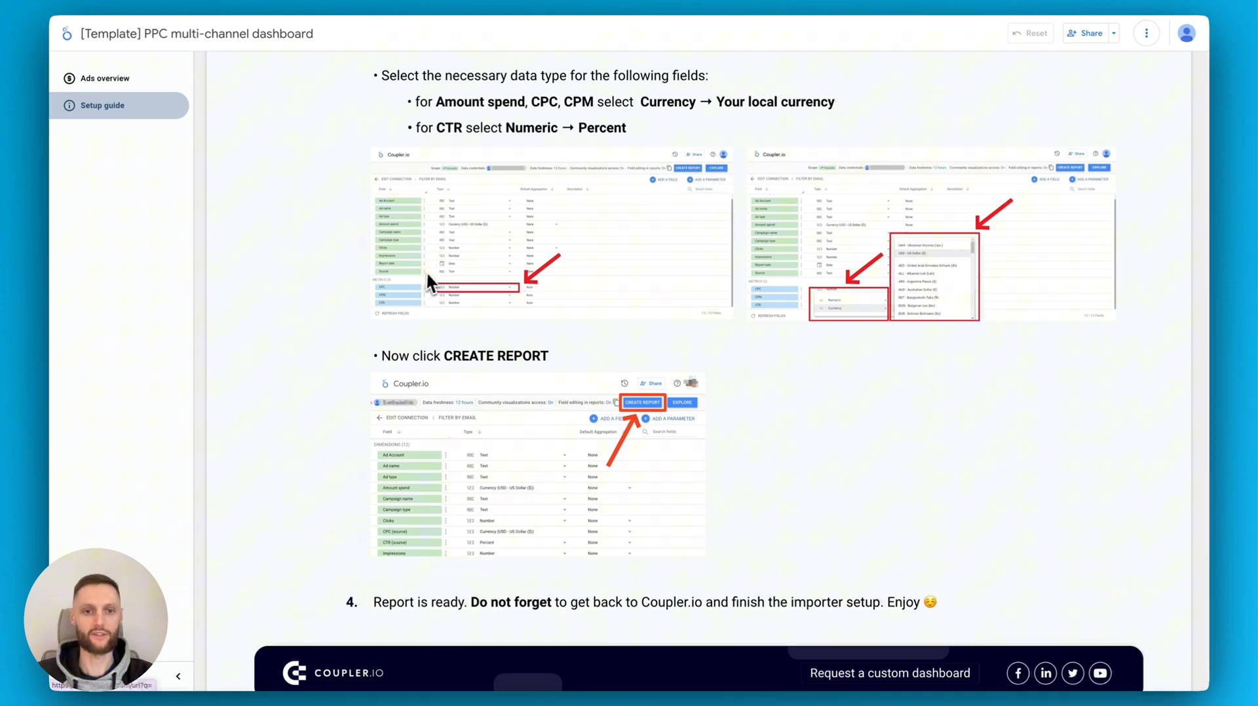
mouse_move(337, 329)
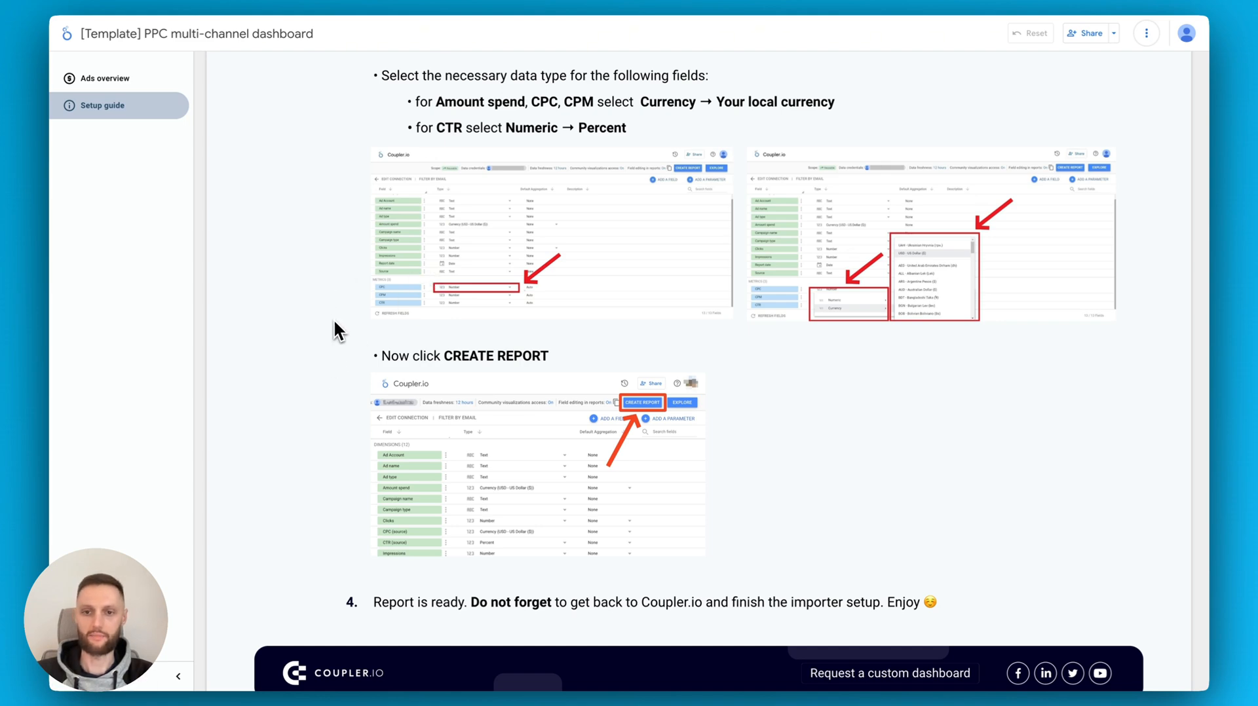
mouse_move(337, 295)
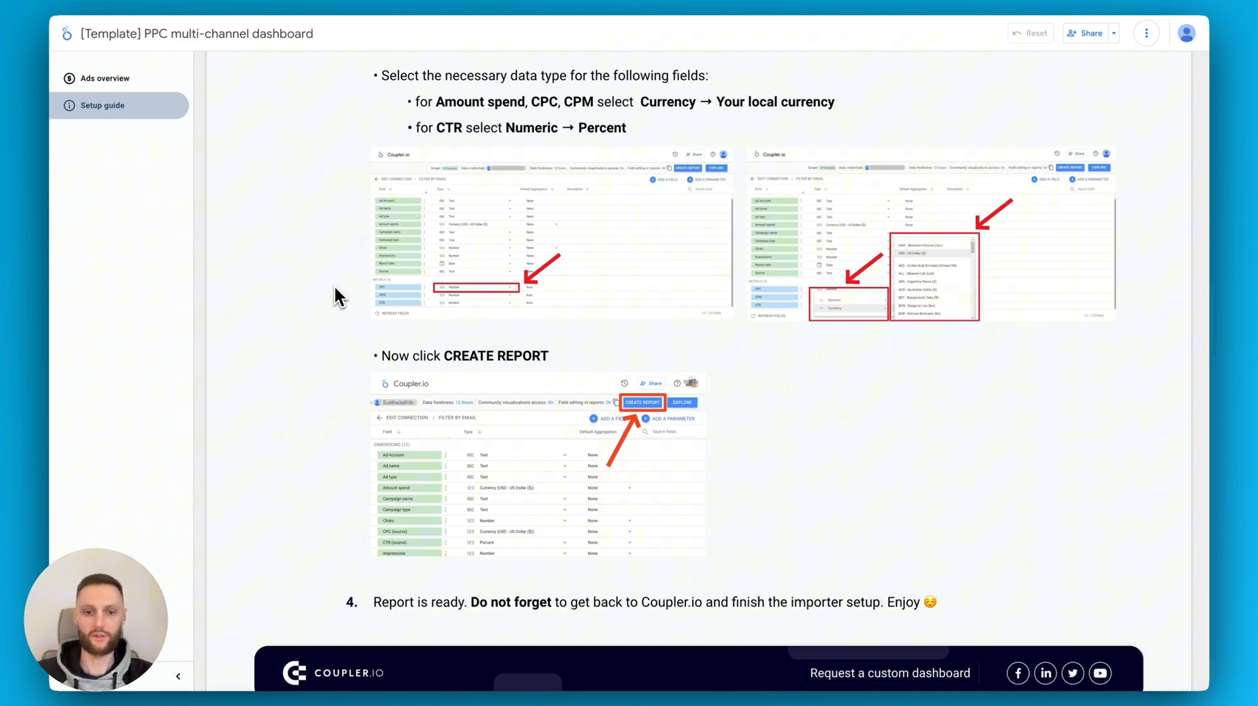
scroll("up", 3)
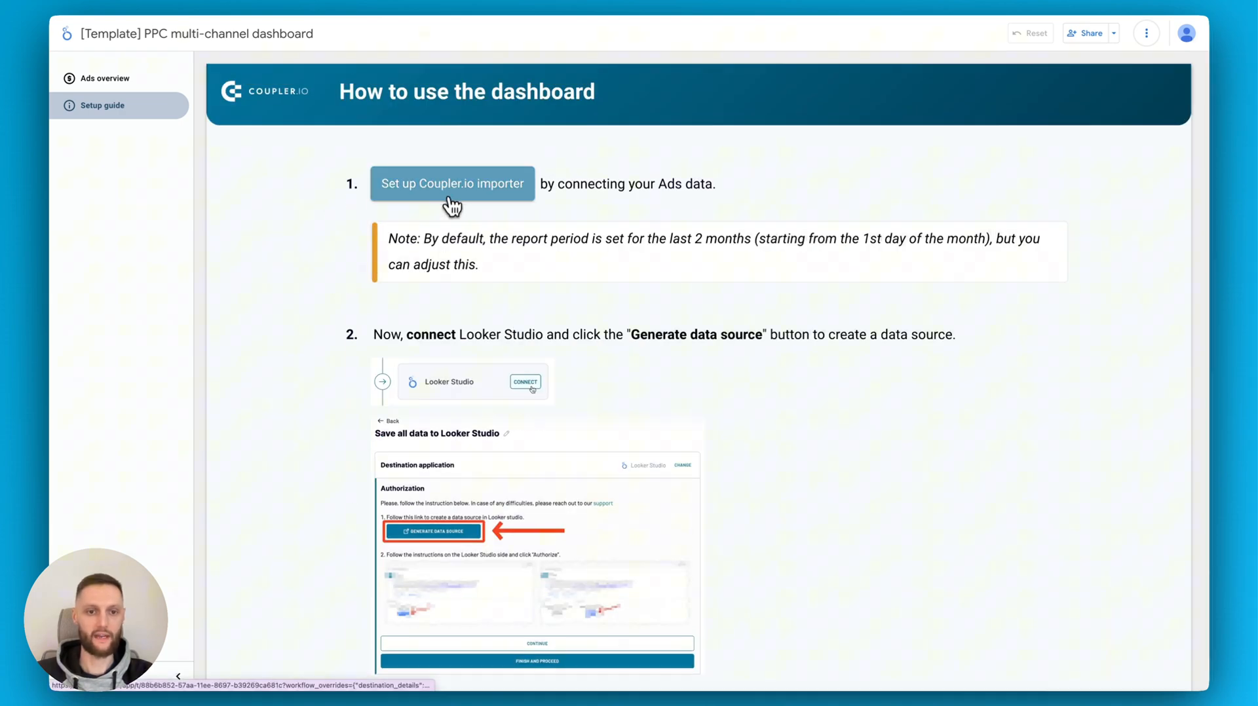
left_click(451, 184)
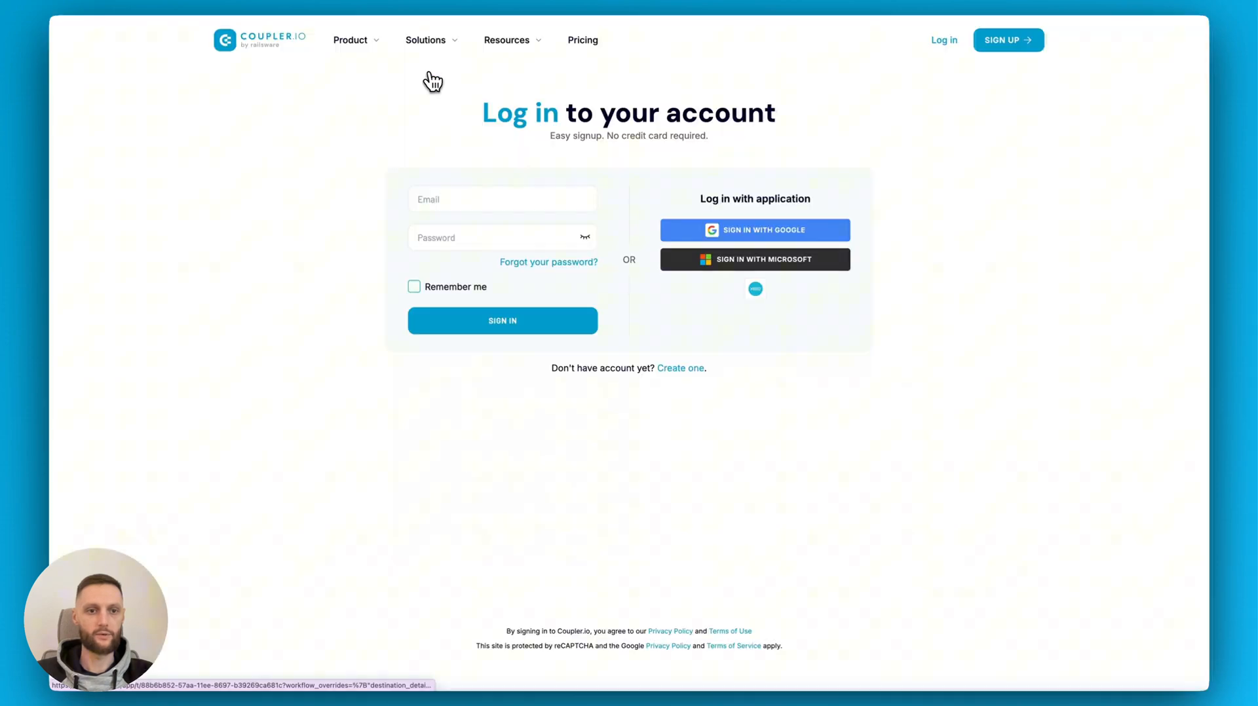
mouse_move(589, 175)
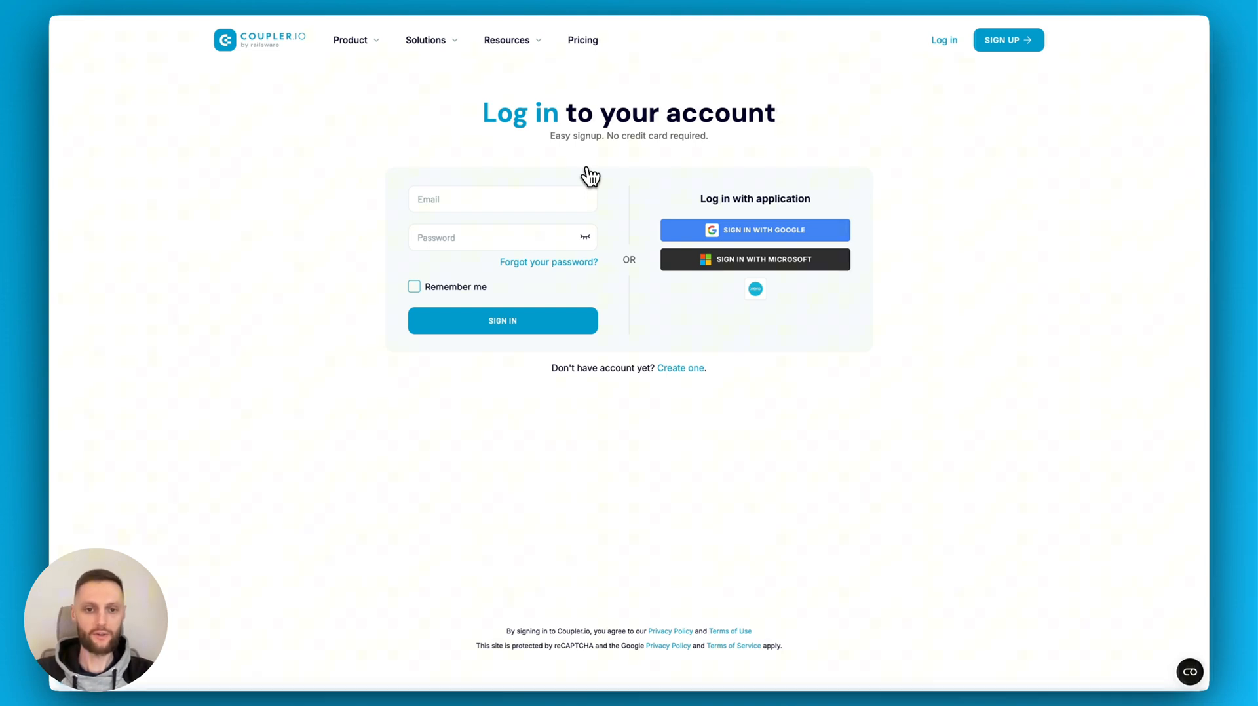
mouse_move(471, 219)
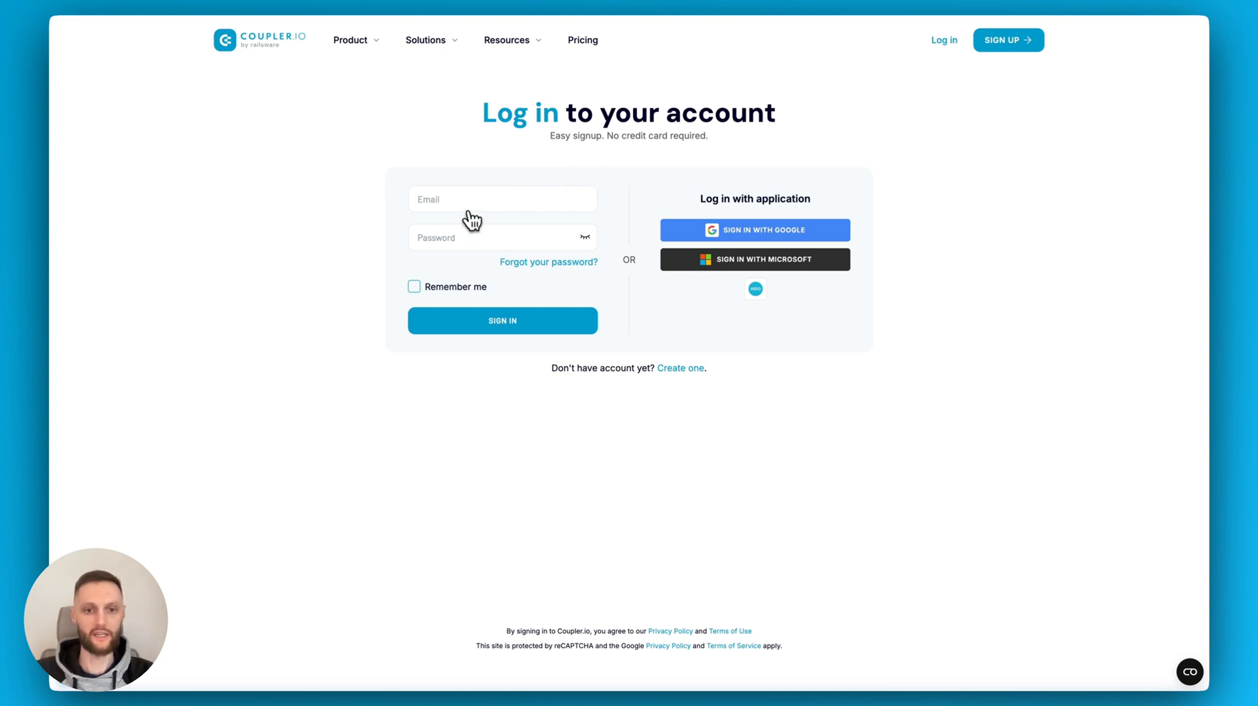
mouse_move(582, 315)
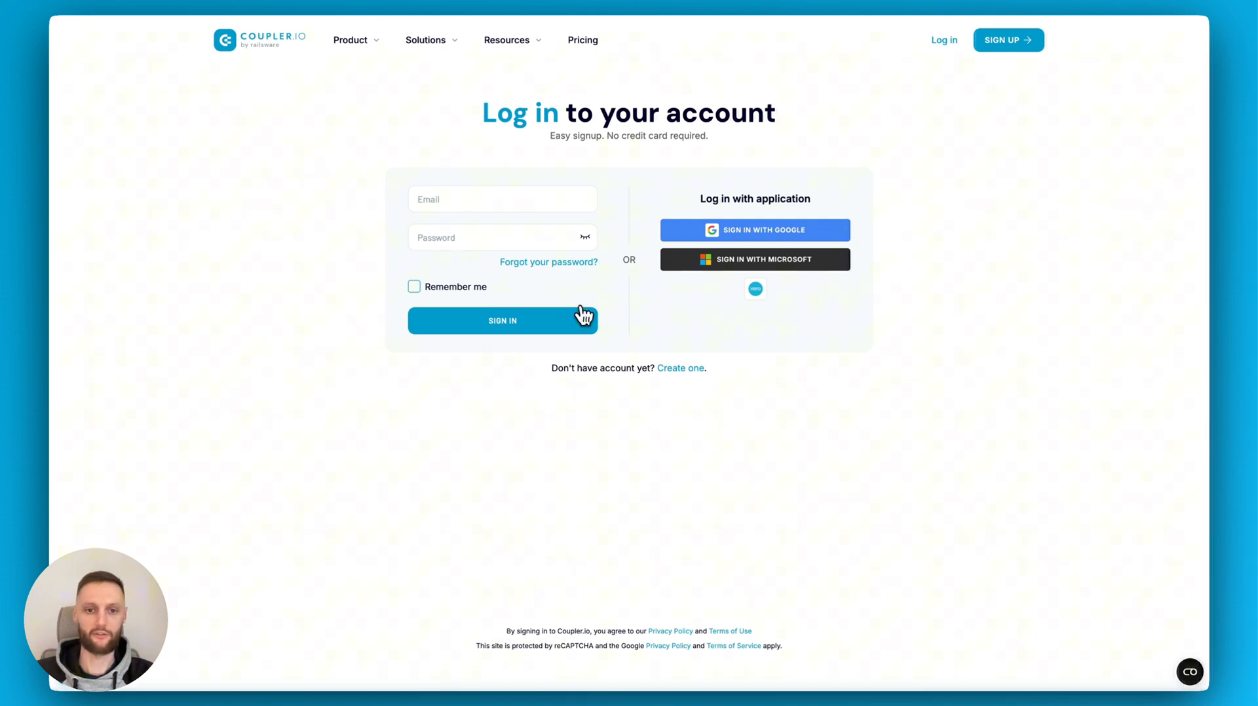
mouse_move(754, 231)
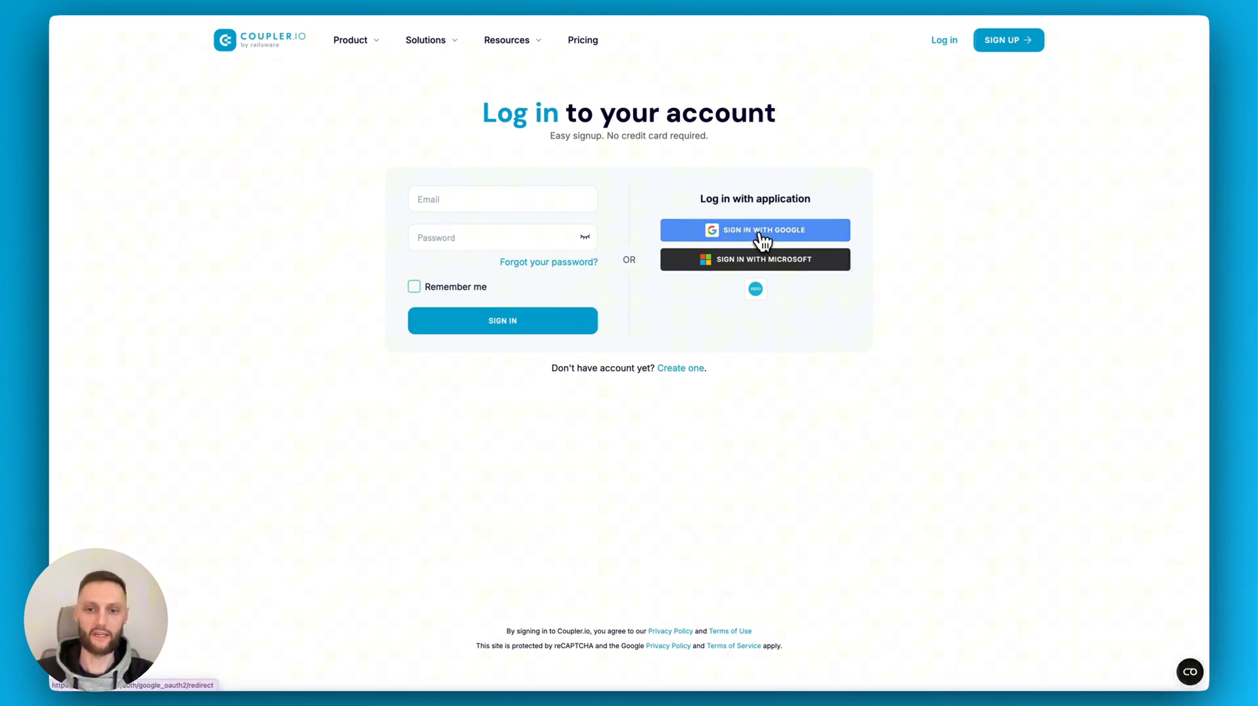
left_click(754, 230)
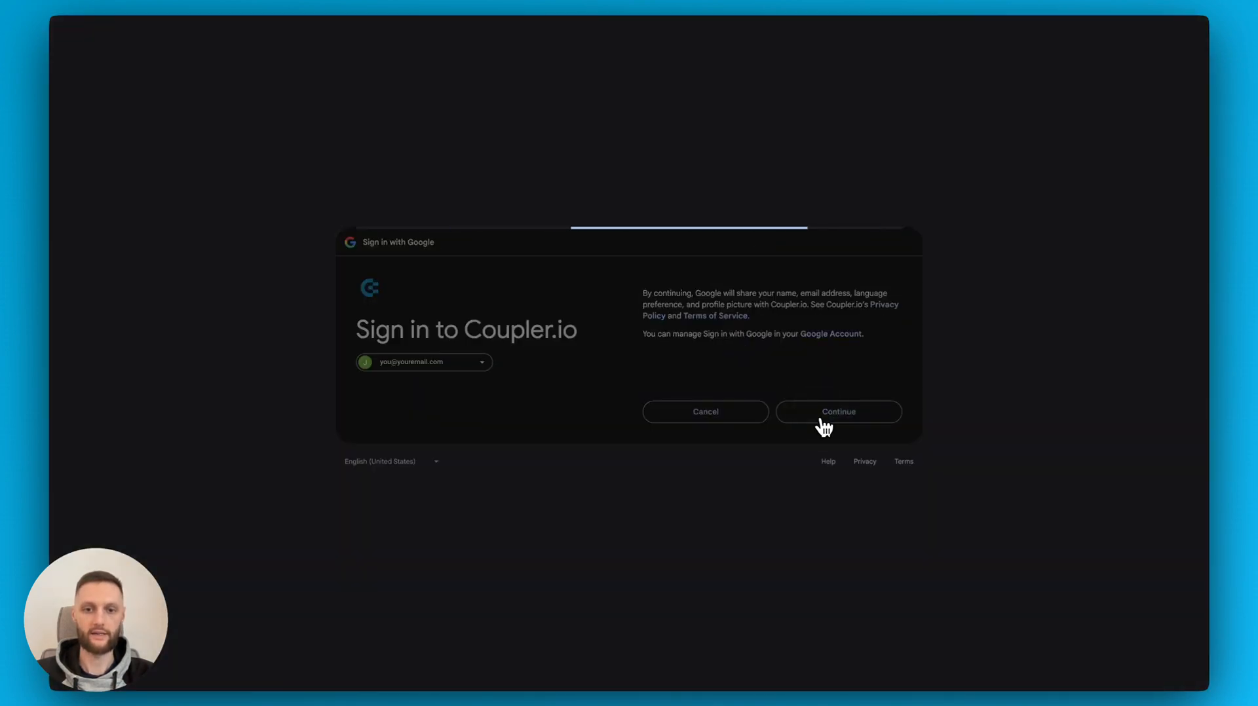
left_click(837, 412)
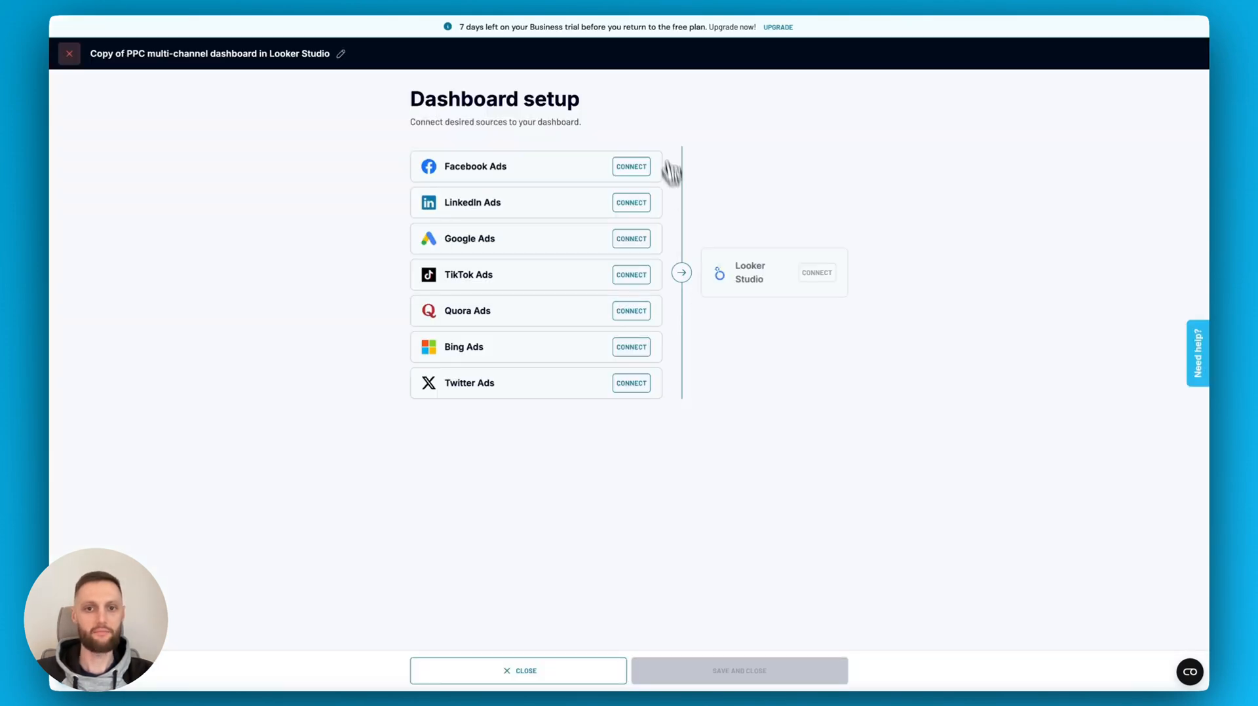
mouse_move(692, 118)
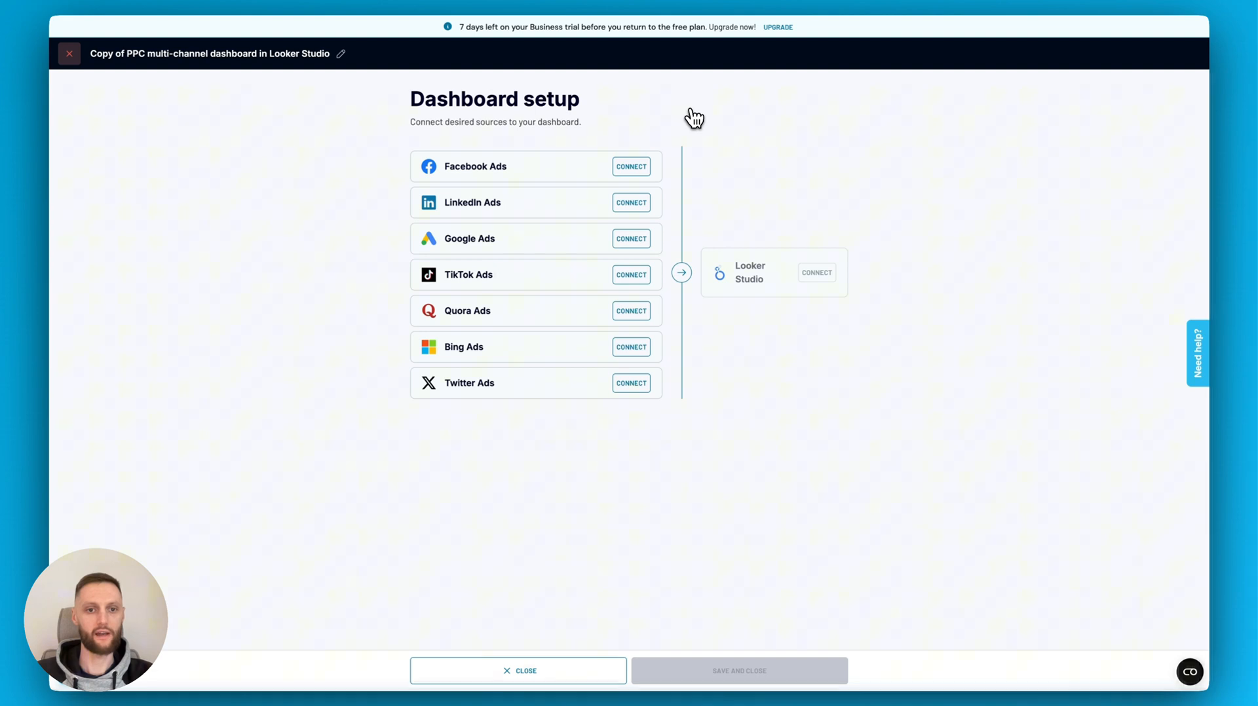
mouse_move(640, 127)
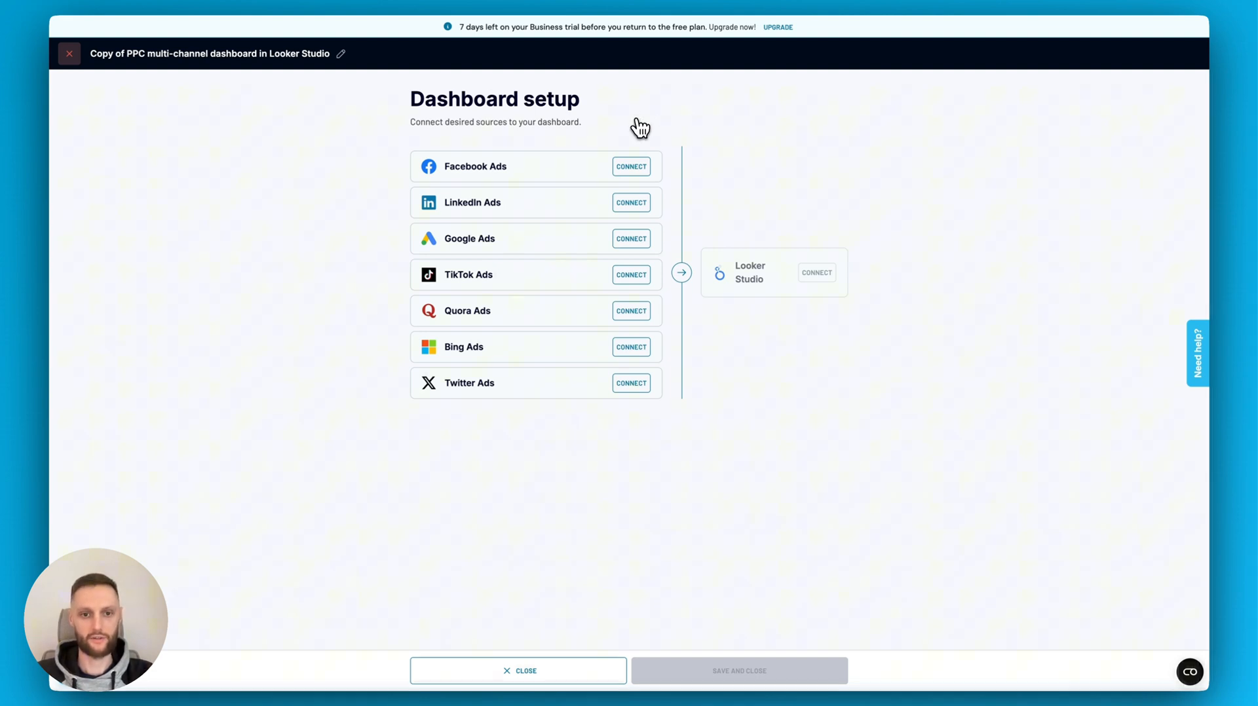
mouse_move(632, 171)
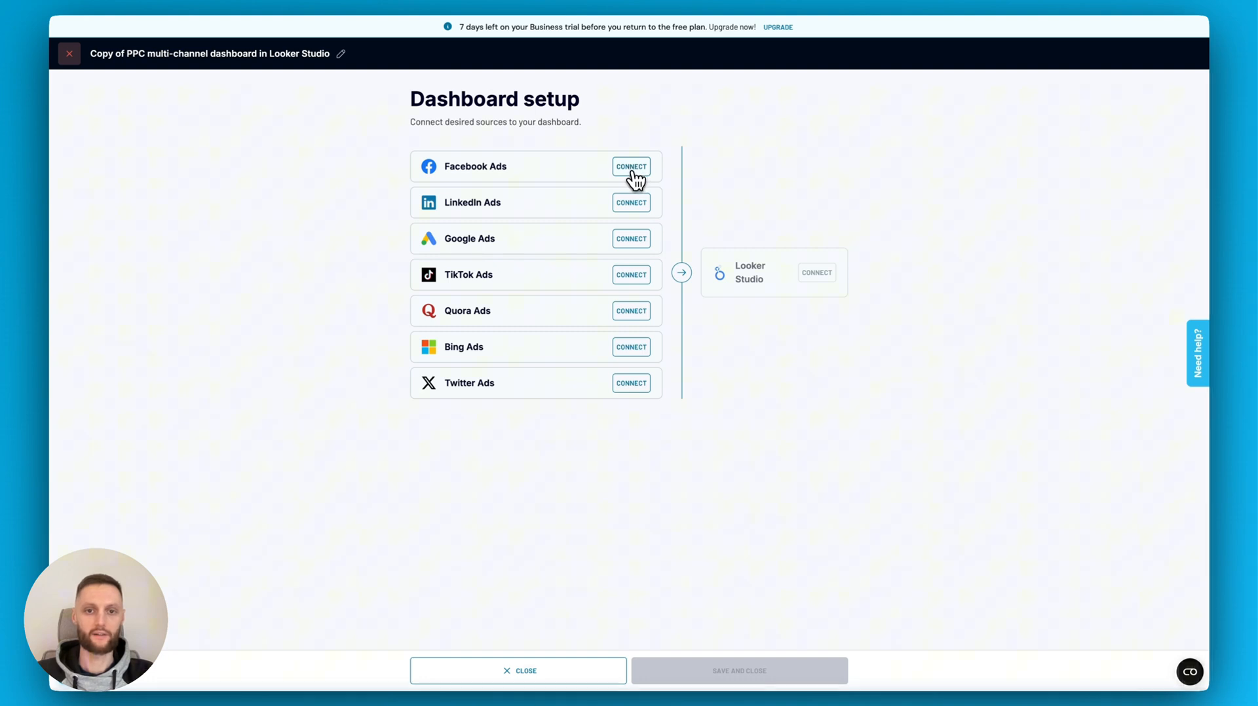
Add Facebook Ads as a Coupler.io source and begin connecting its source account
left_click(630, 166)
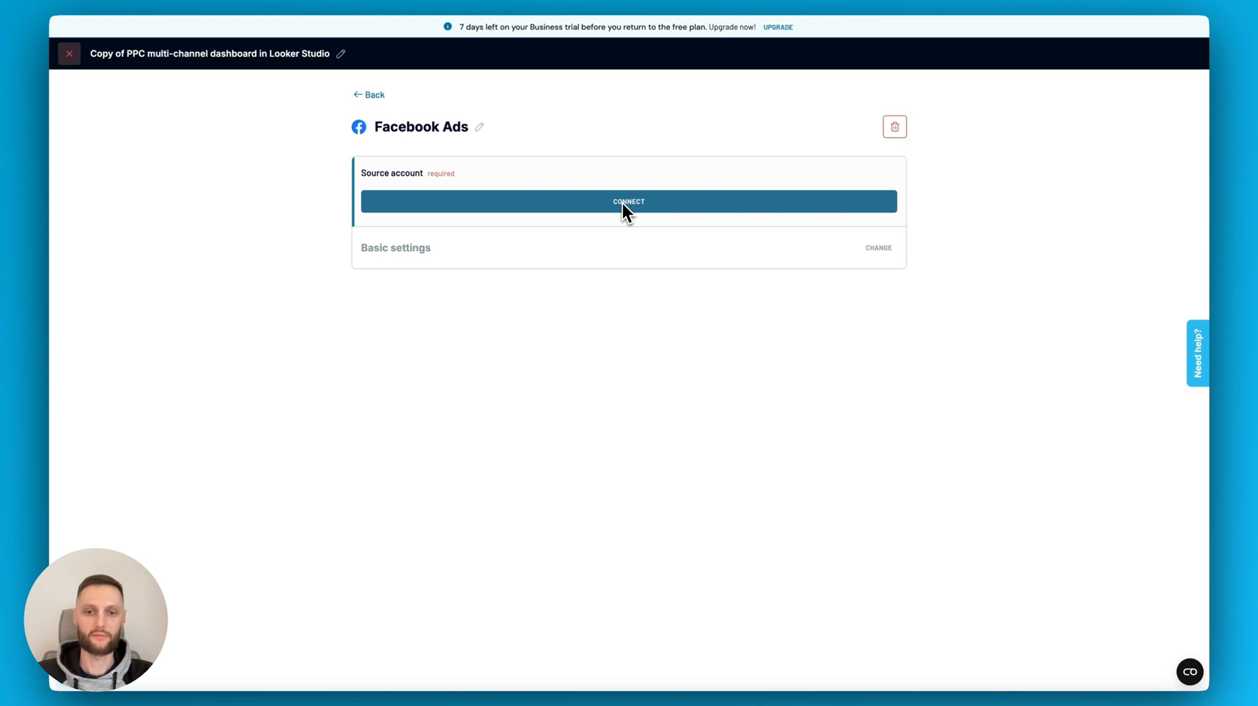
mouse_move(628, 211)
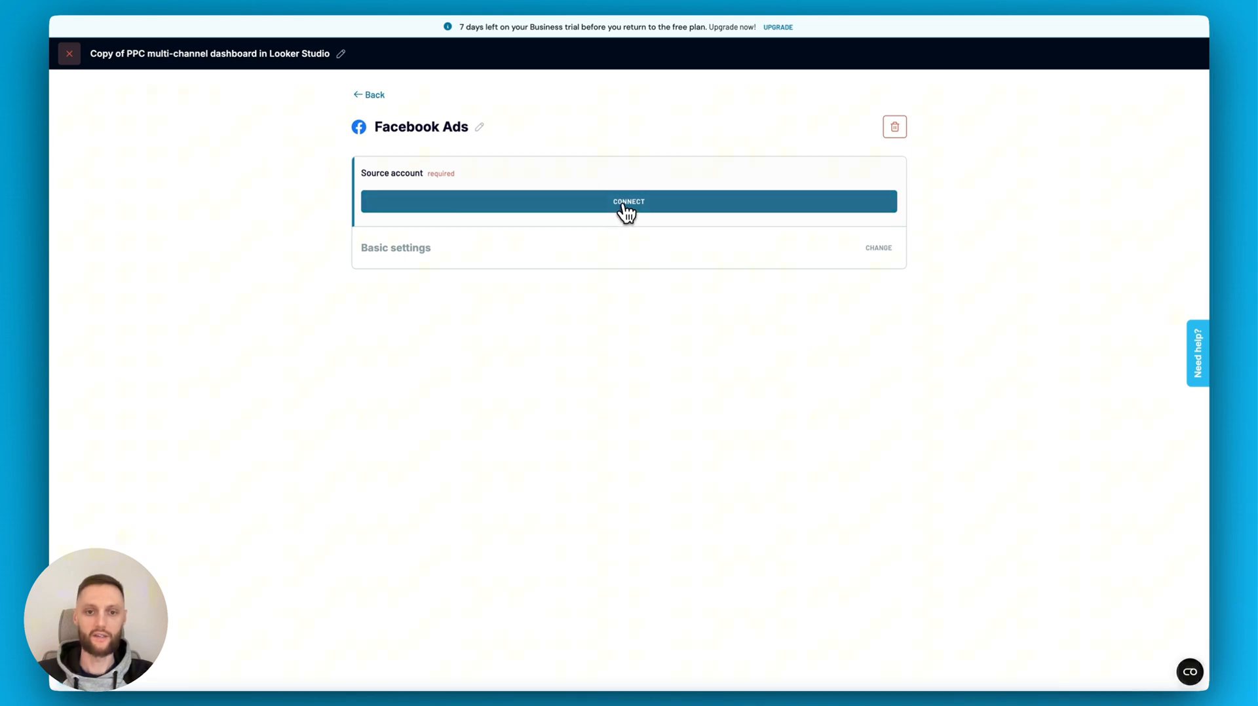
left_click(628, 201)
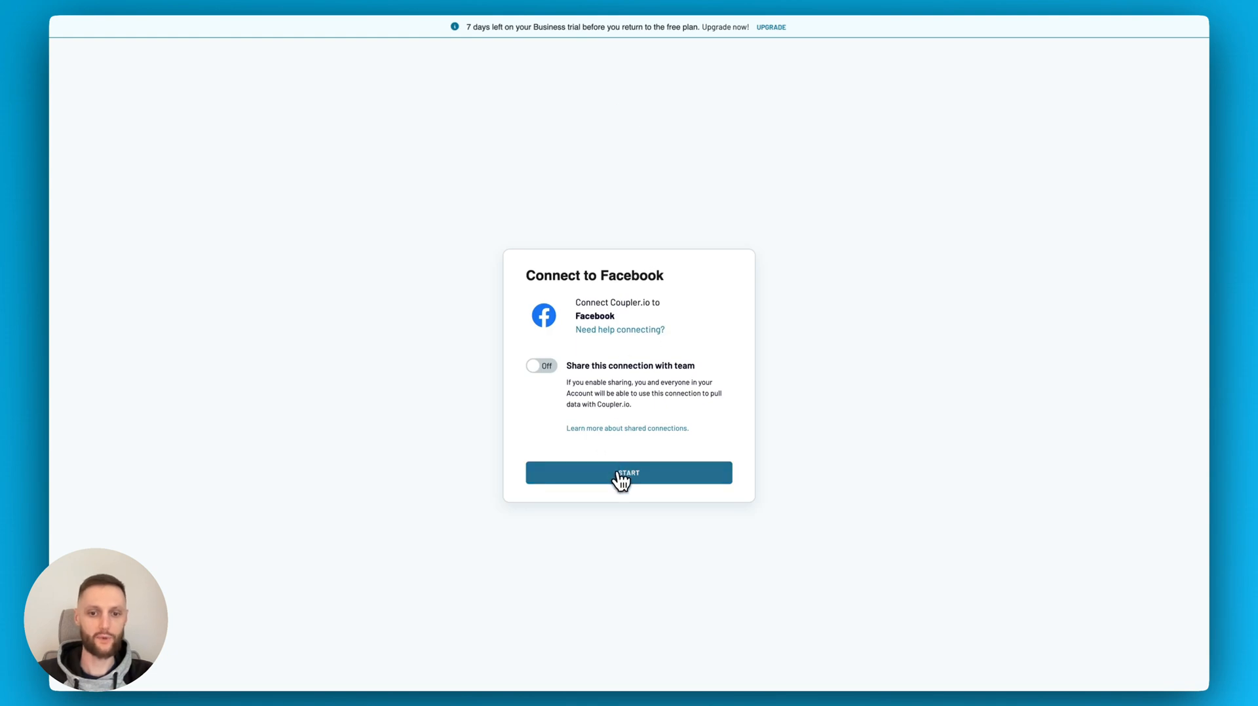
Start the Connect to Facebook flow to reach the Facebook login page
left_click(629, 473)
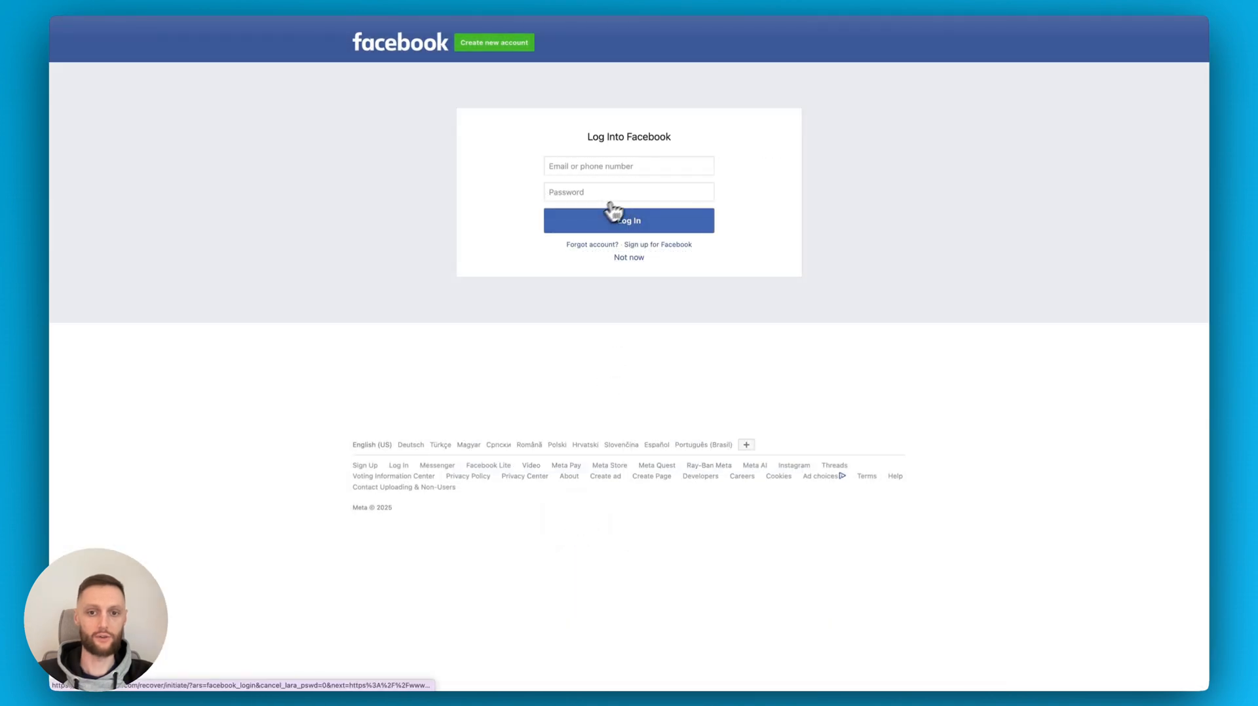
mouse_move(604, 186)
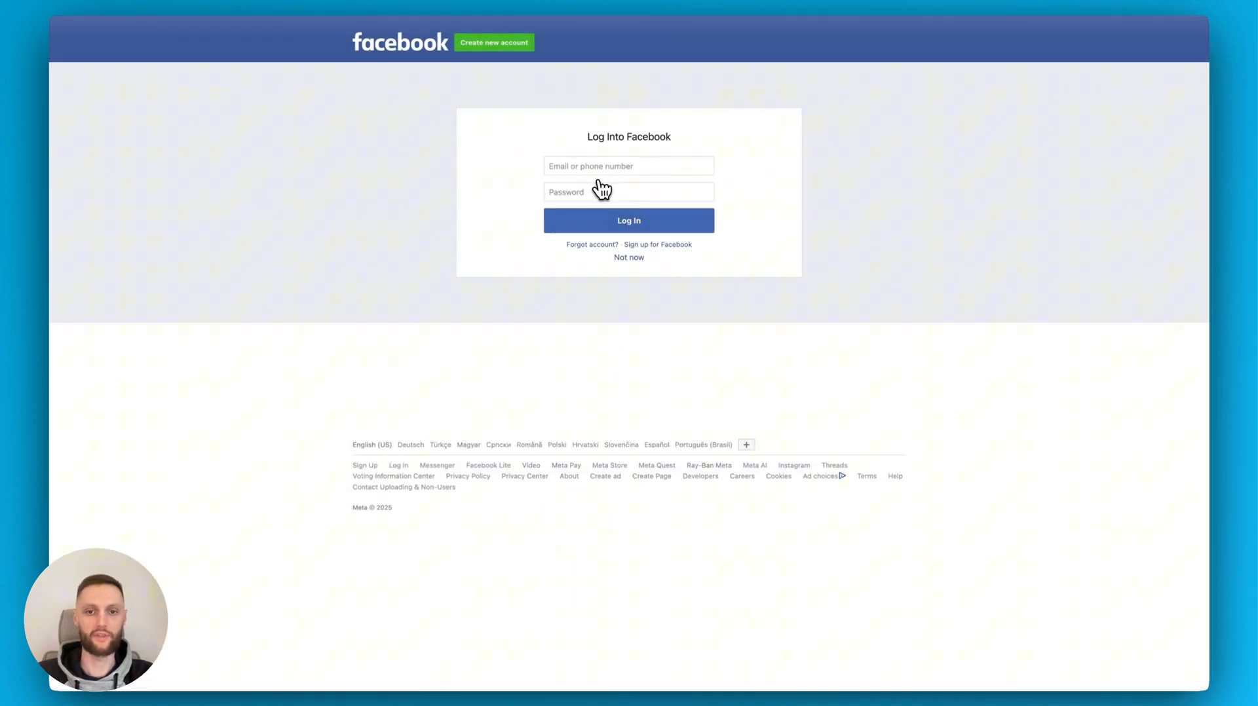
mouse_move(482, 147)
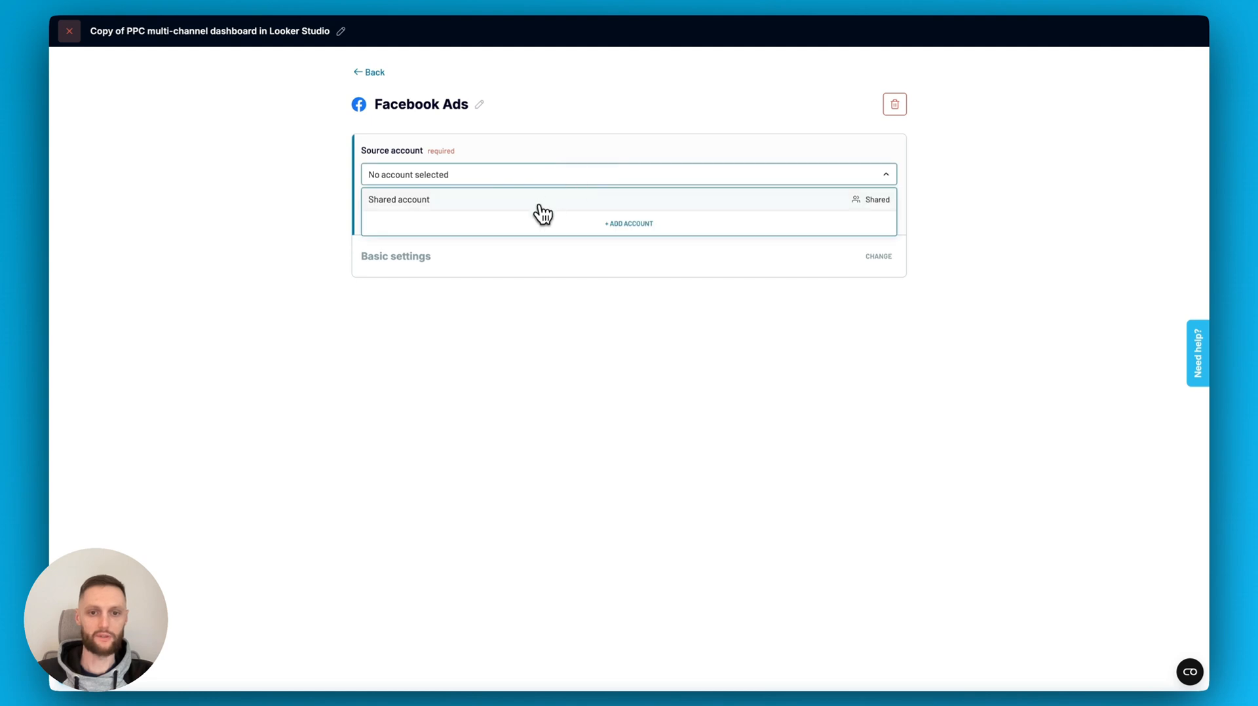
Use the shared account as the Facebook Ads source account and continue
left_click(399, 199)
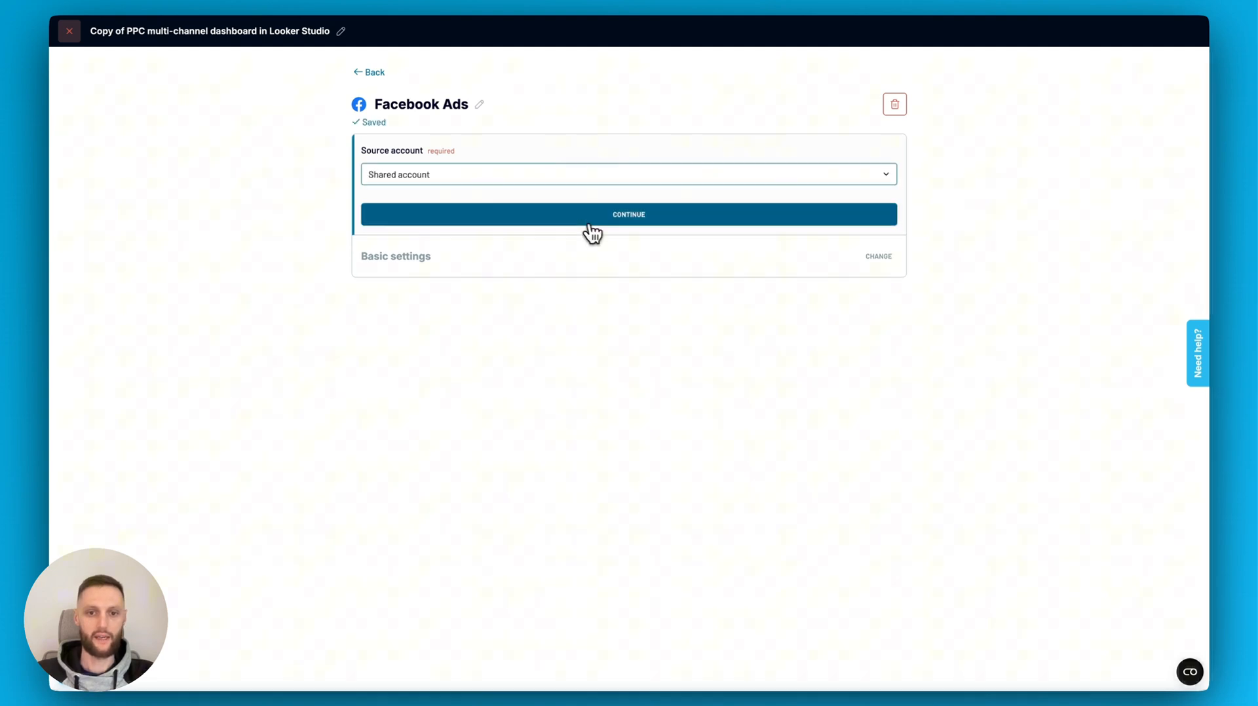
left_click(628, 214)
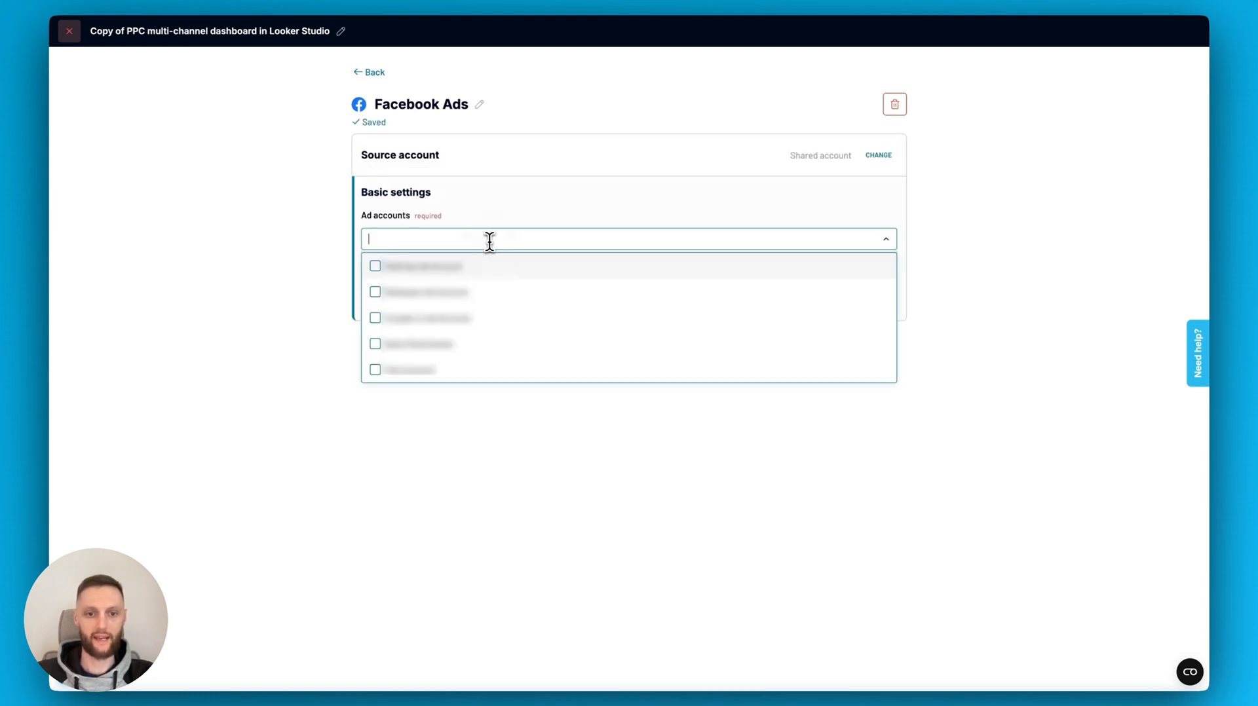
mouse_move(429, 301)
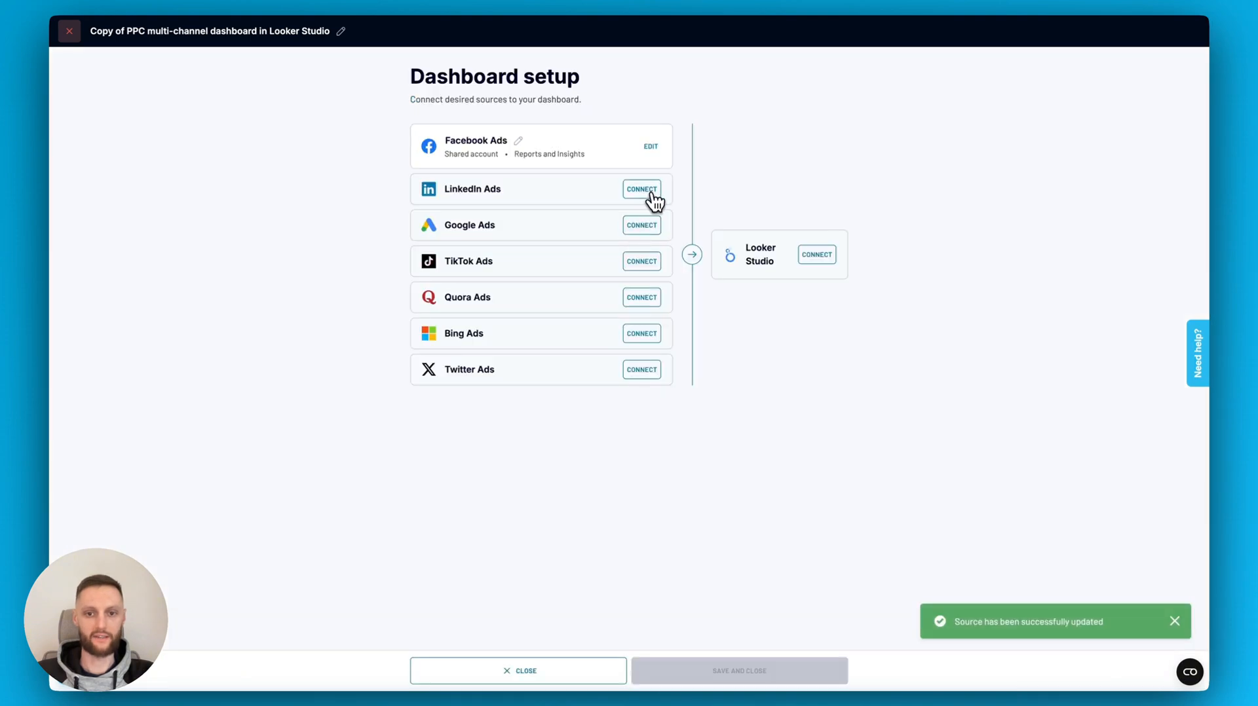
Add LinkedIn Ads as a second source, connect Looker Studio, and generate the data source
left_click(640, 189)
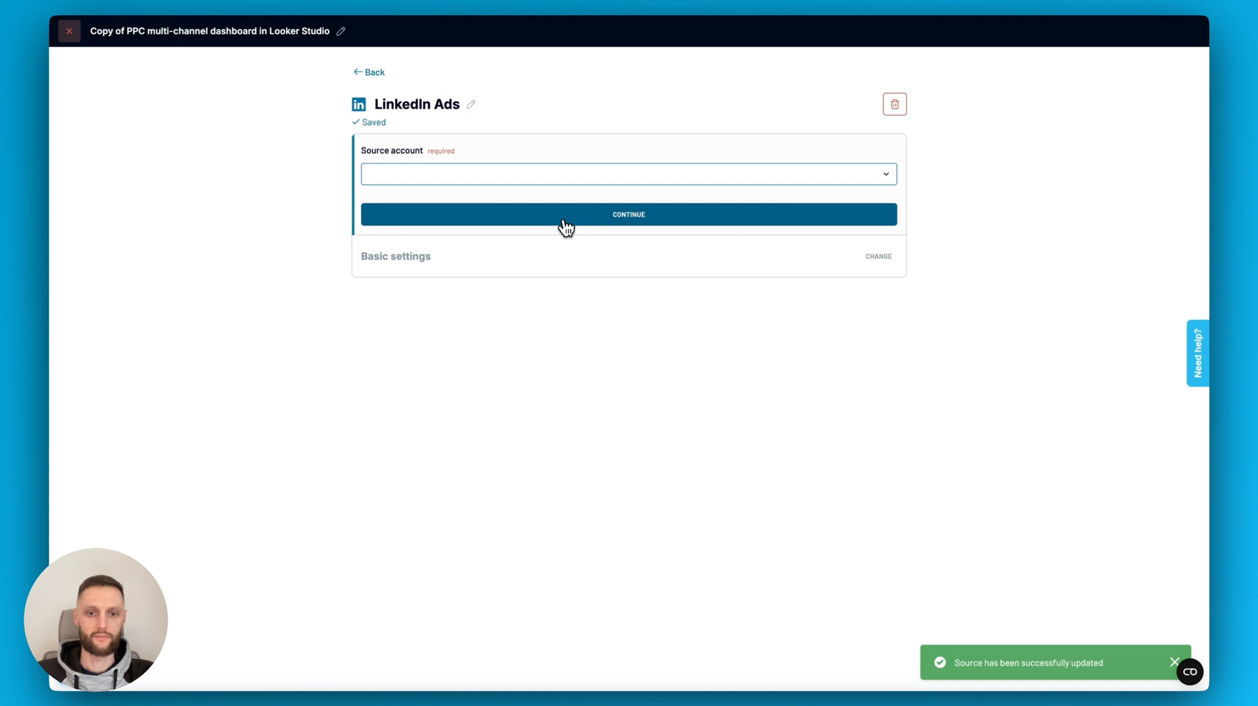
left_click(629, 214)
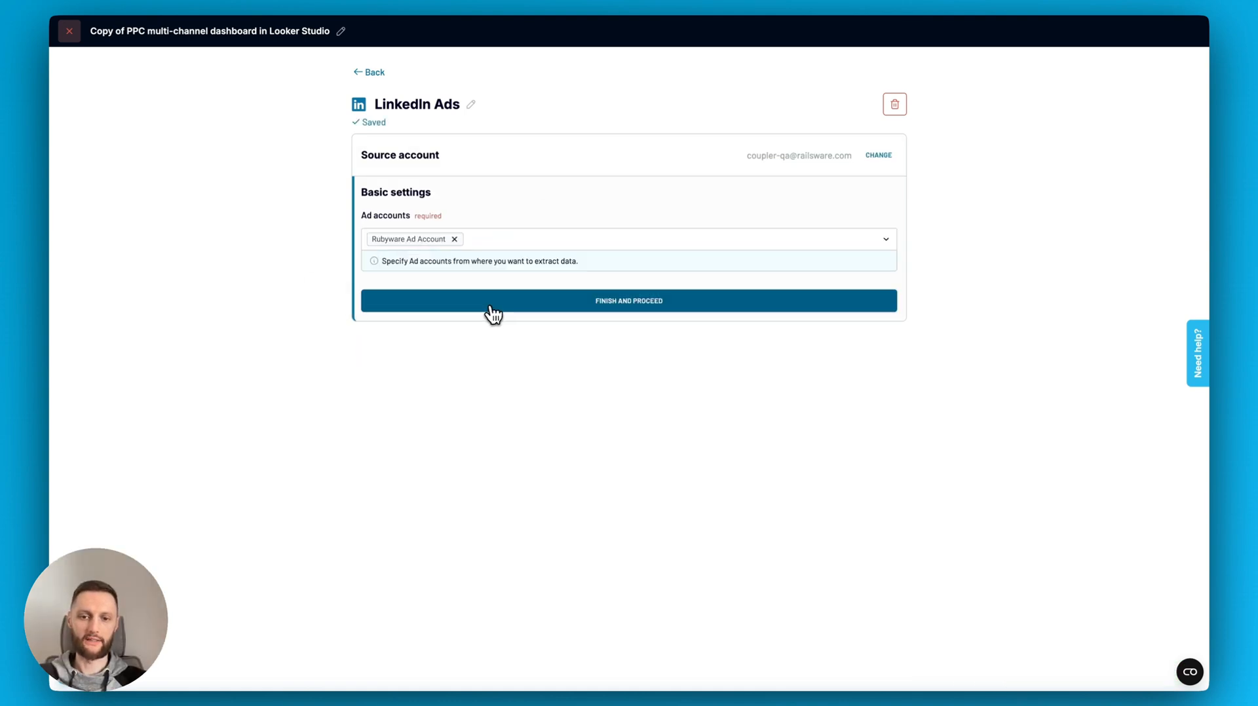
left_click(628, 300)
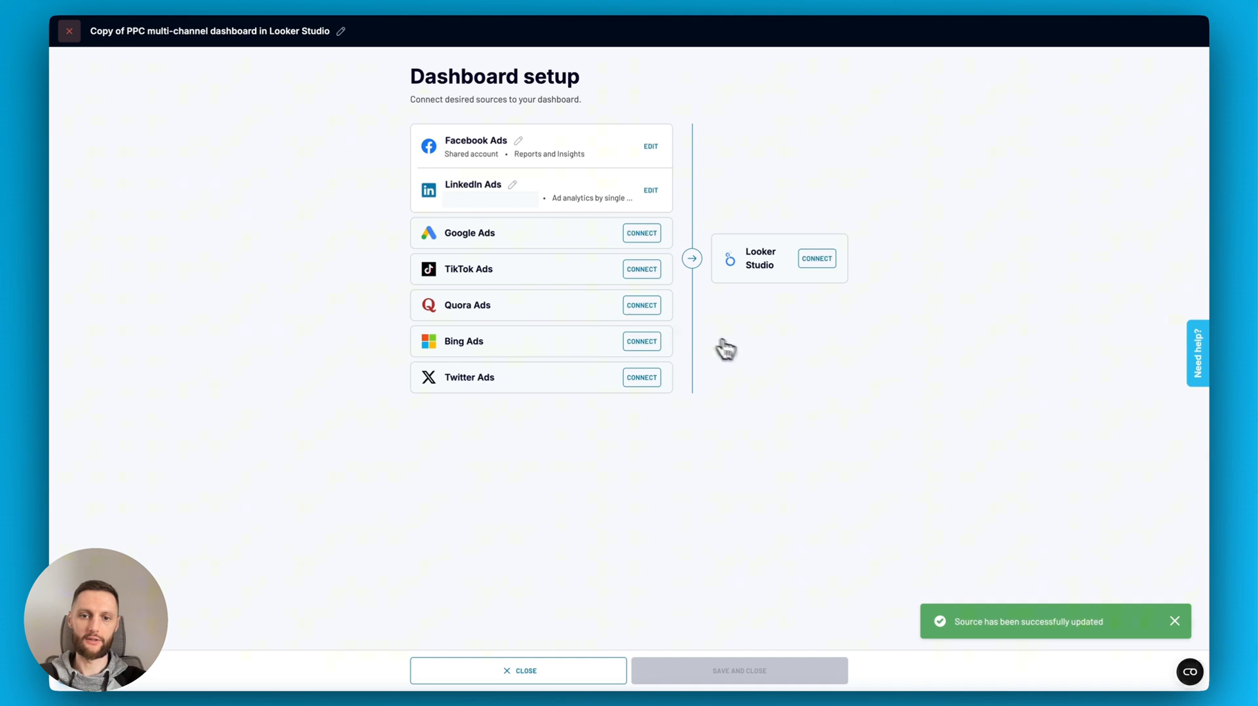
mouse_move(817, 269)
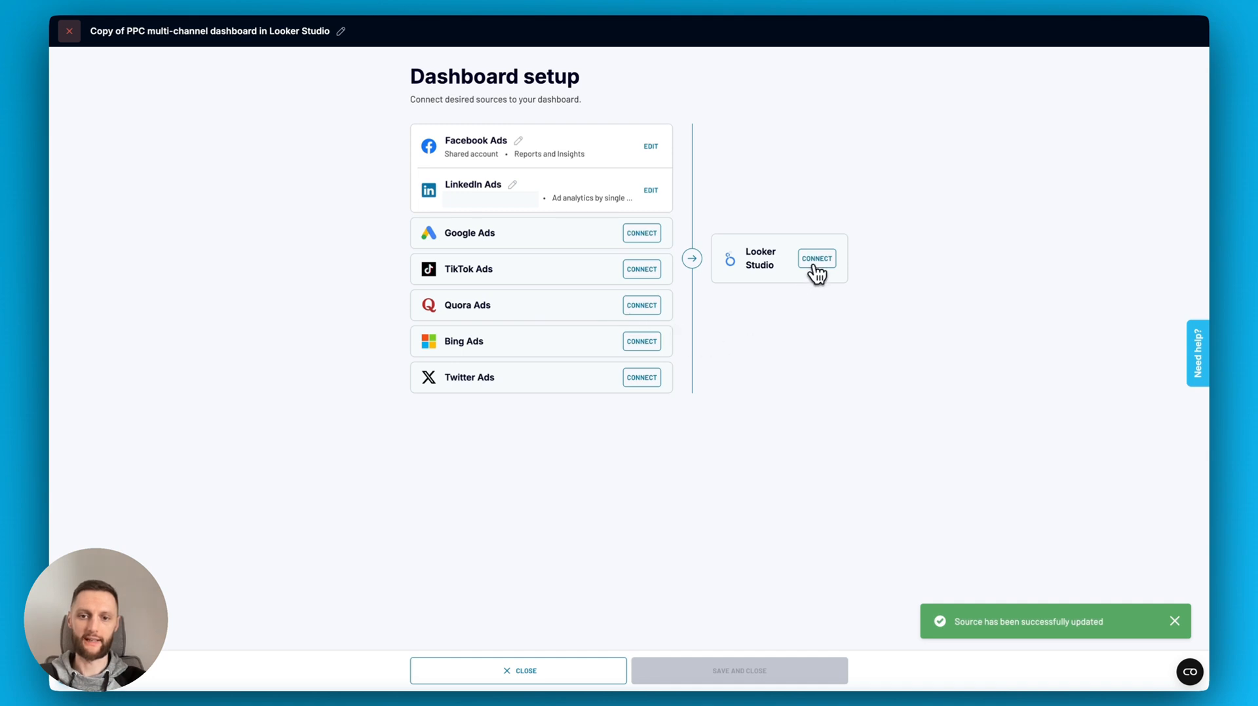
left_click(815, 258)
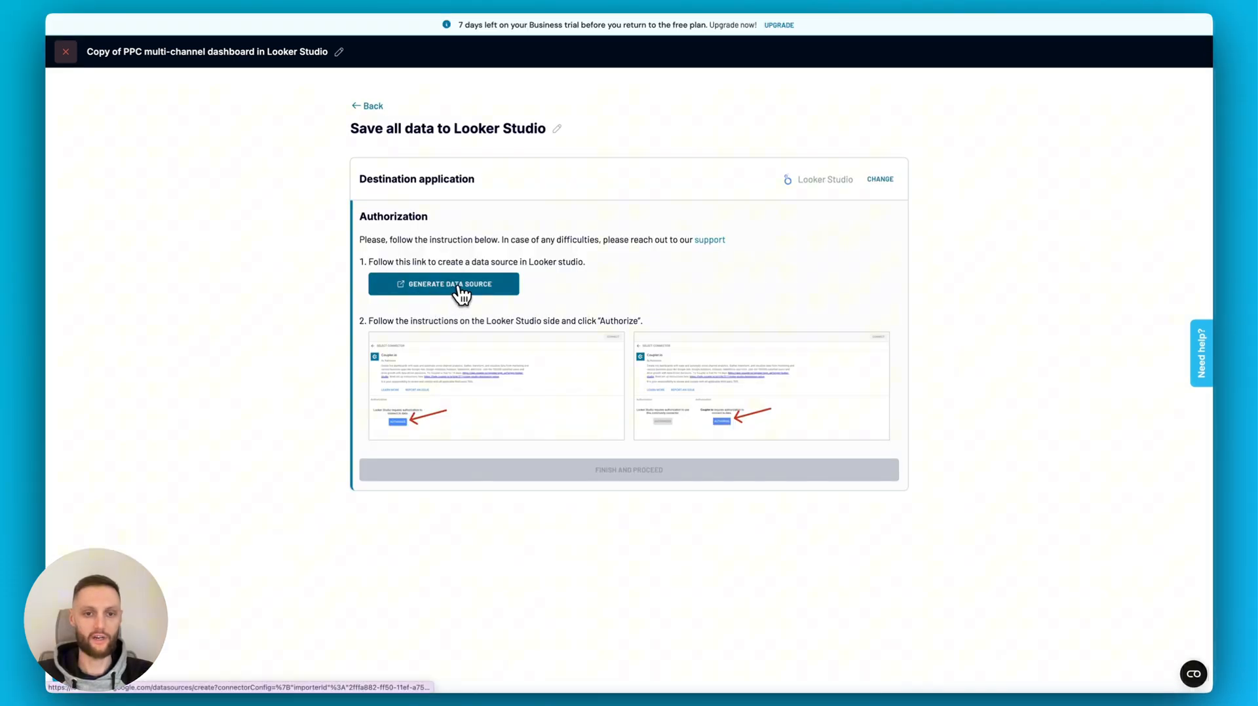
left_click(443, 283)
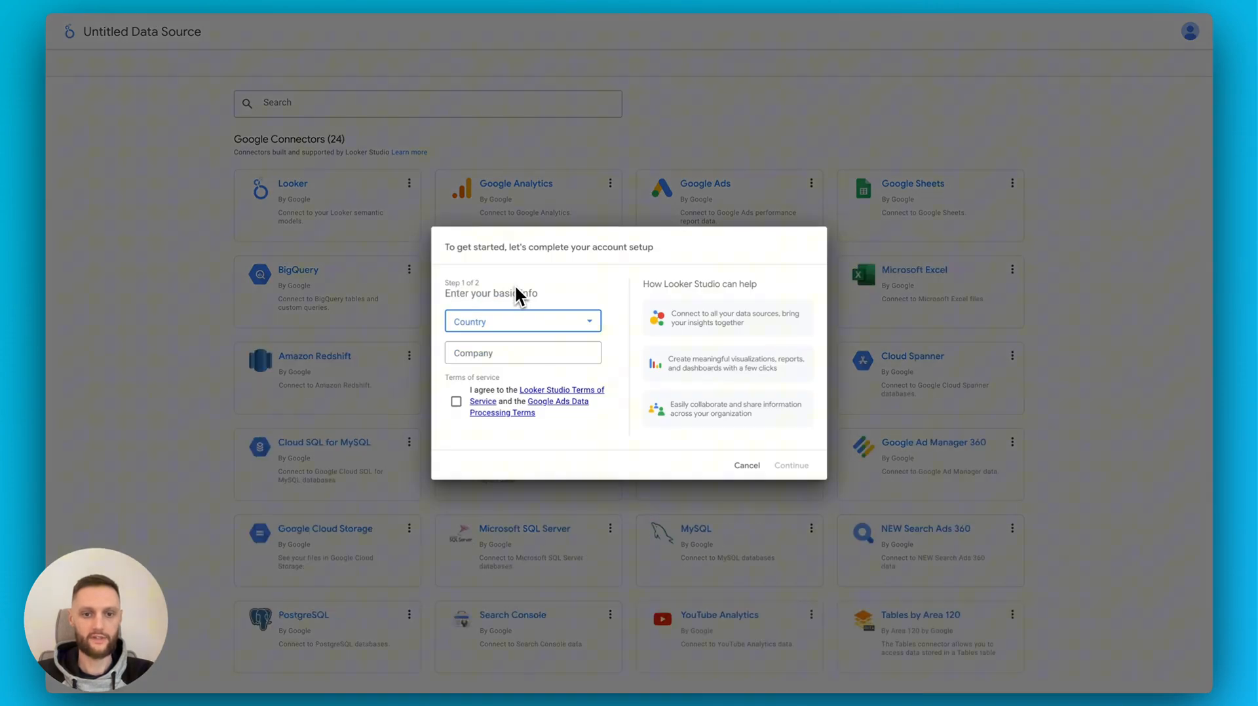
mouse_move(486, 374)
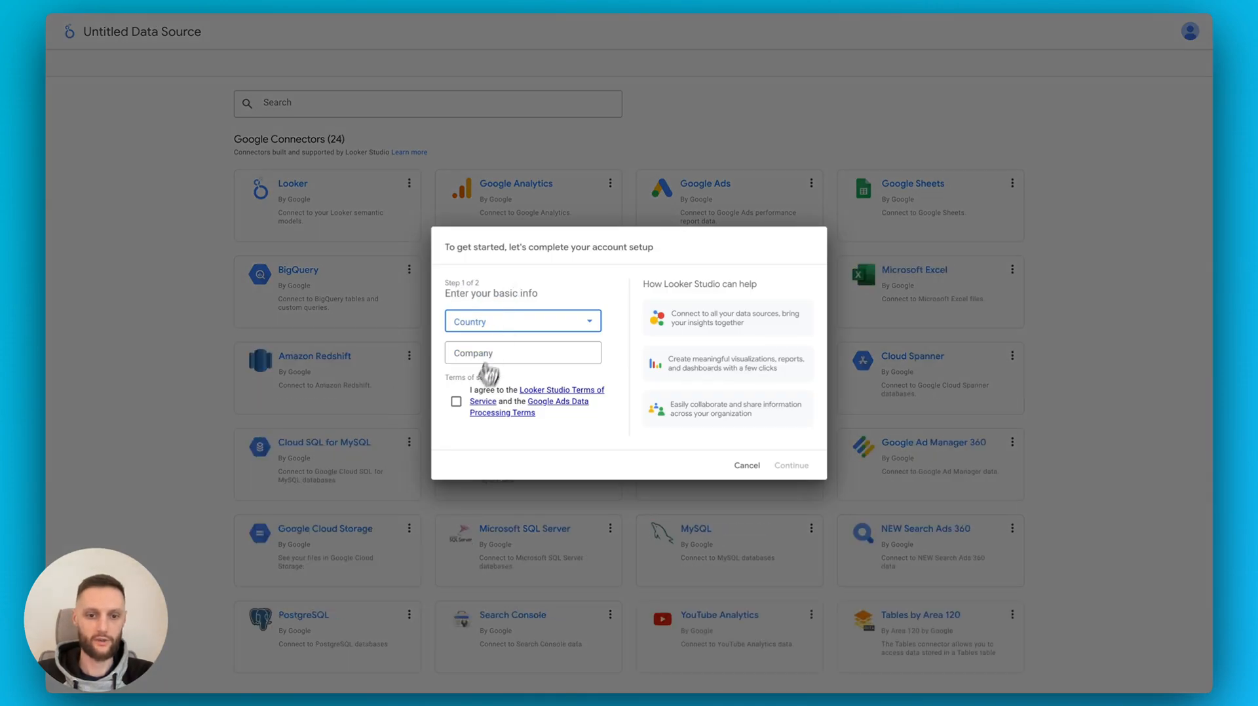
Fill Looker Studio account setup with a country and company 'sdasdas', then dismiss the repeat prompt
left_click(522, 321)
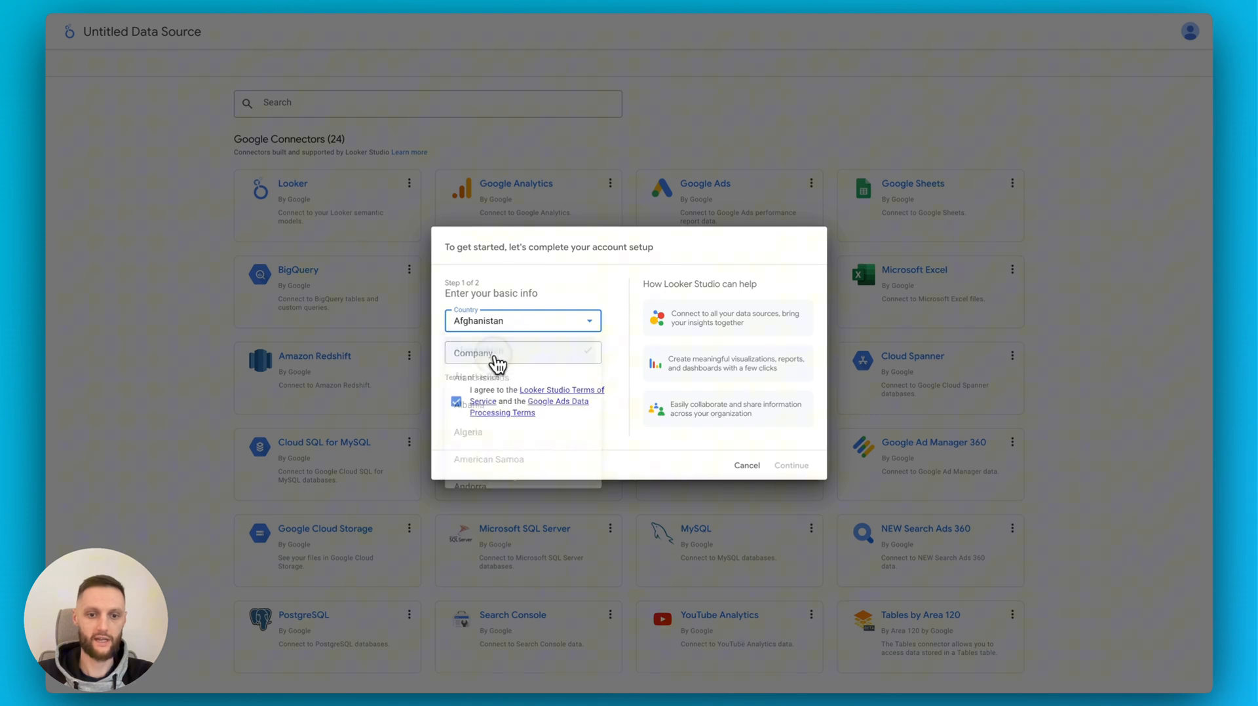
type("sdasdas")
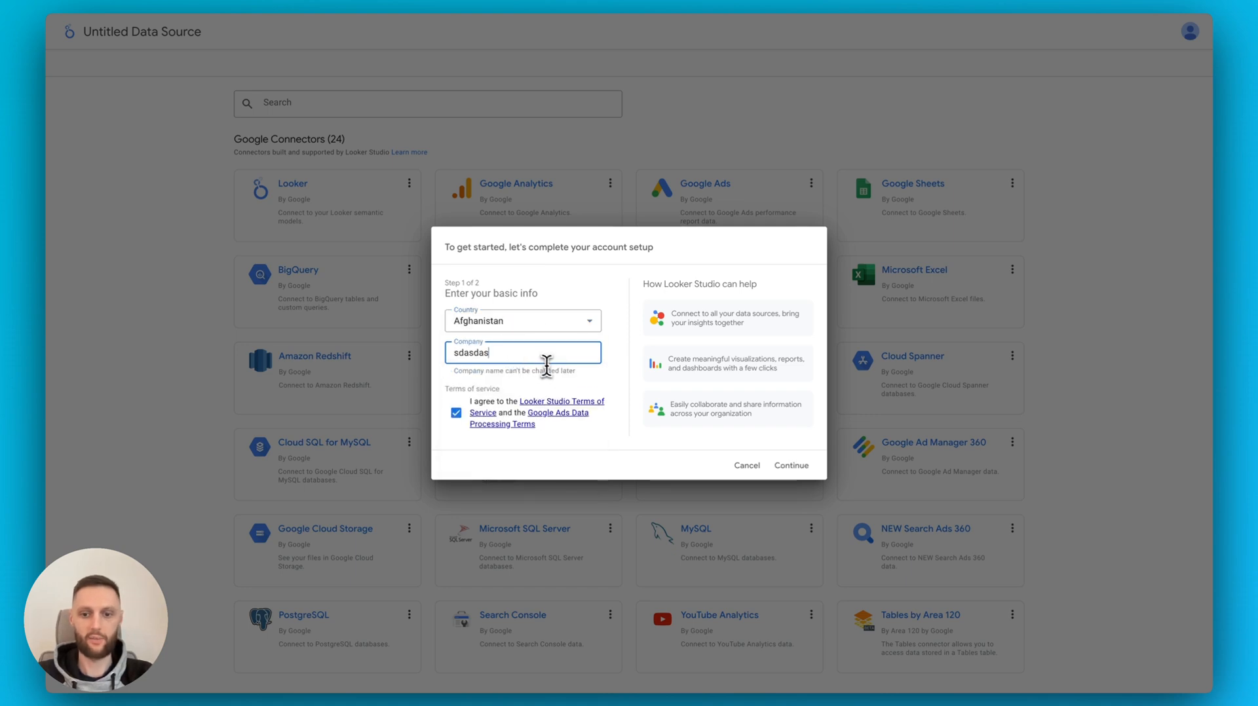
left_click(790, 465)
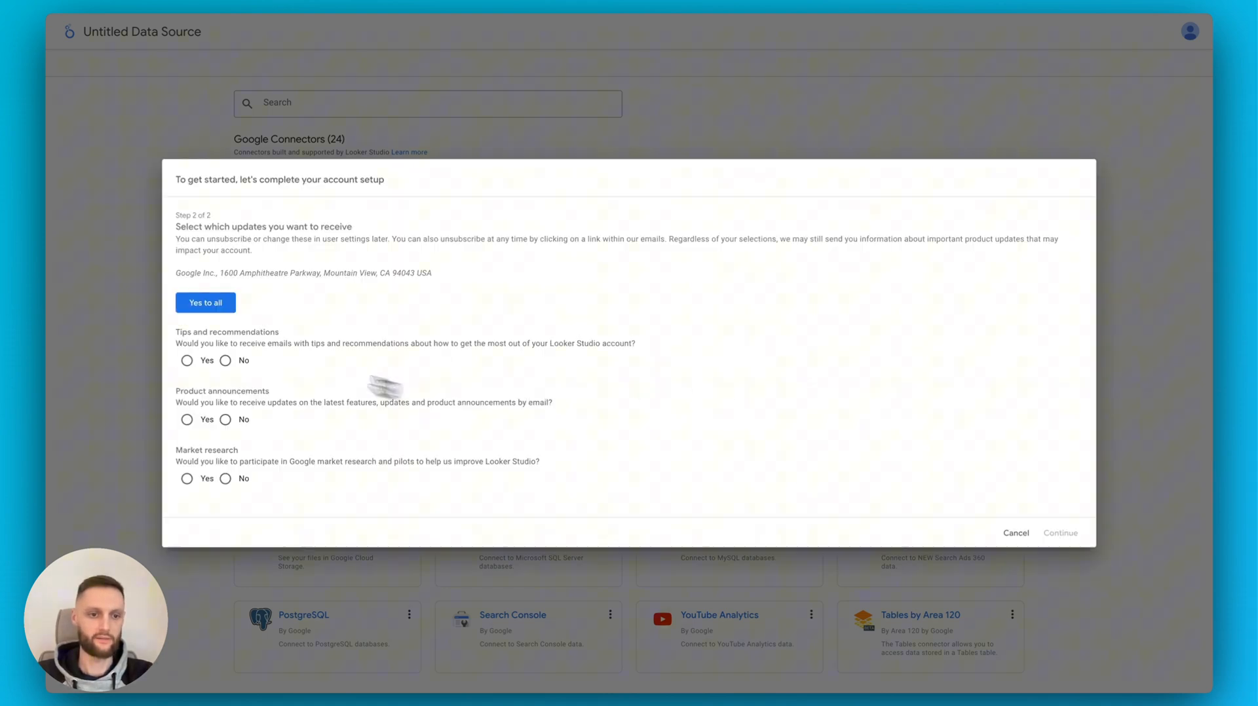
left_click(205, 303)
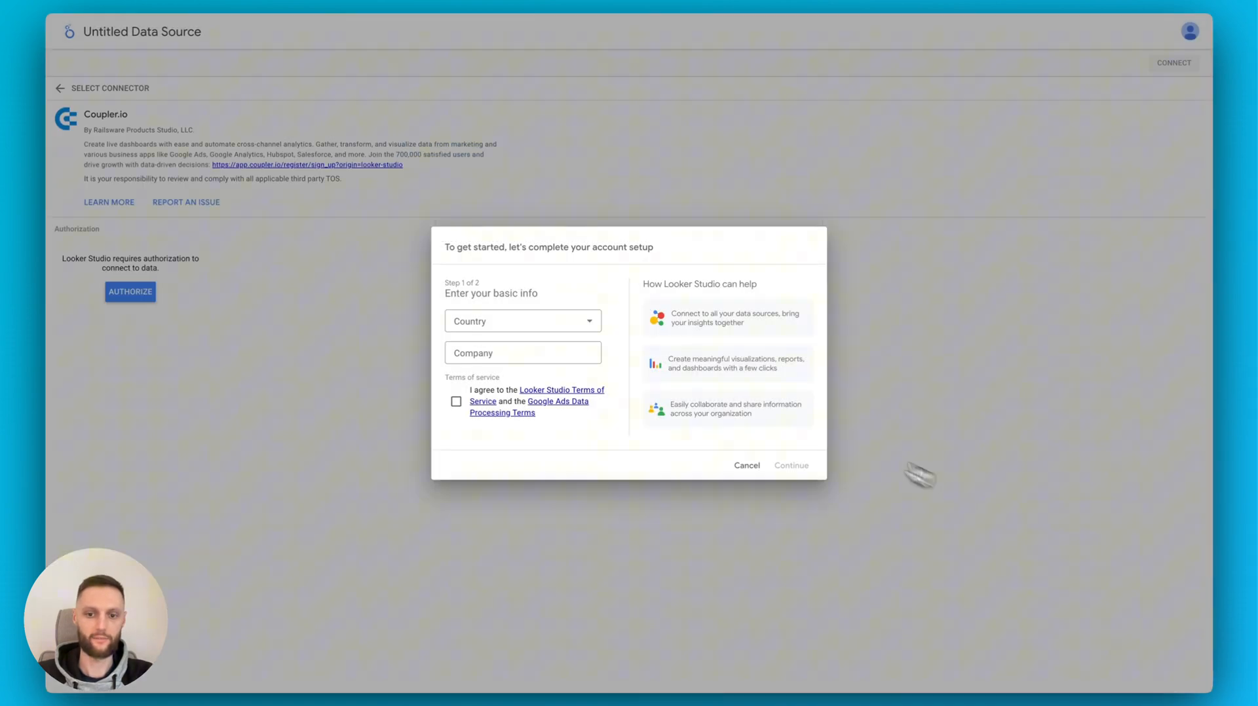
left_click(745, 465)
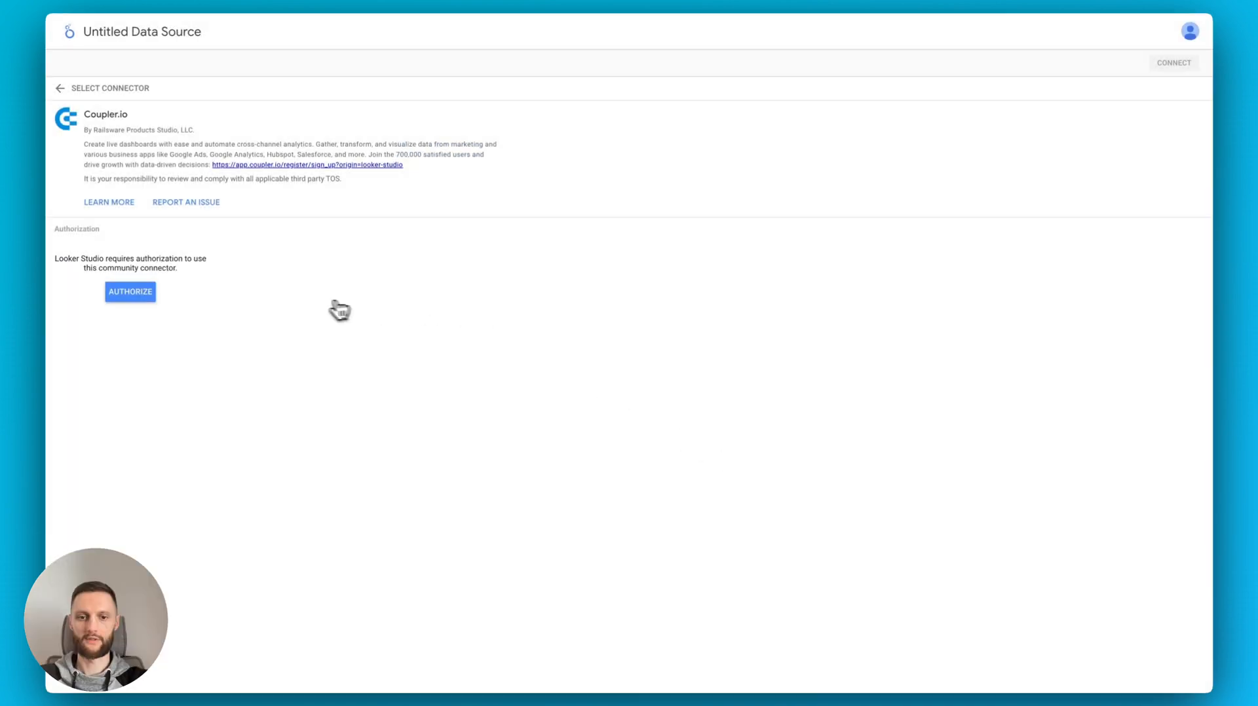
mouse_move(129, 291)
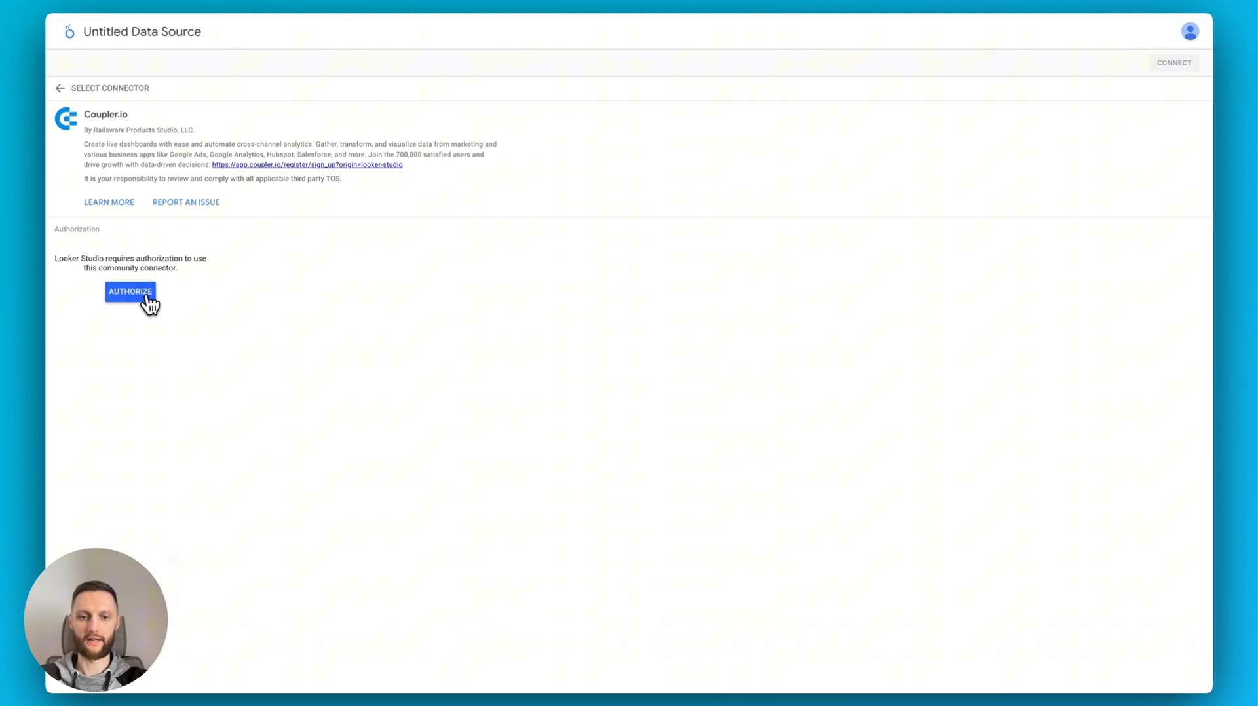
Authorize the Coupler.io connector via the Google account and grant the Looker Studio App access
left_click(129, 292)
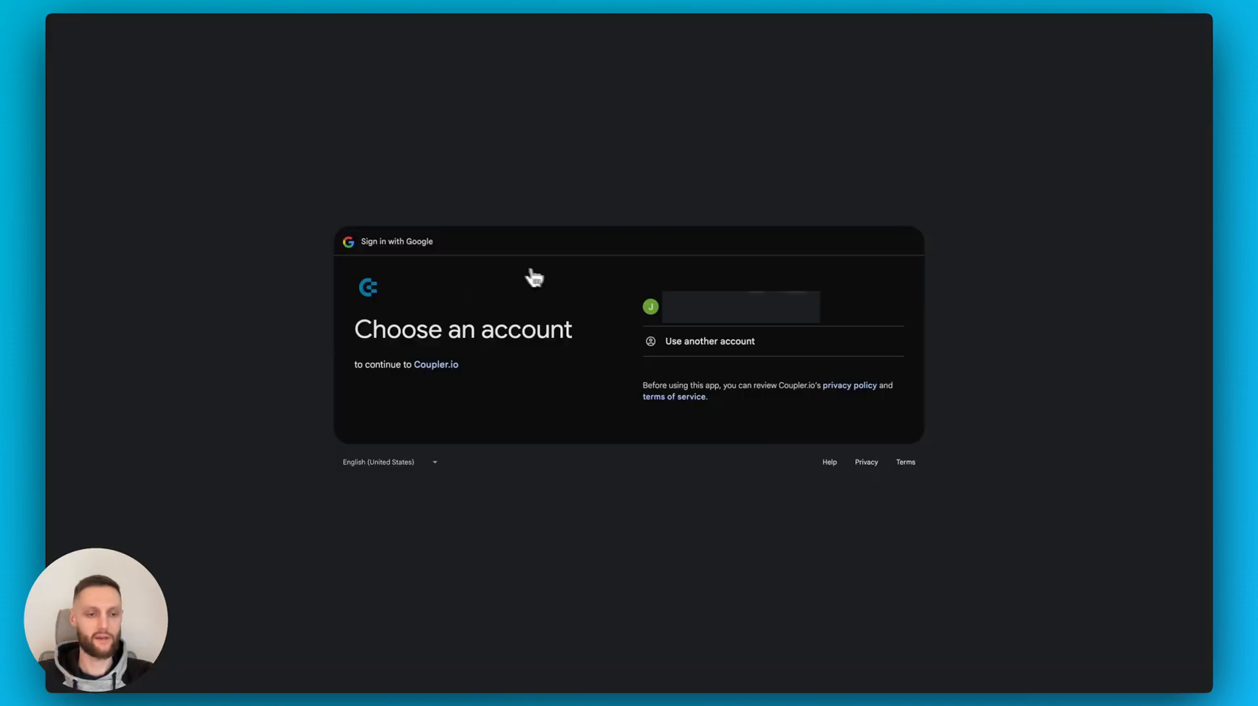
left_click(738, 307)
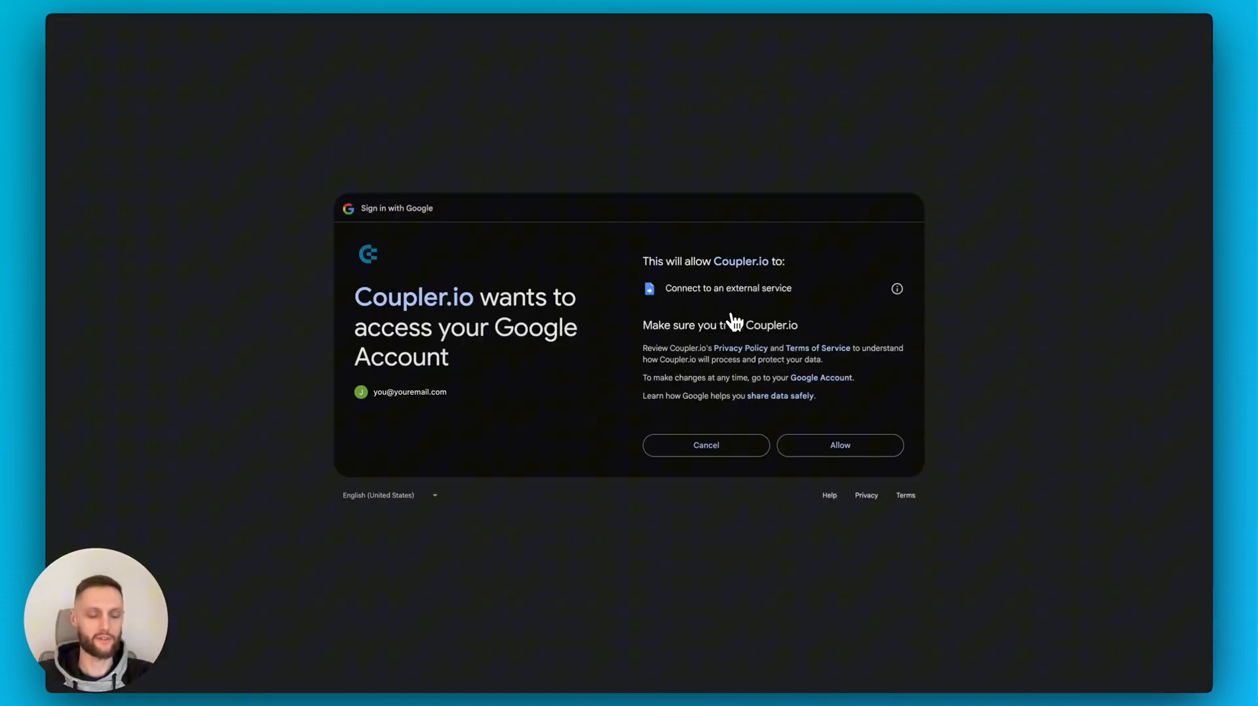
left_click(839, 446)
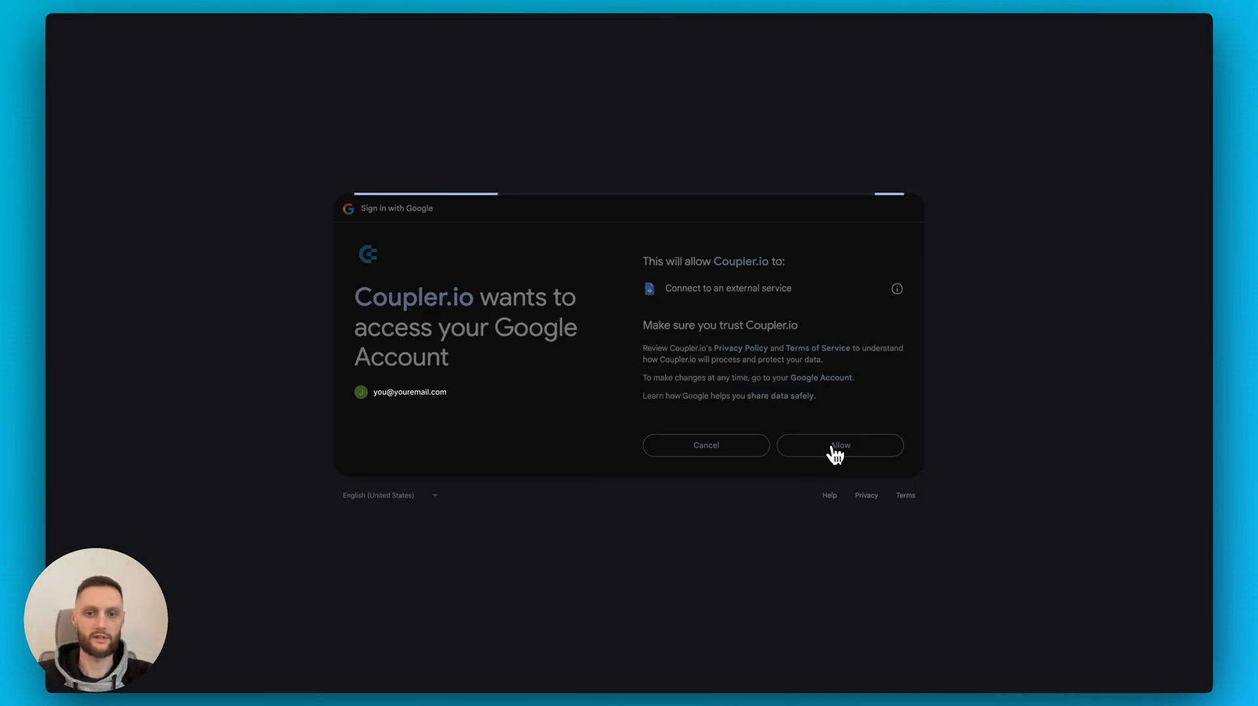
left_click(839, 446)
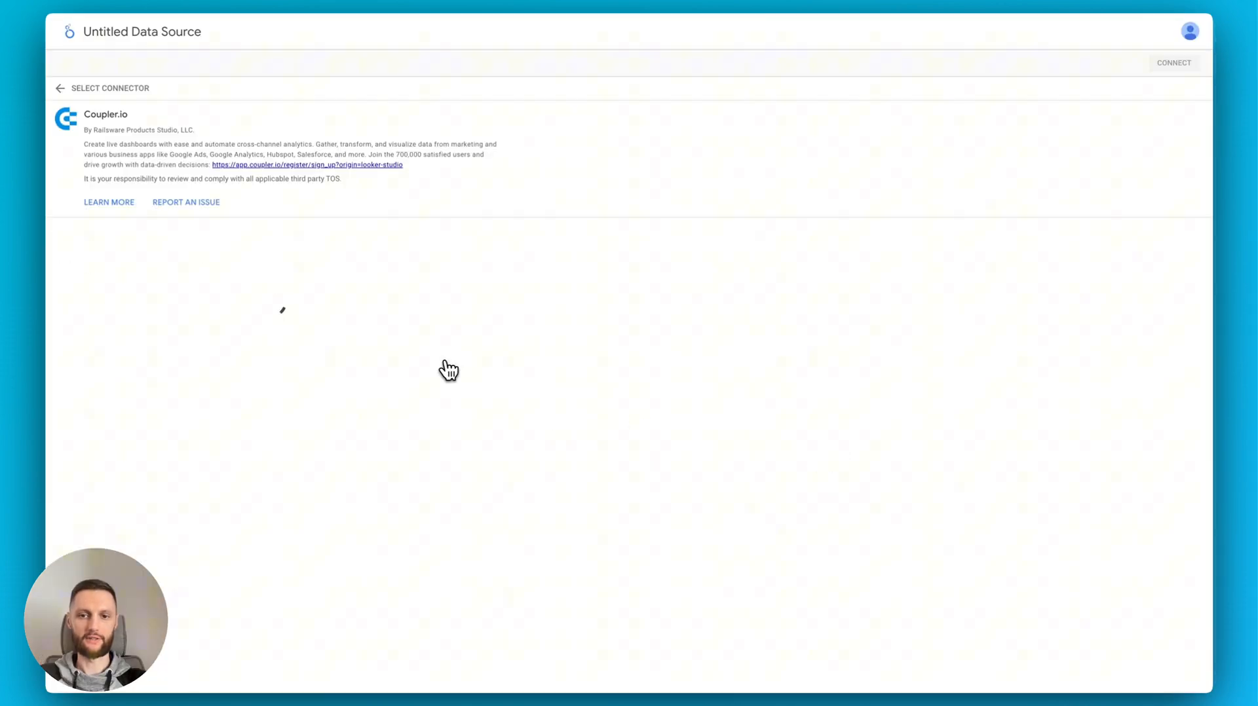
left_click(1173, 63)
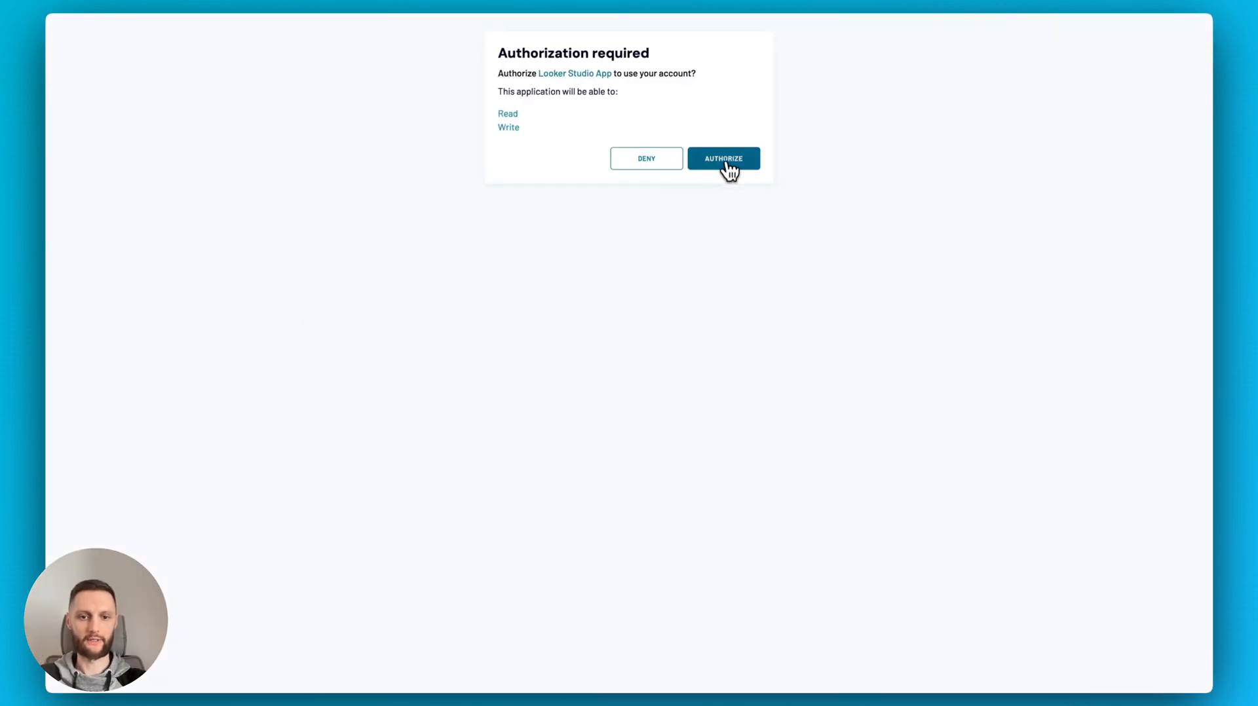
left_click(722, 158)
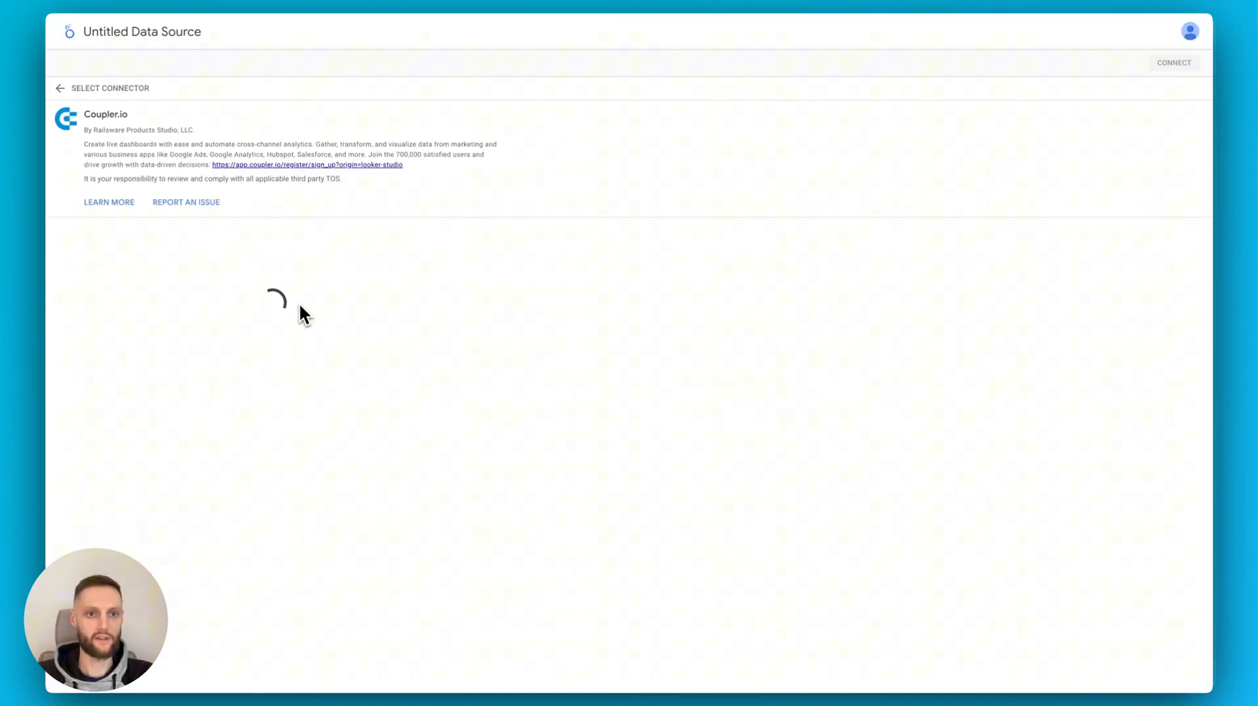
mouse_move(243, 307)
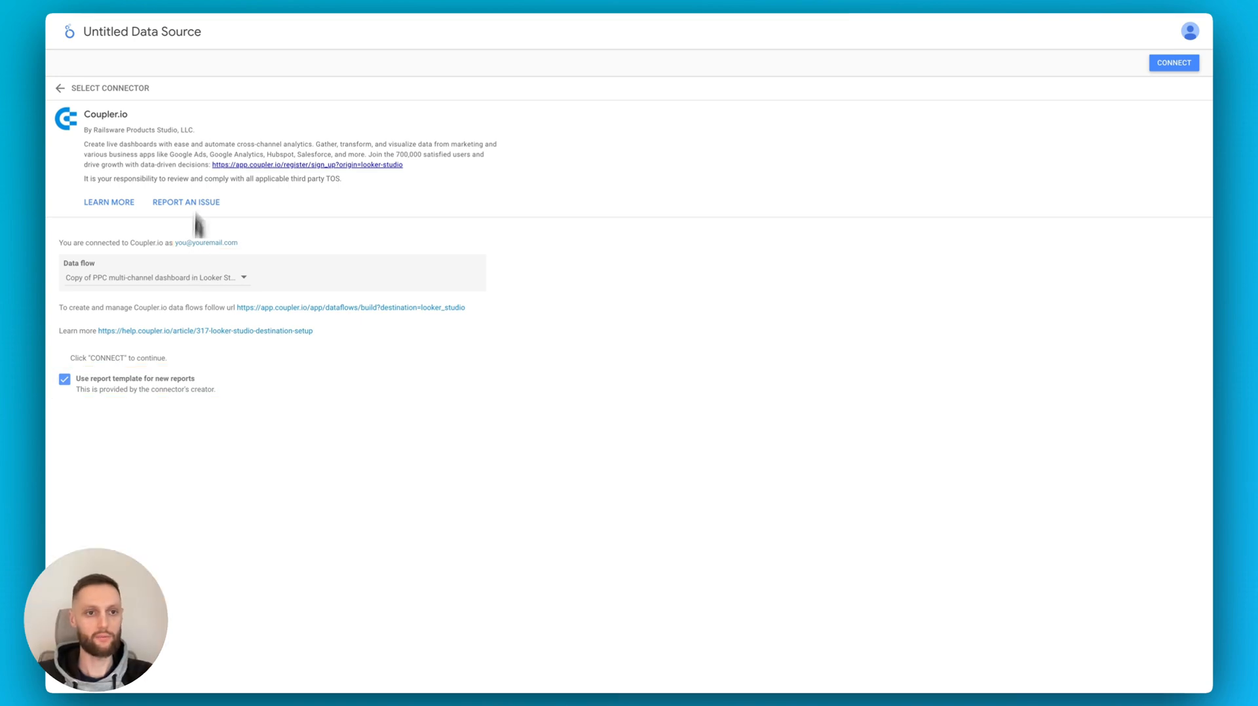
mouse_move(142, 32)
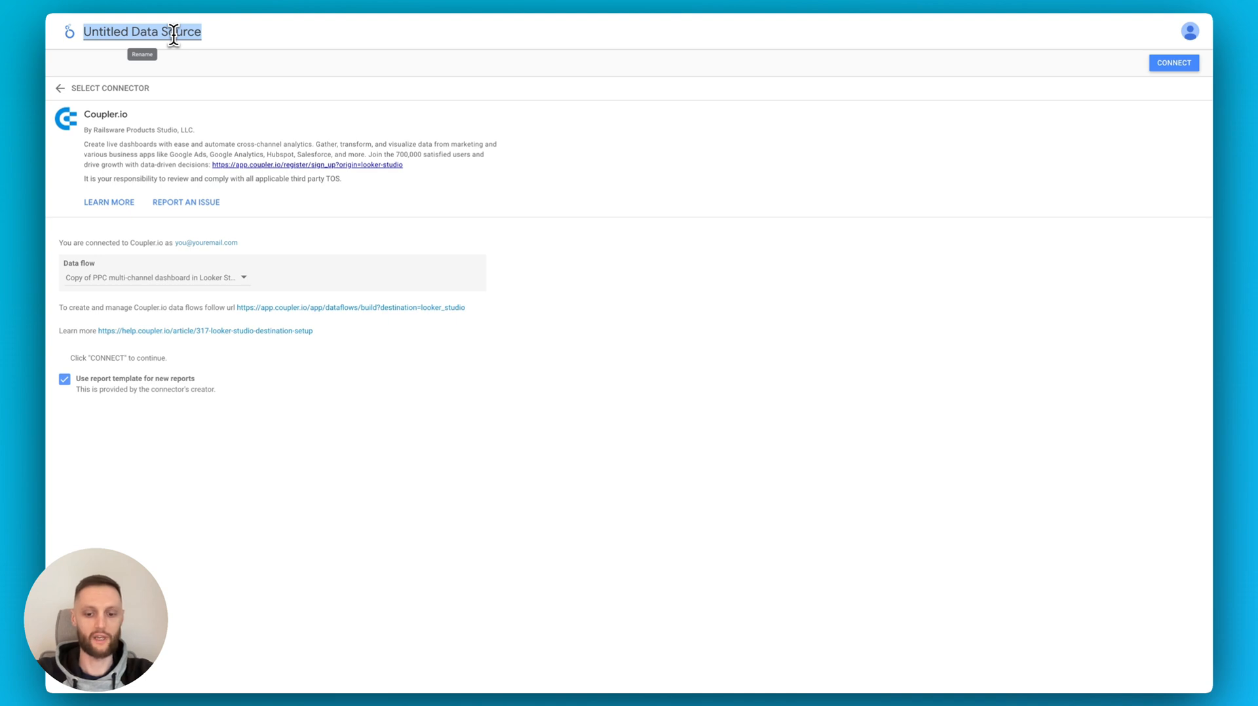
Name the data source 'PPC multi-channel report | FB + LinkedIn'
type("PPC mu")
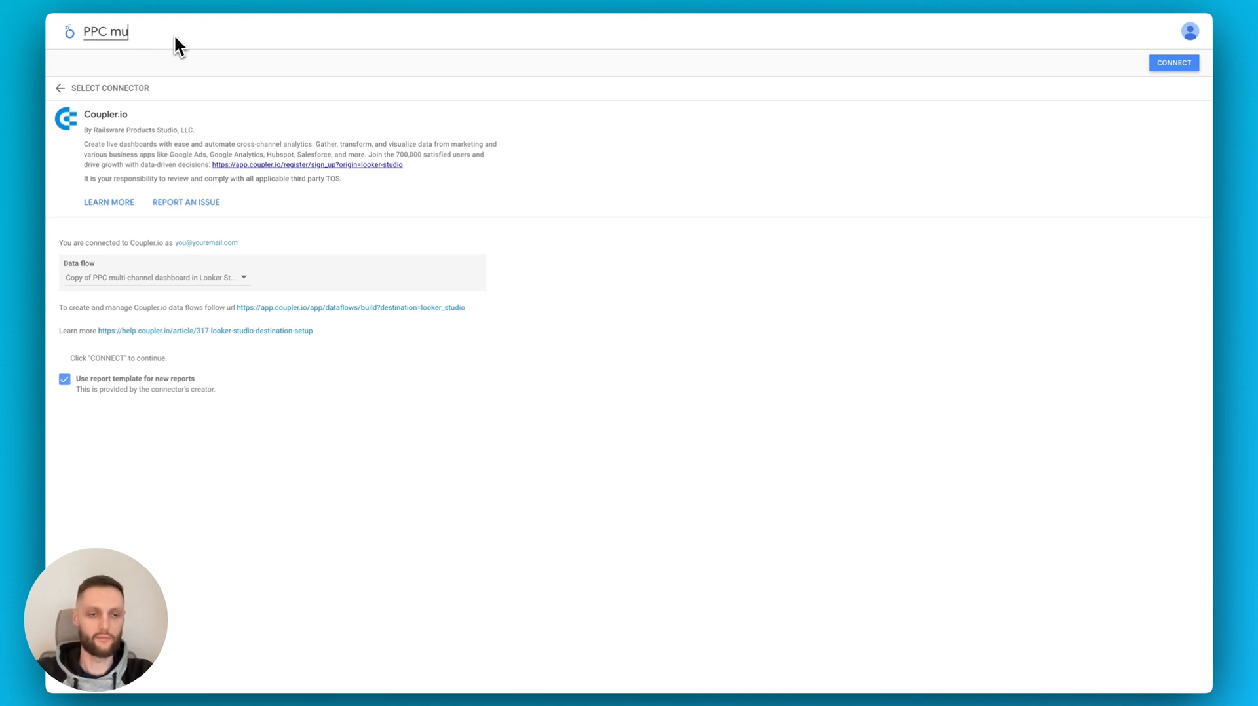
type("lti-")
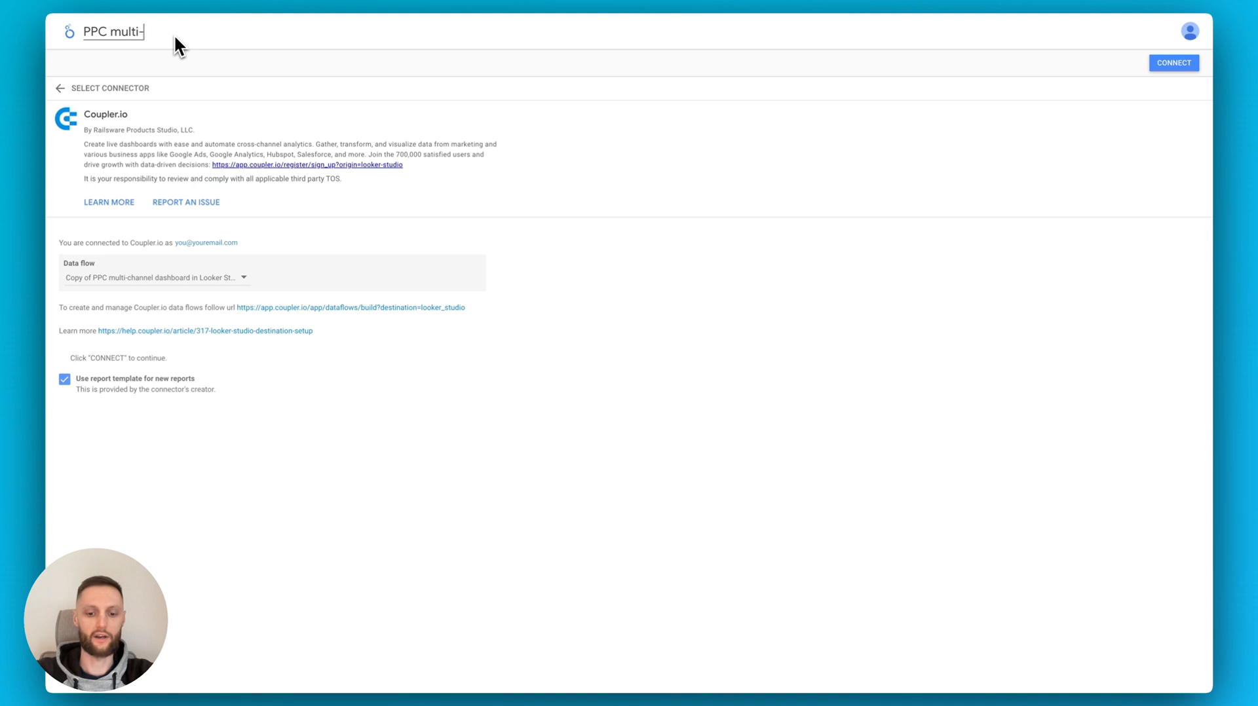
type("channel report")
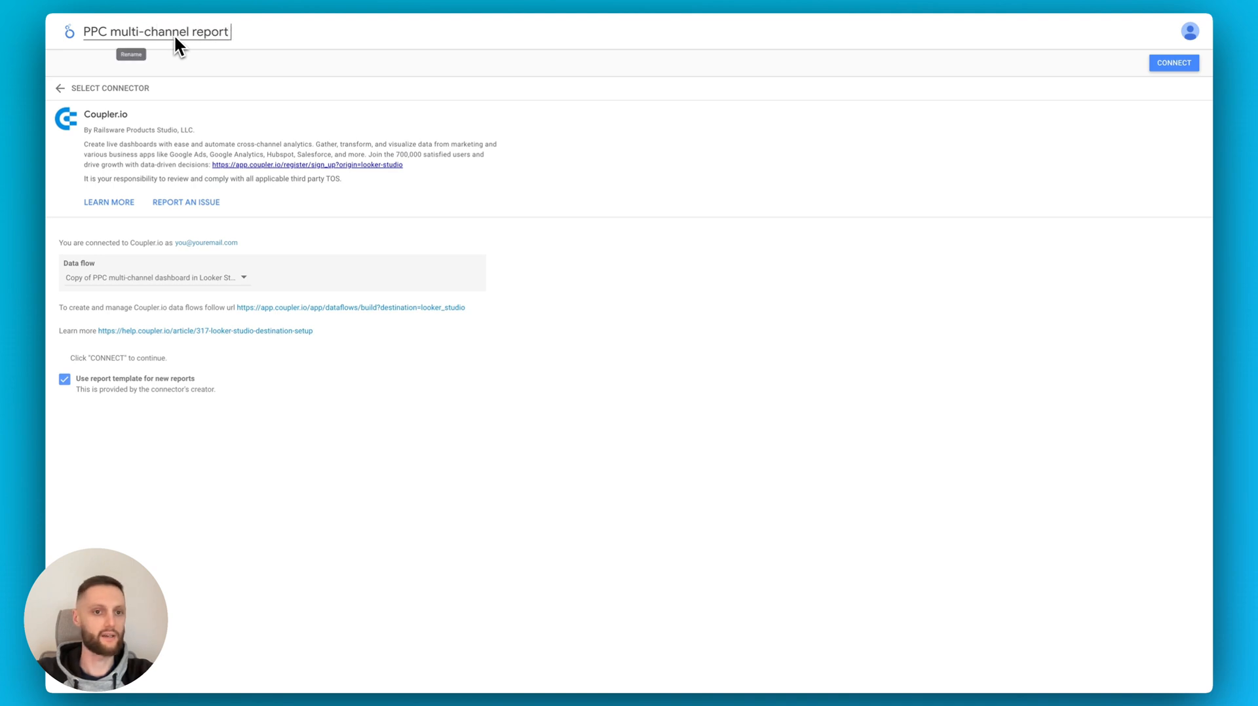
type("| FB + LinkedIn")
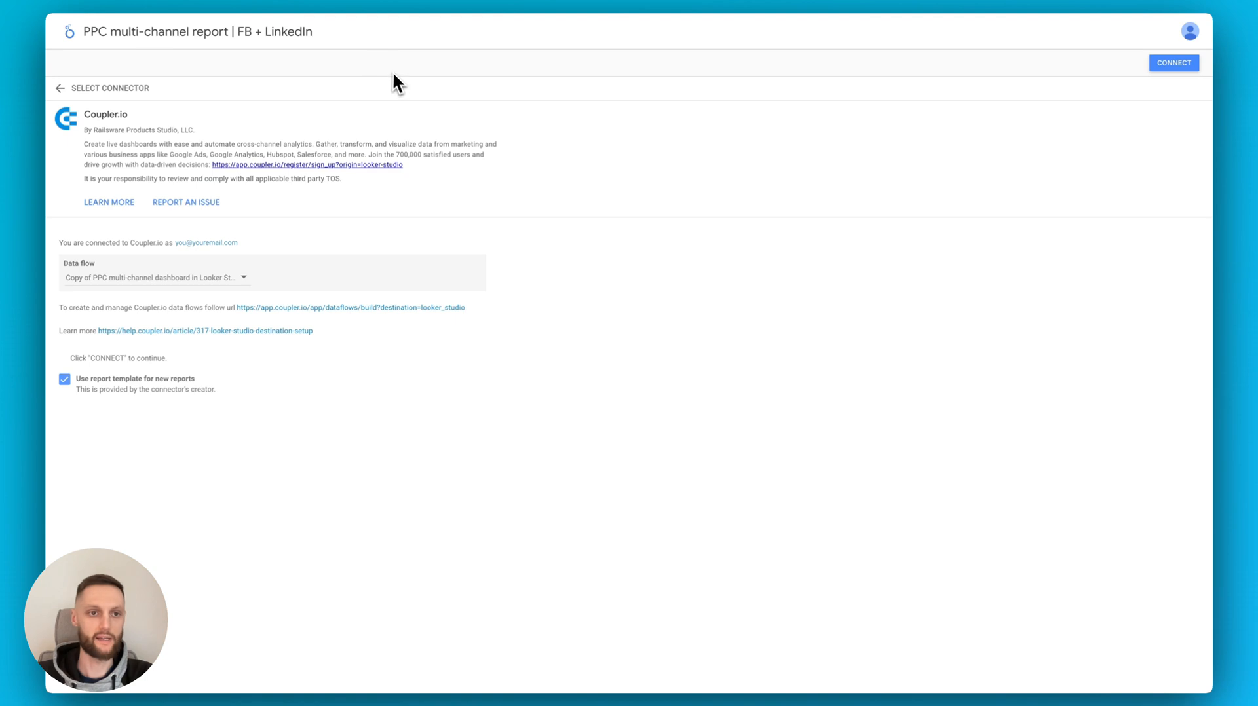
mouse_move(242, 72)
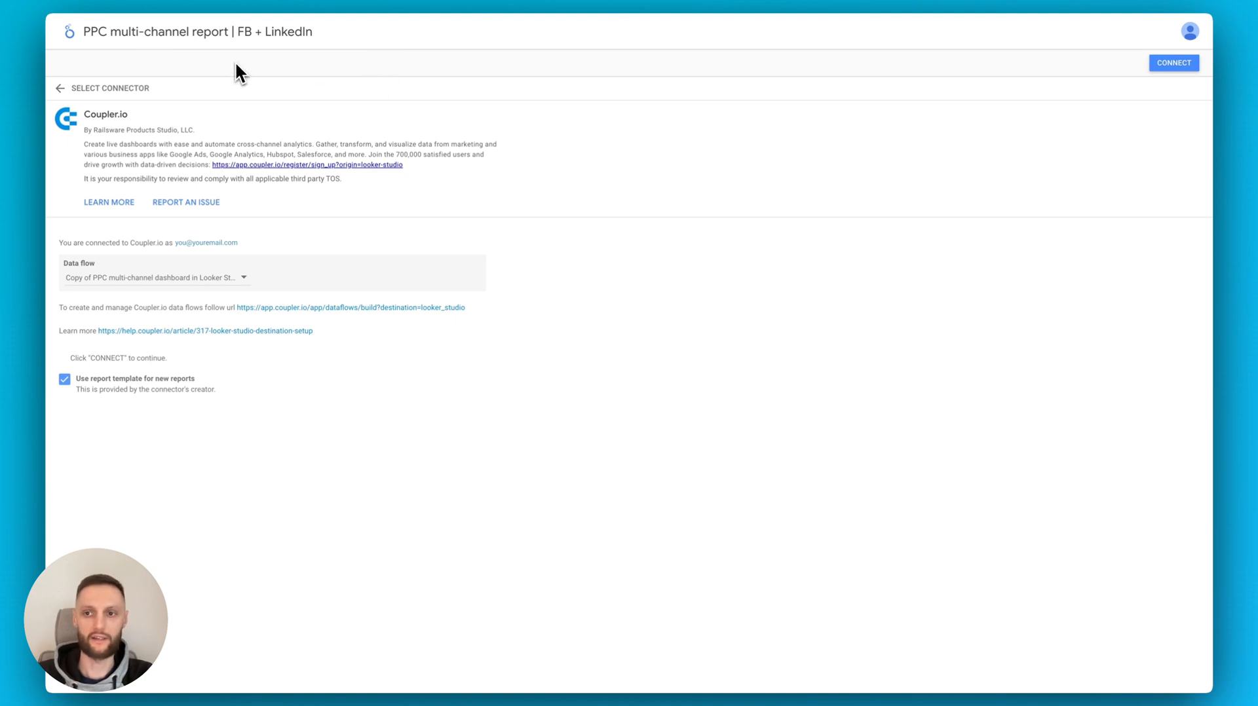
mouse_move(661, 103)
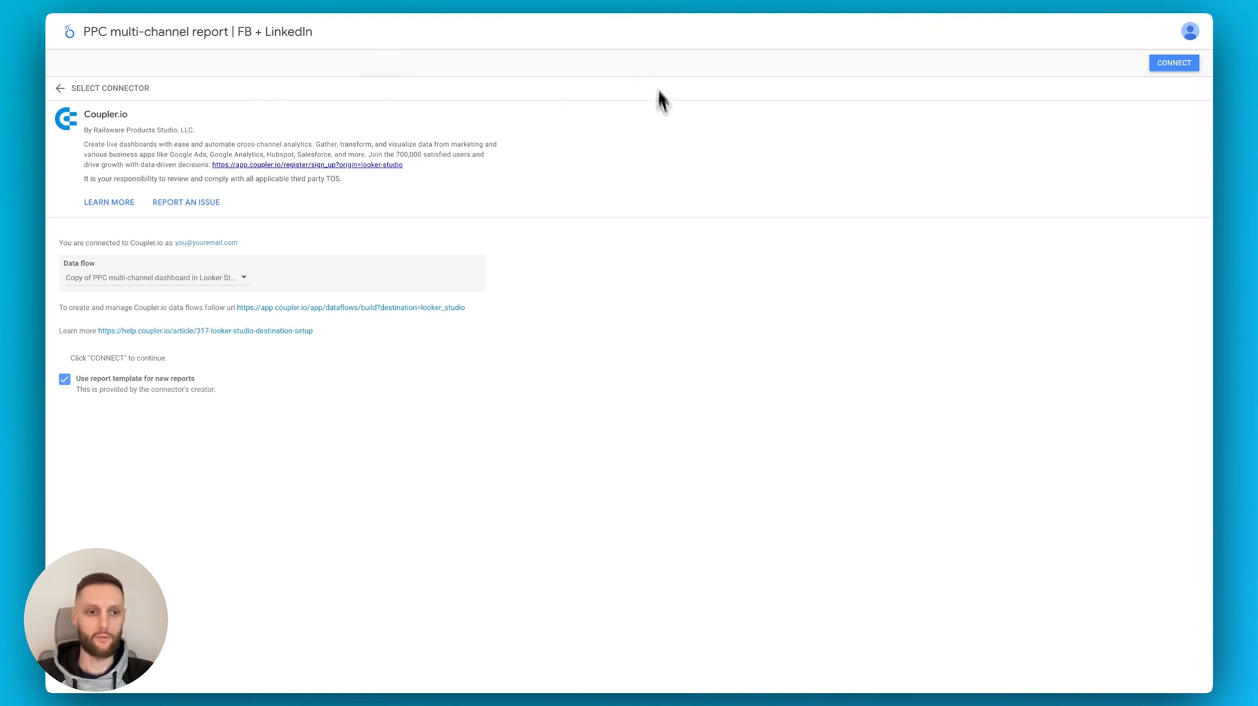
mouse_move(915, 128)
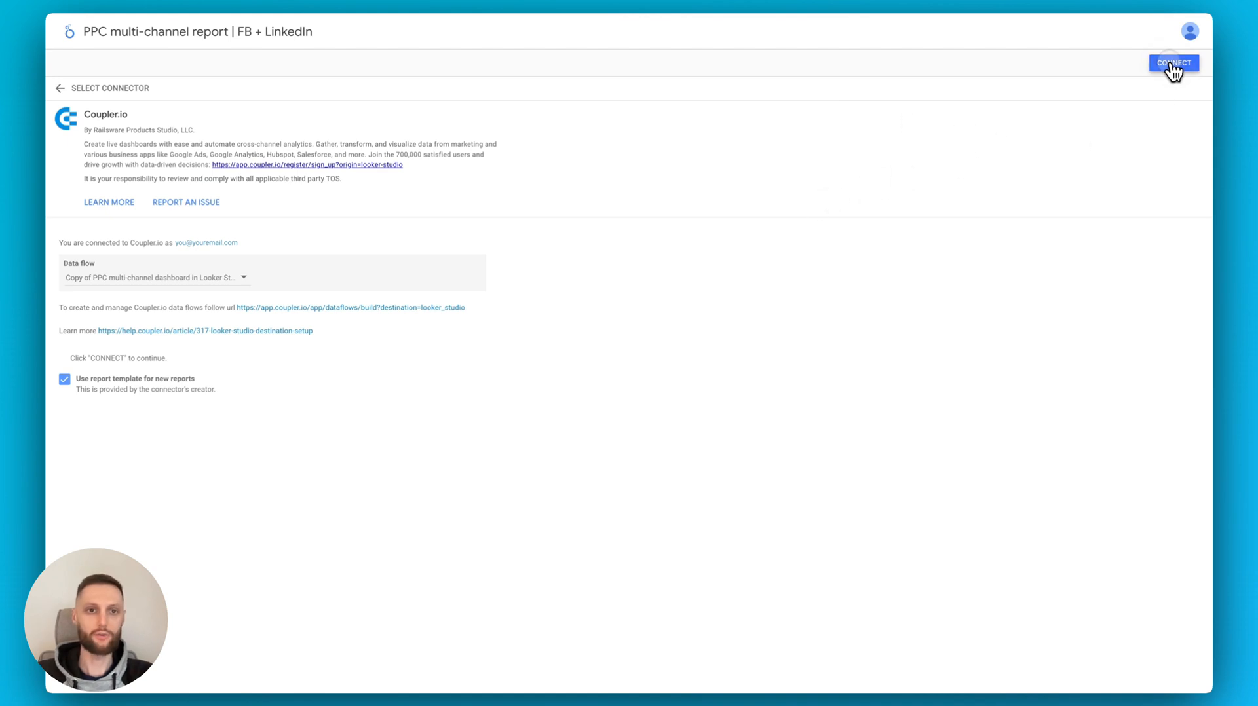
Connect the data source, then make Amount spend, CPC and CPM EUR currency and CTR percent
left_click(1173, 63)
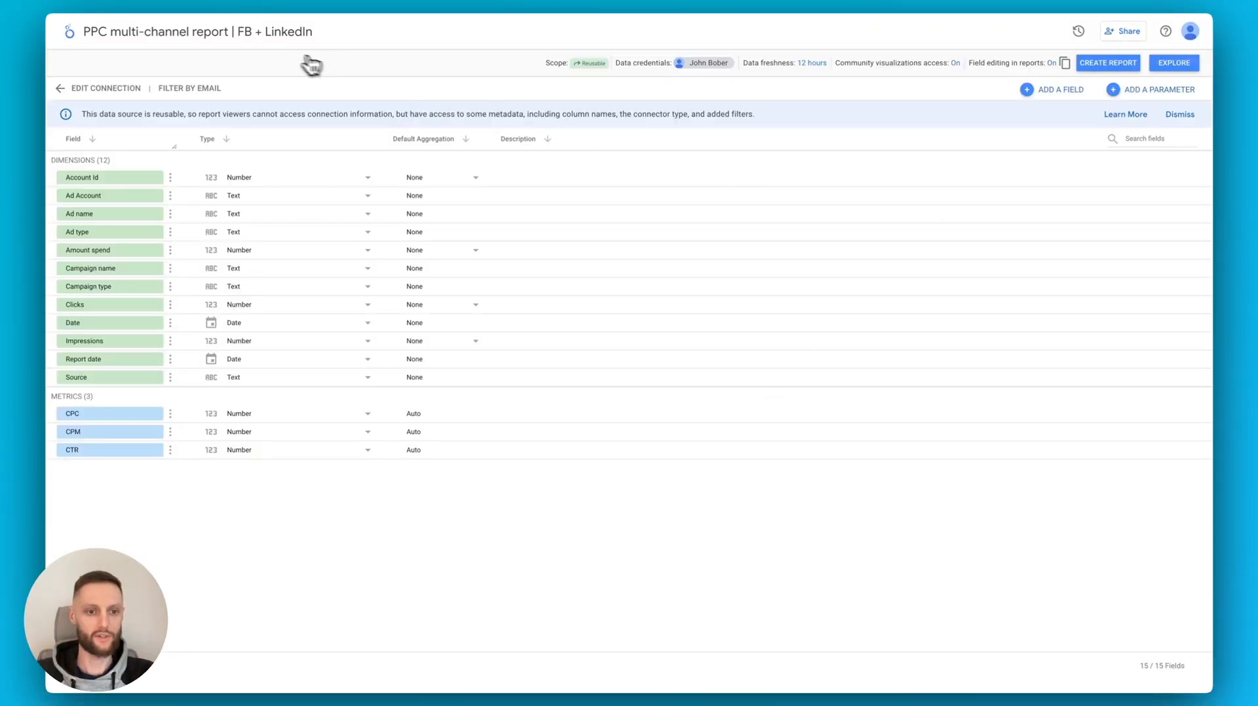
mouse_move(243, 231)
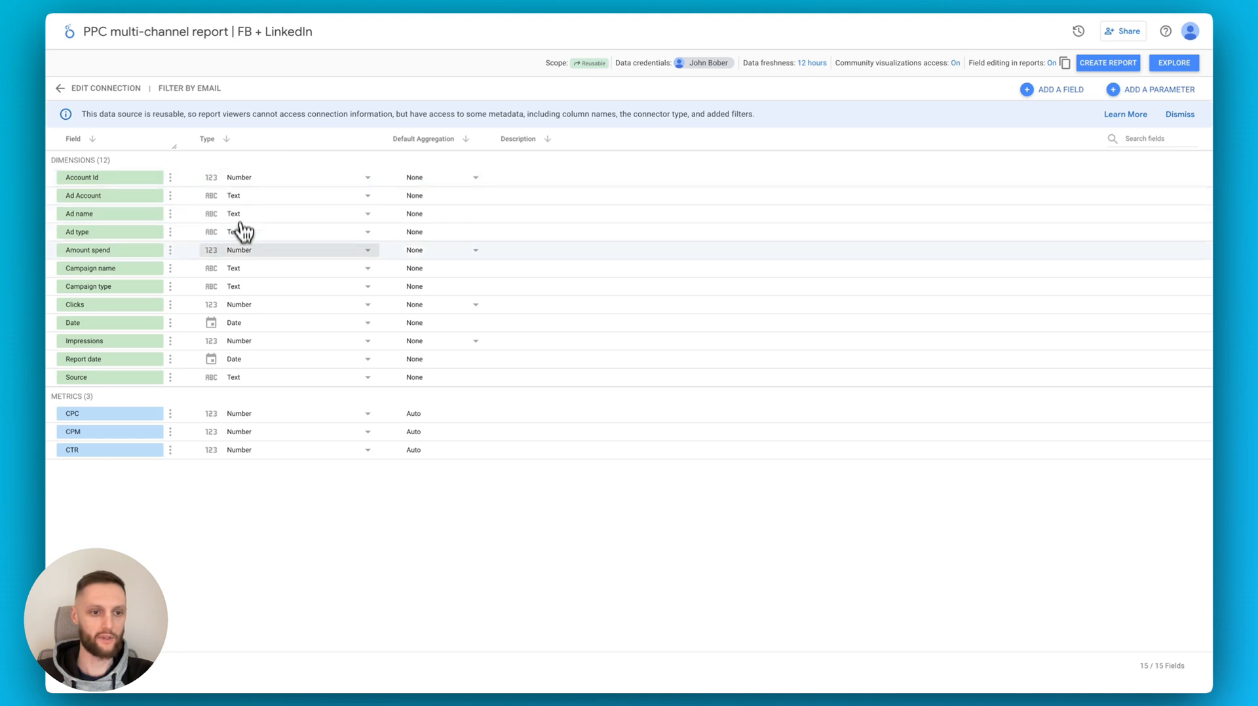
mouse_move(253, 259)
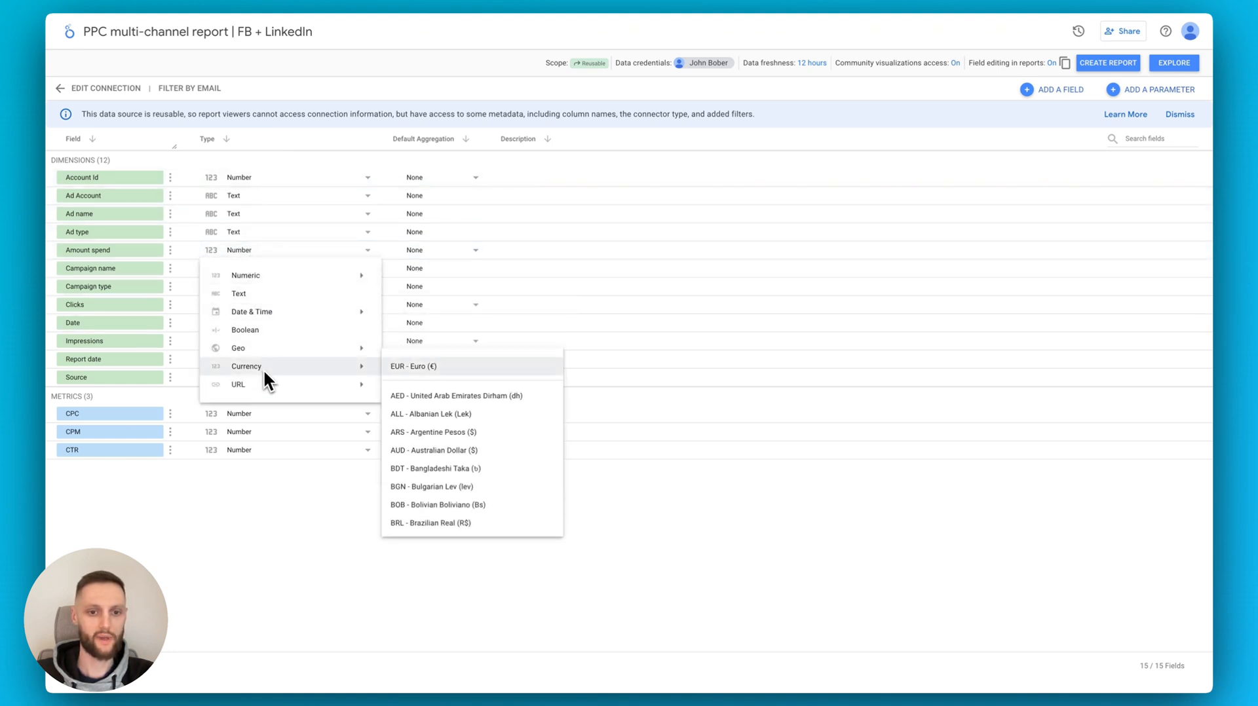
mouse_move(415, 369)
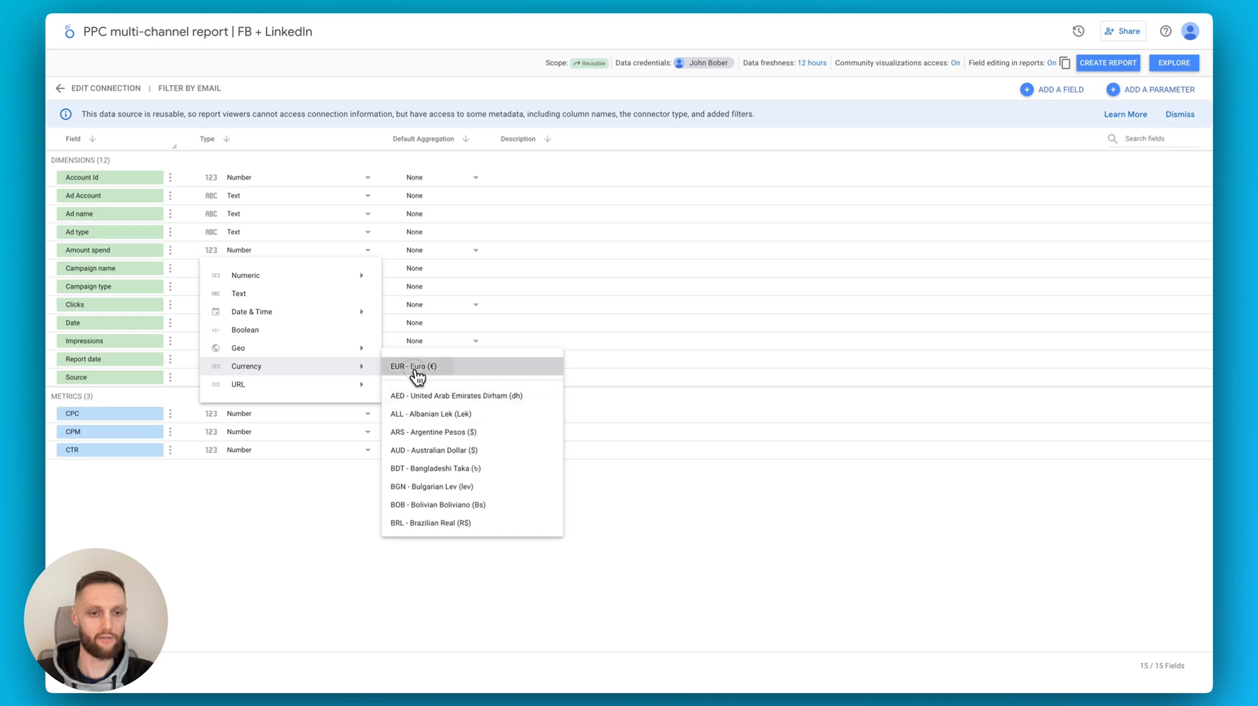
left_click(415, 366)
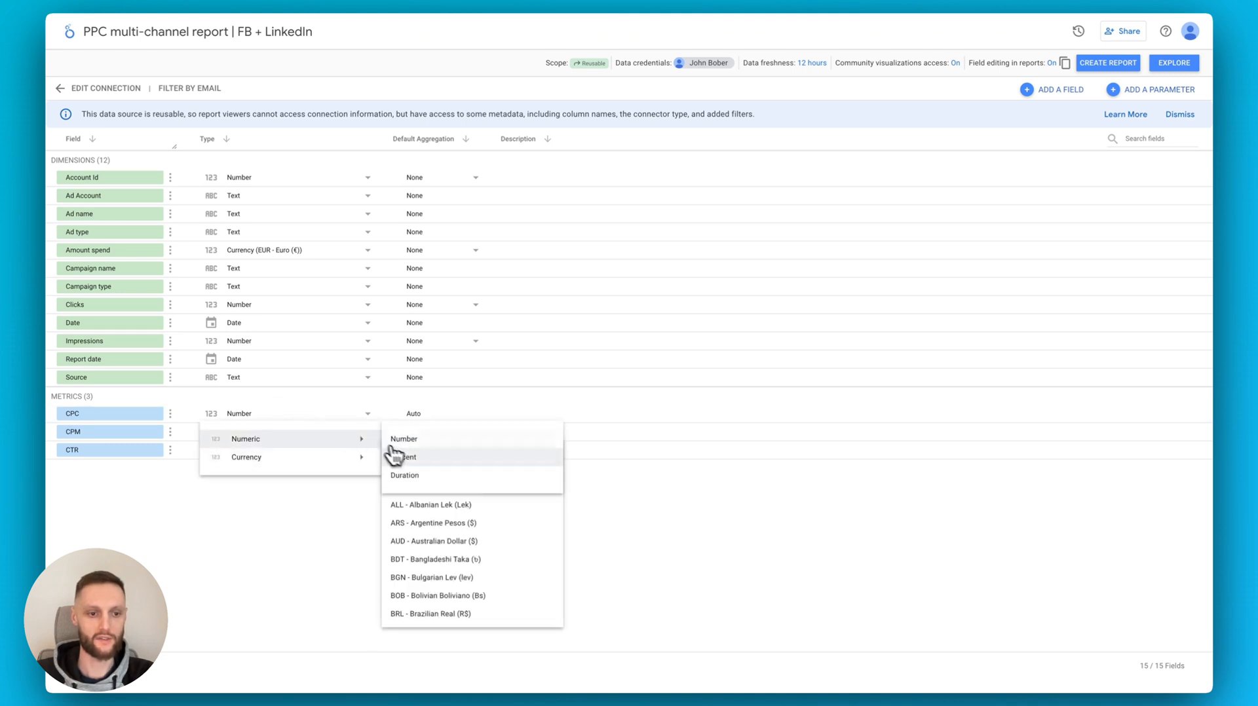
mouse_move(337, 457)
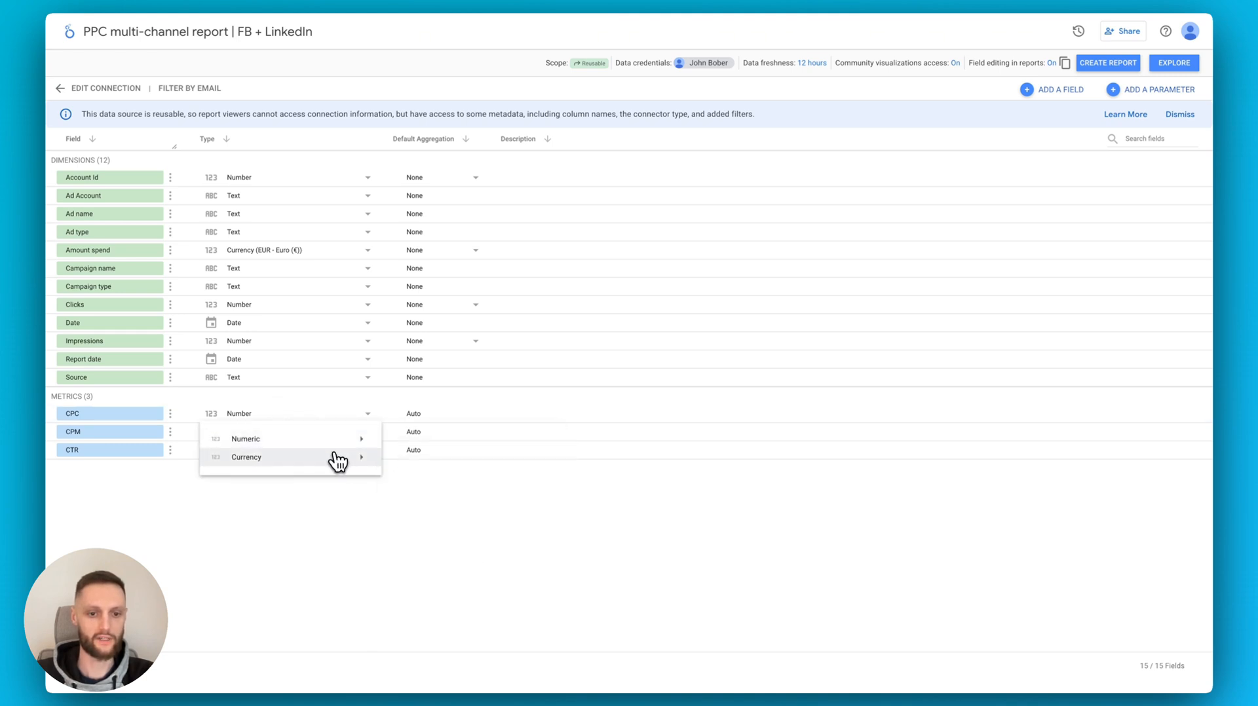
left_click(247, 457)
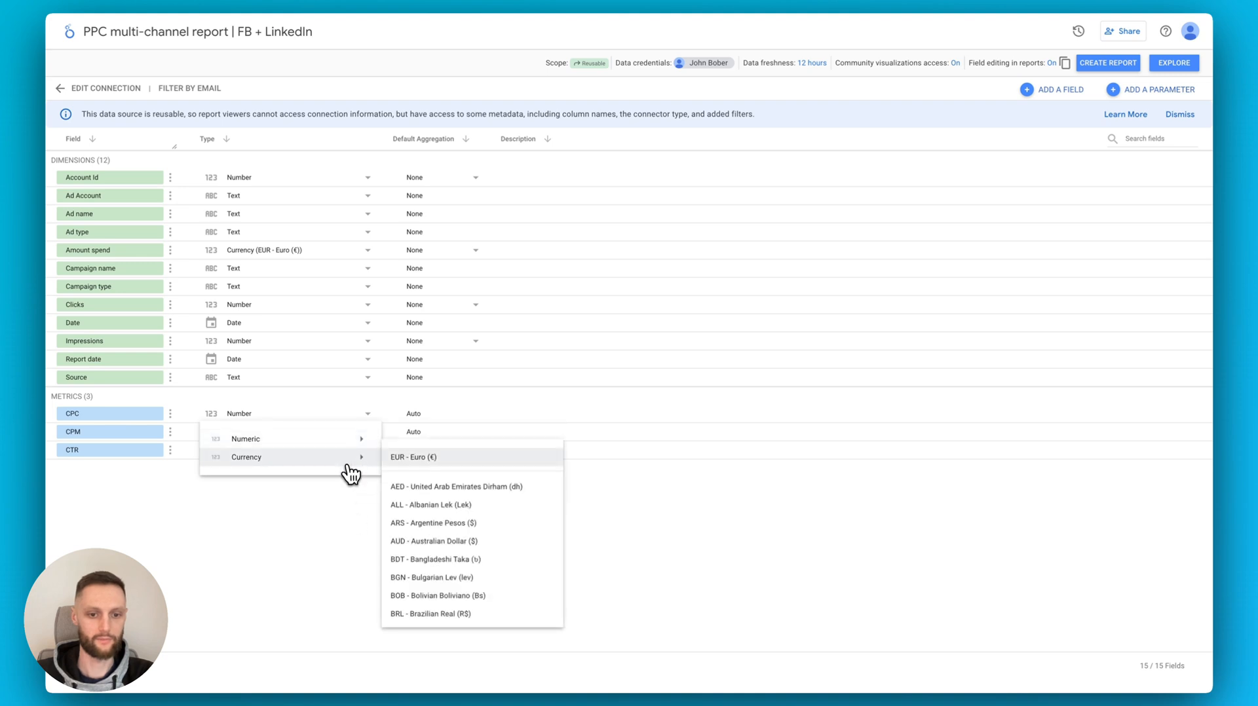
left_click(414, 456)
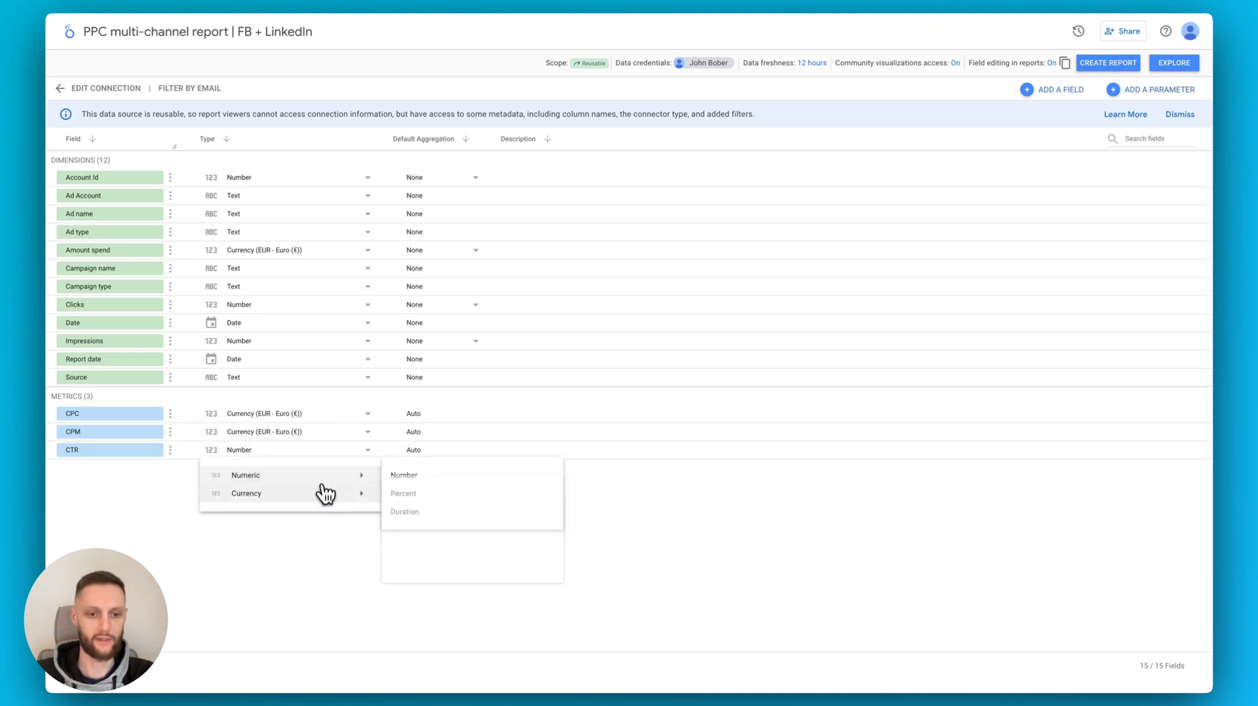
left_click(403, 493)
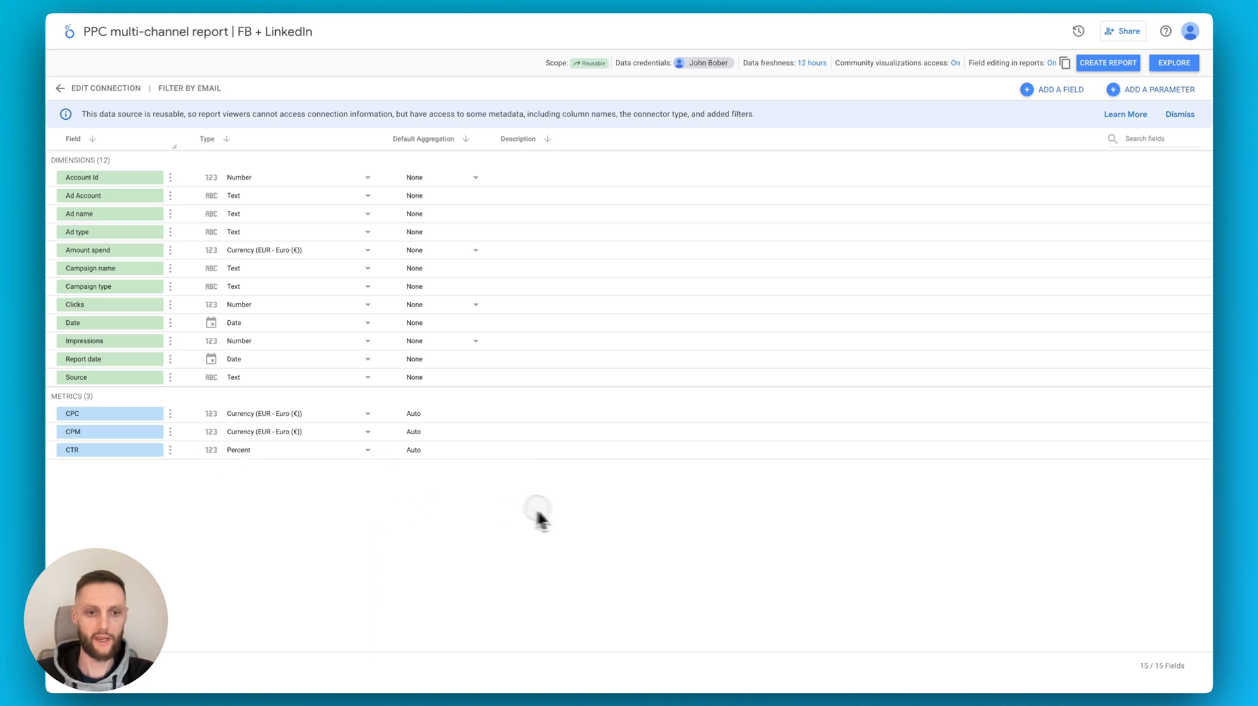
mouse_move(1108, 65)
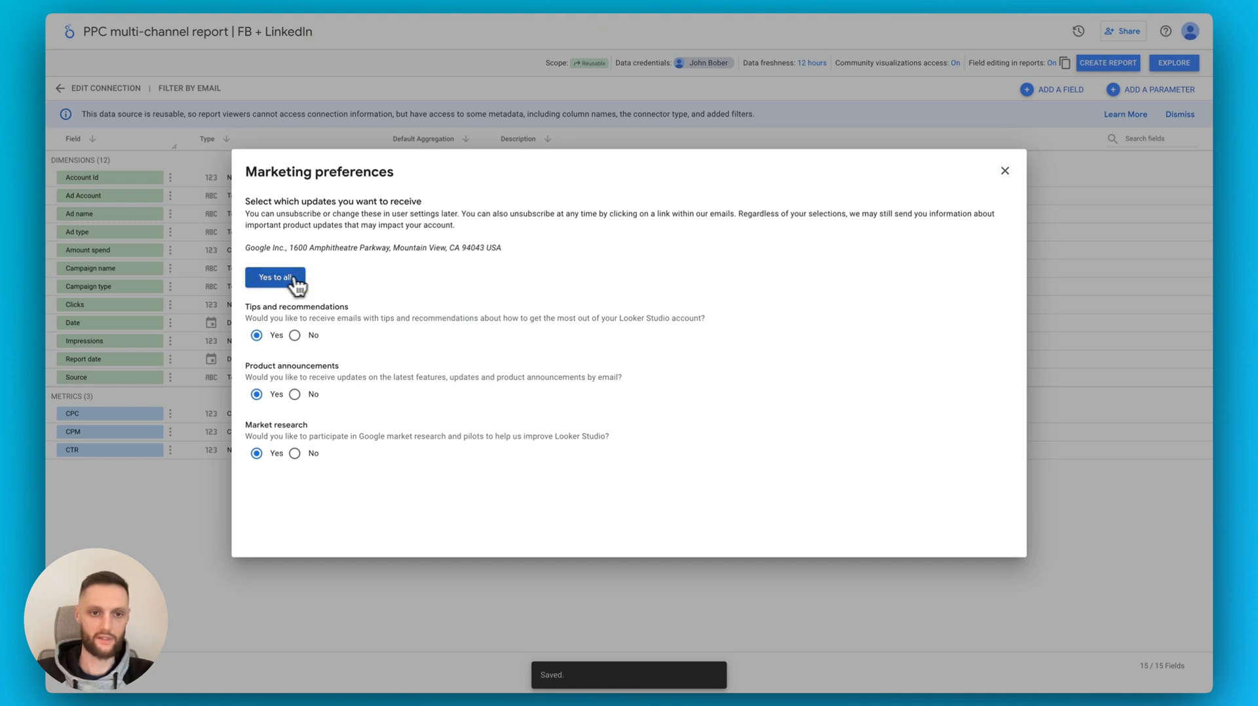
mouse_move(1005, 171)
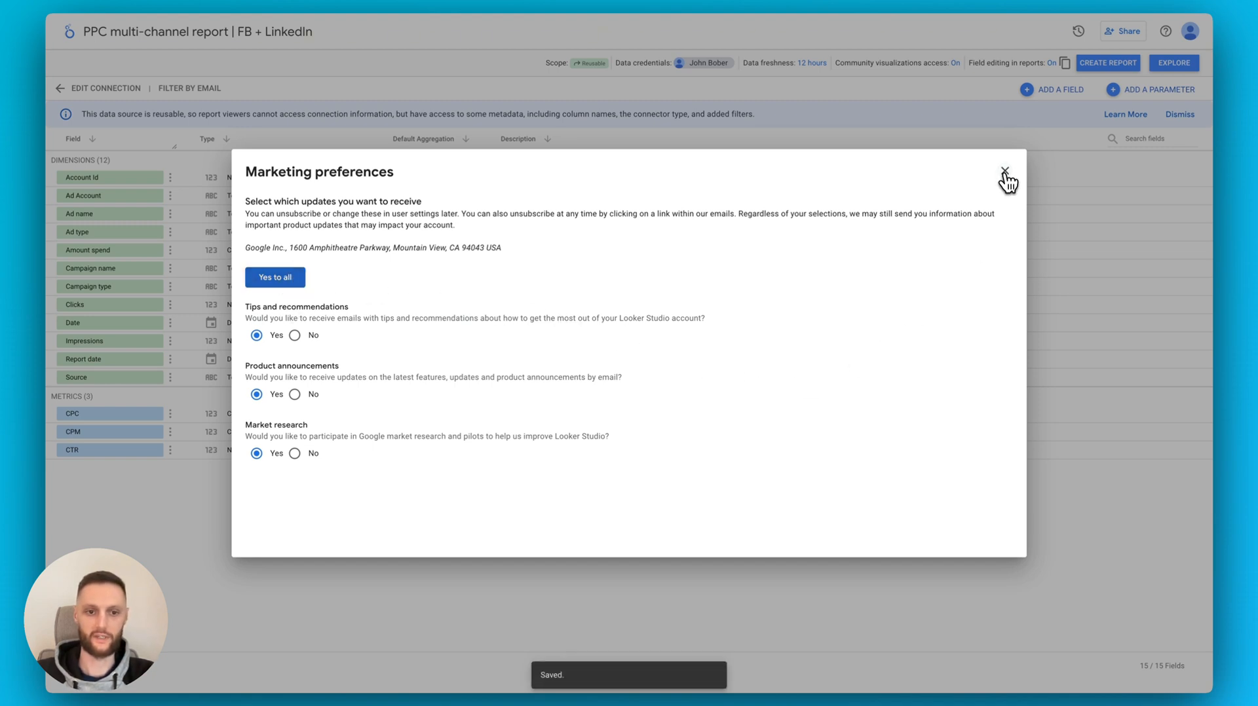
Dismiss the marketing preferences prompt and create a new report from the data source
left_click(1005, 171)
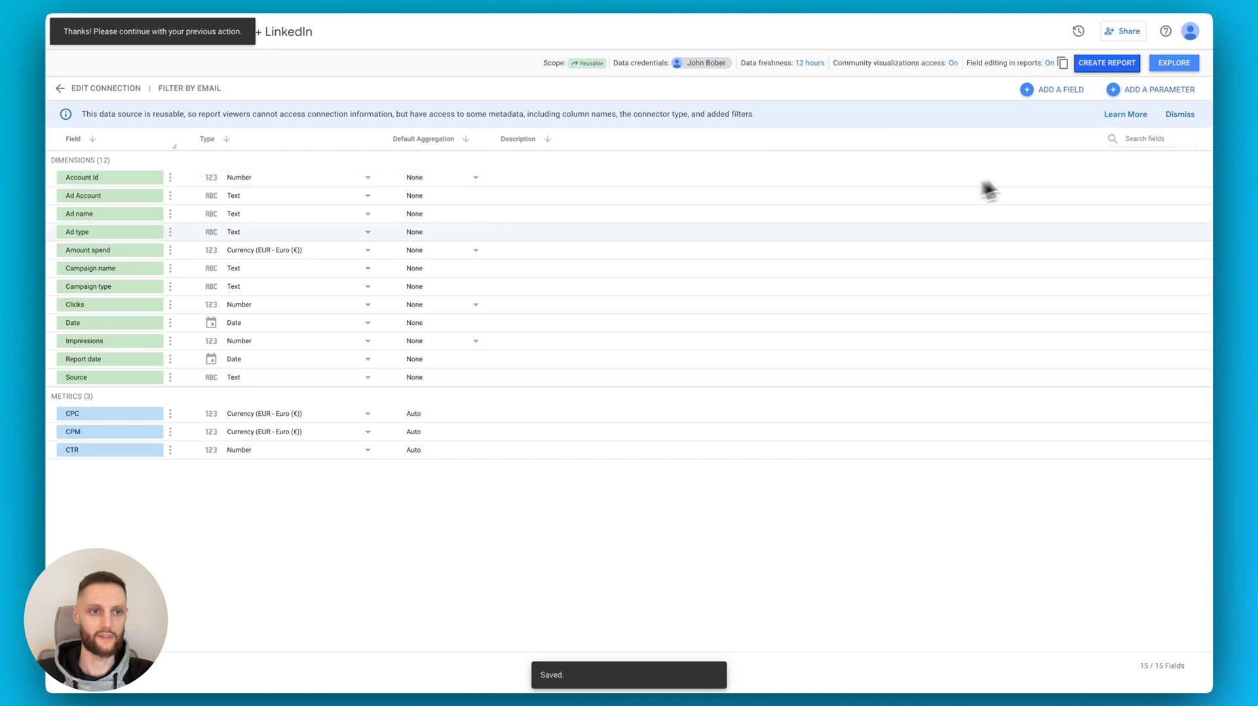
mouse_move(1096, 79)
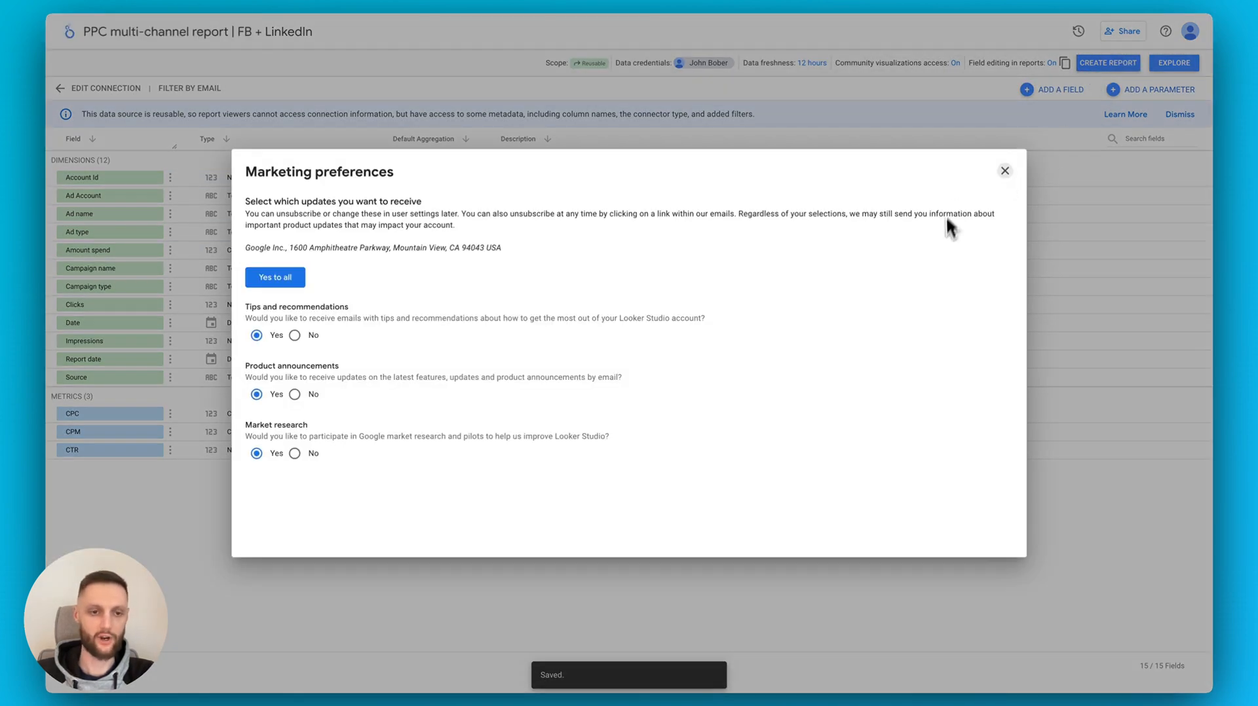
mouse_move(1004, 171)
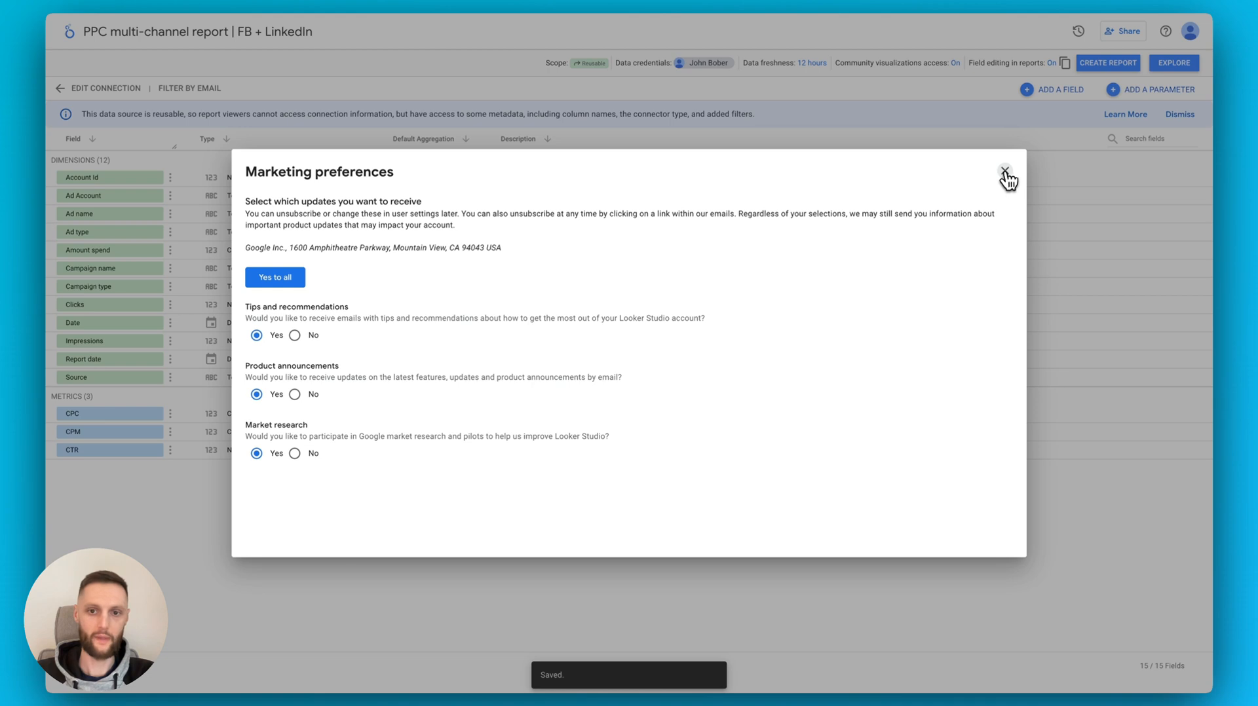
left_click(1005, 172)
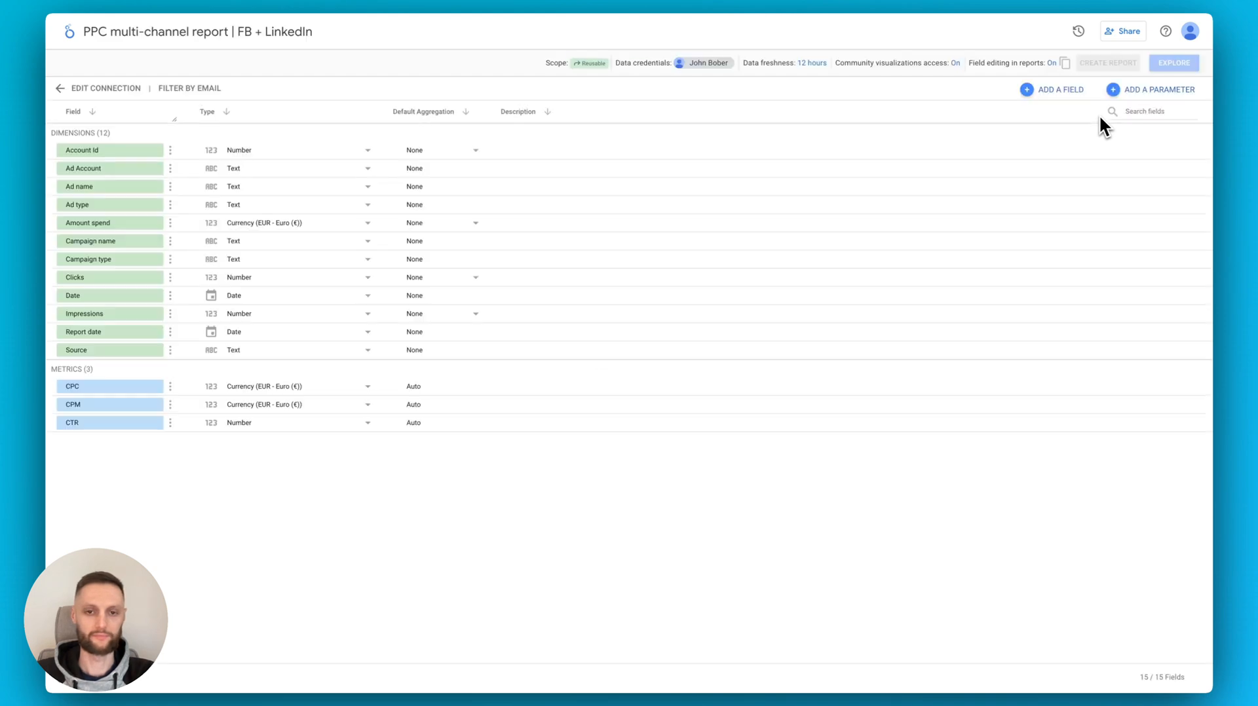
left_click(1108, 63)
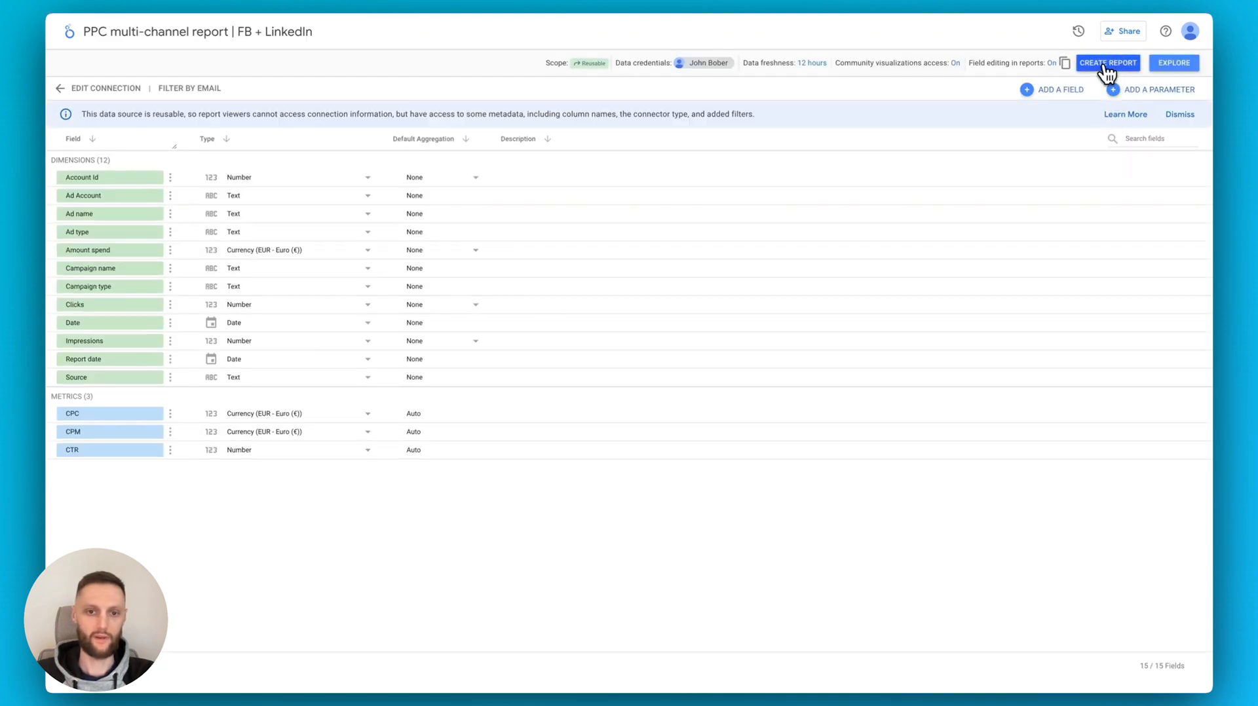
left_click(1108, 63)
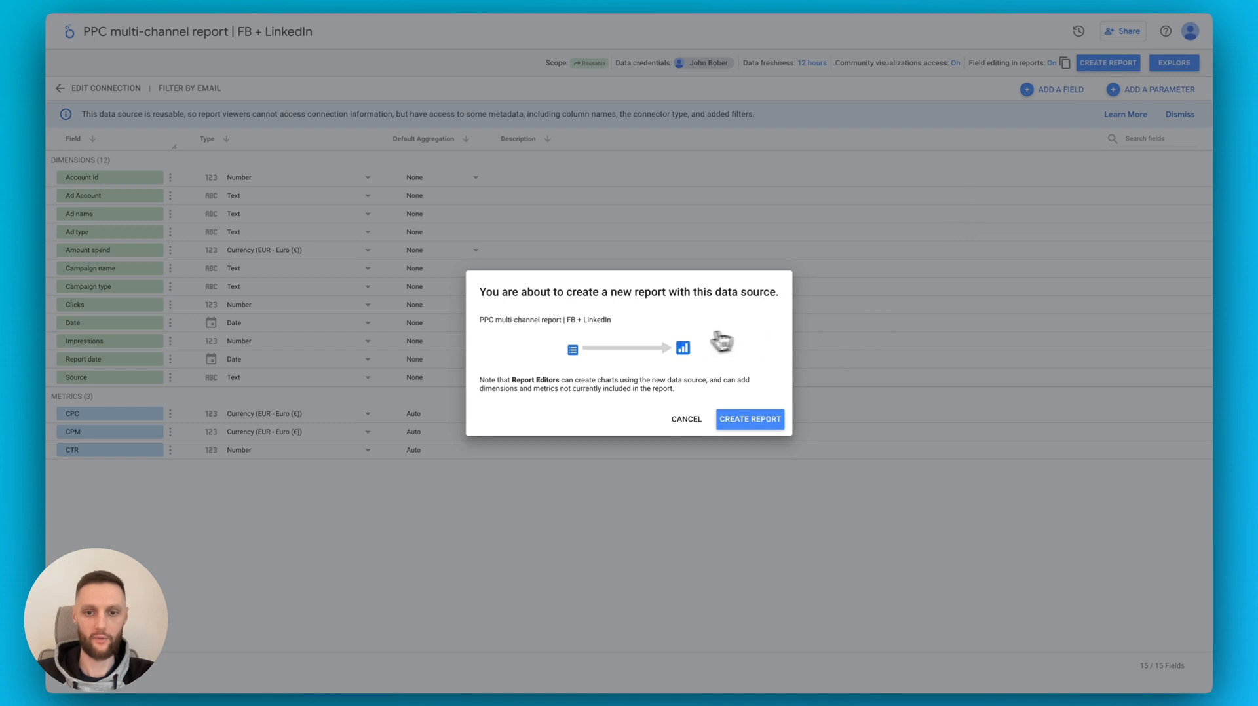
mouse_move(702, 393)
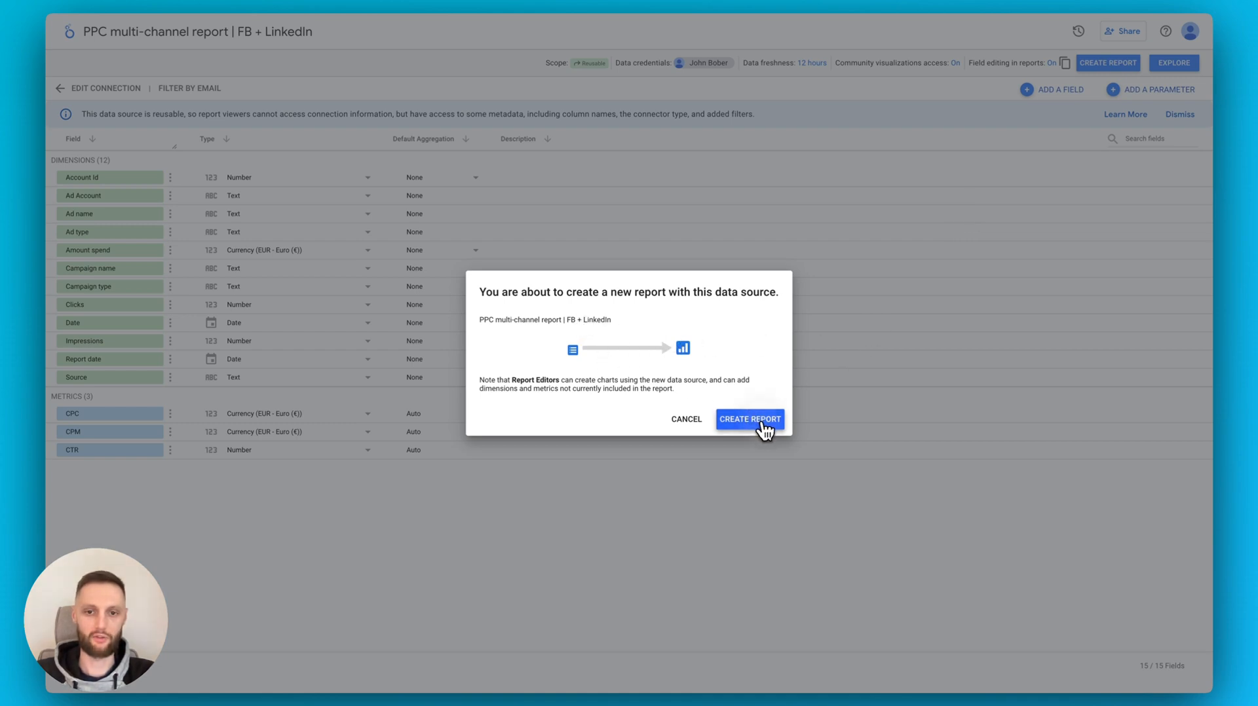
left_click(749, 418)
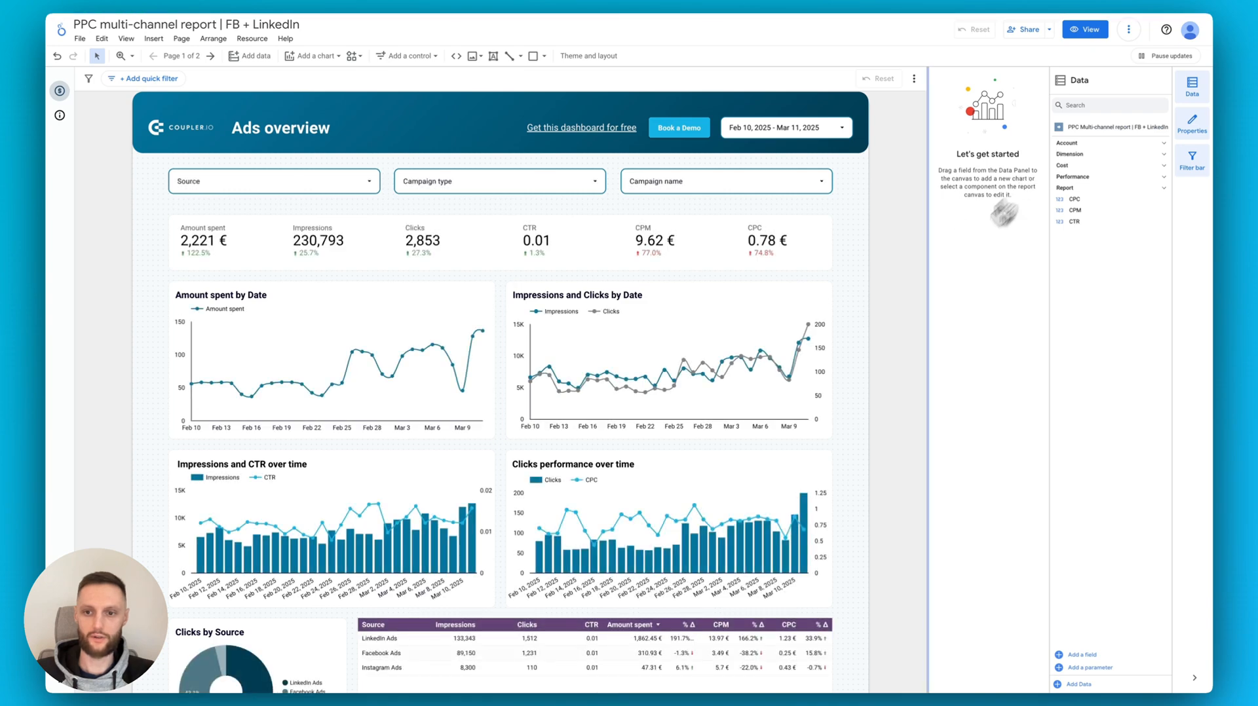
scroll("down", 3)
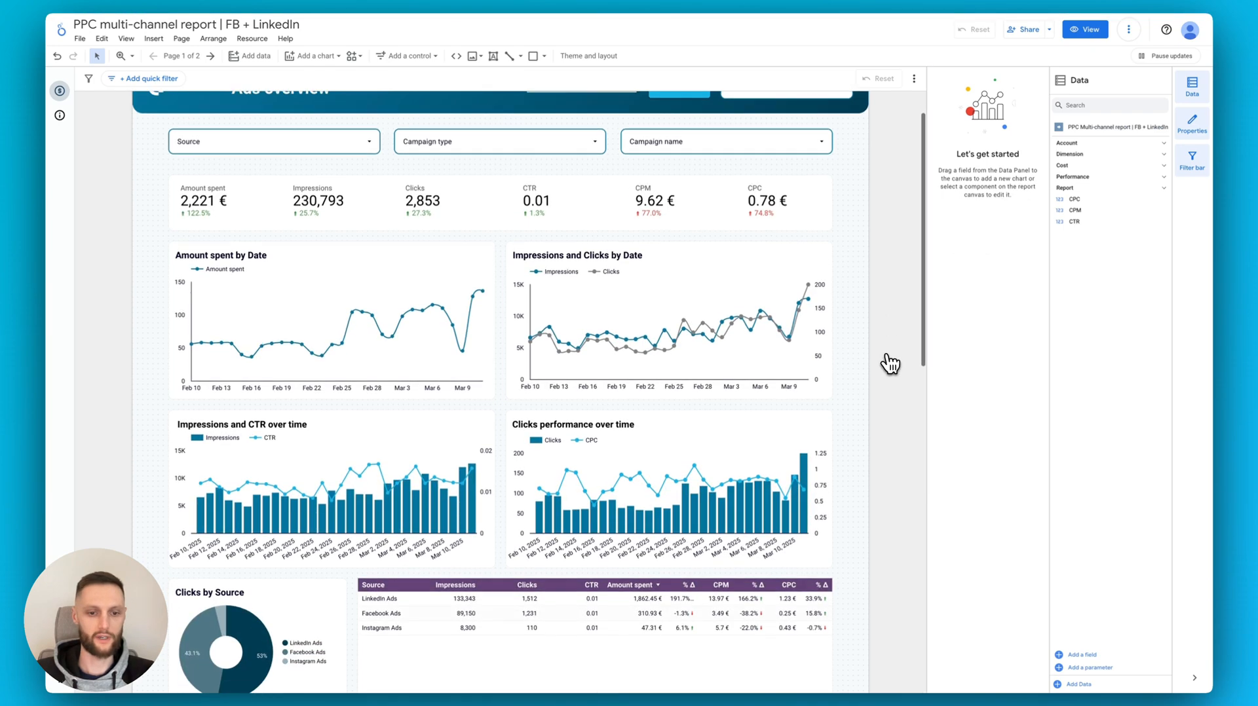
scroll("down", 3)
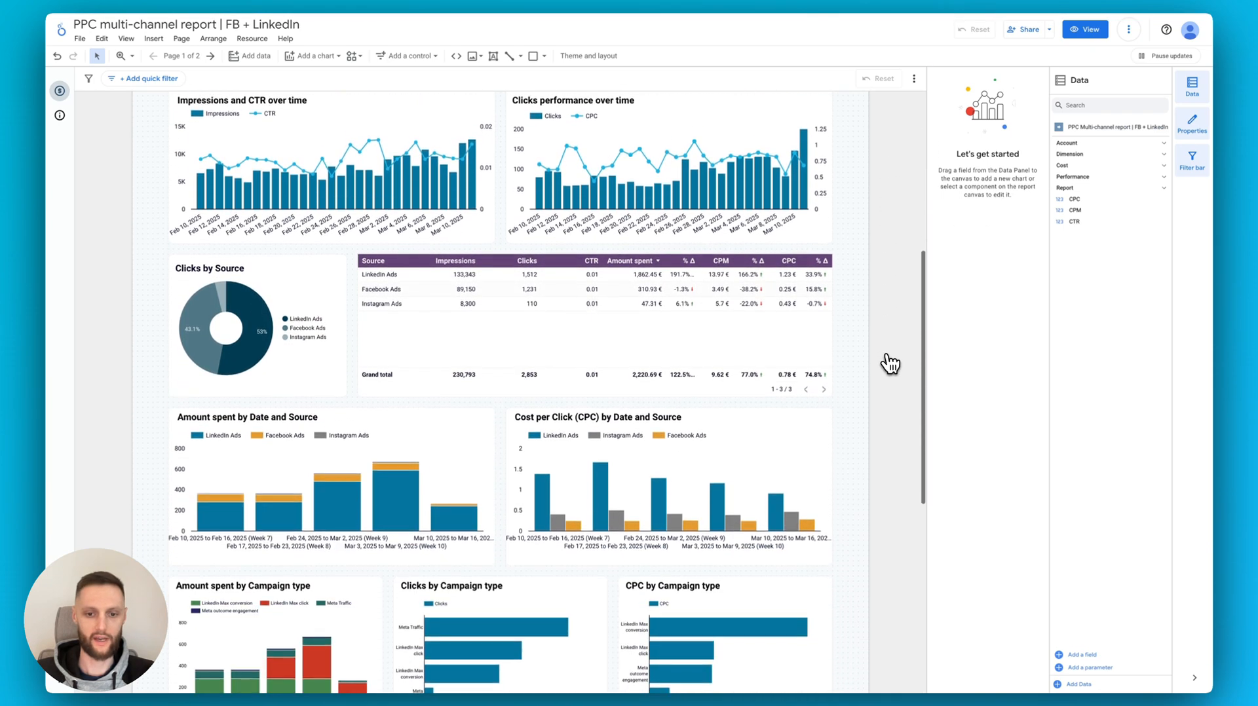
scroll("down", 3)
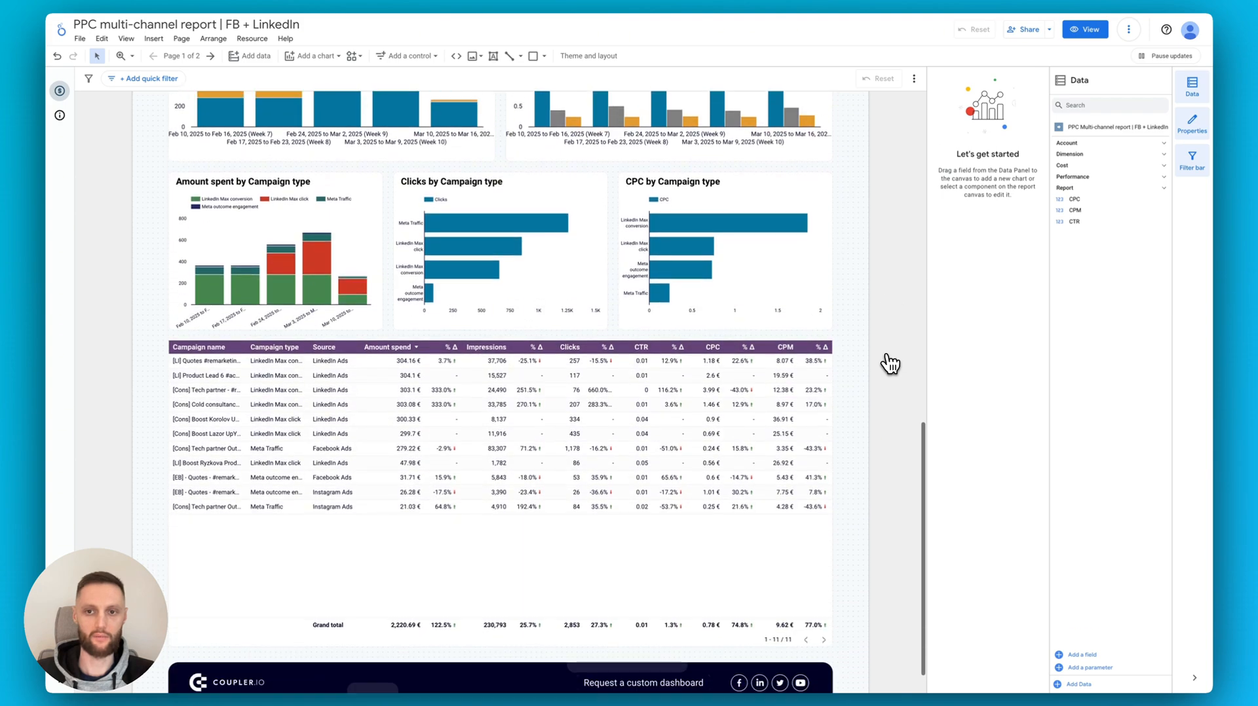
scroll("up", 3)
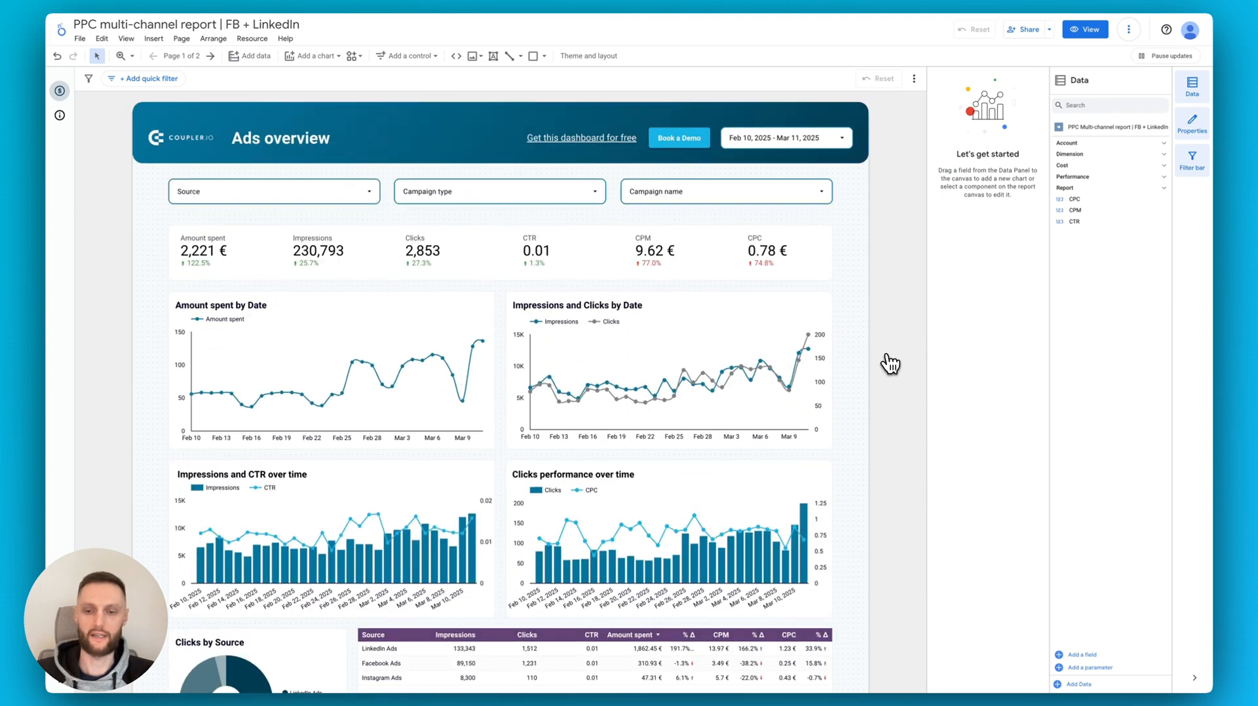
mouse_move(894, 278)
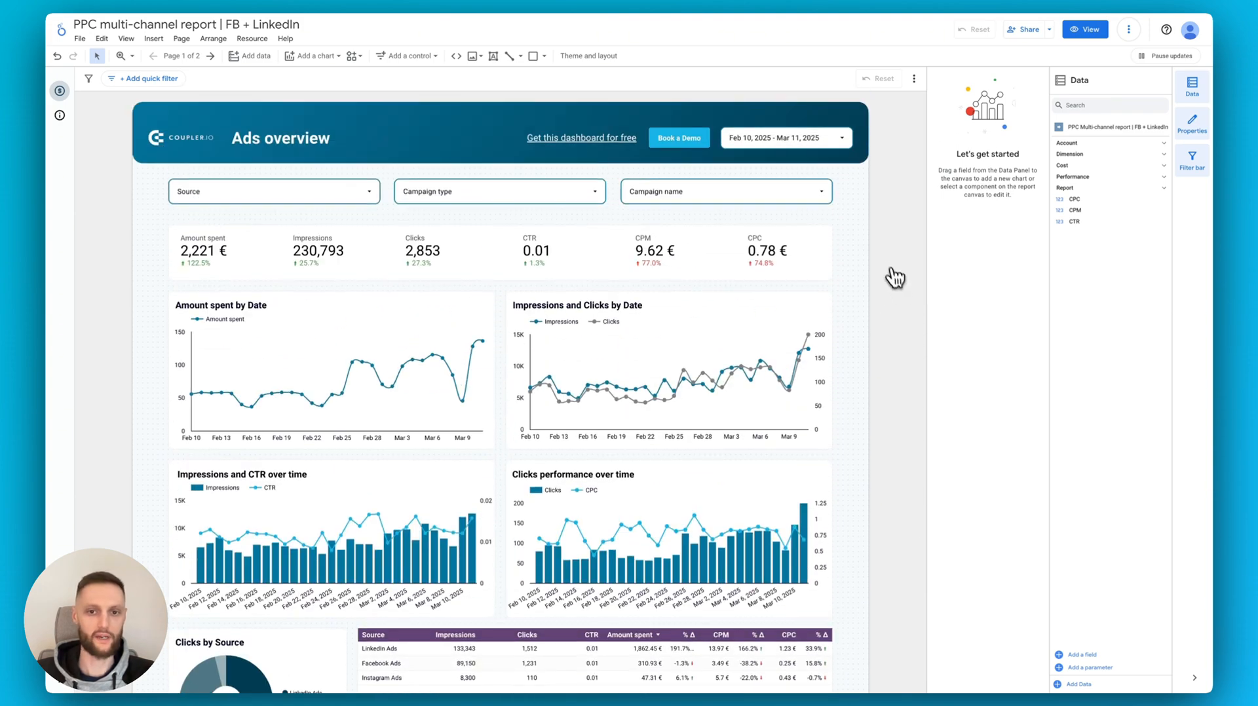
mouse_move(893, 270)
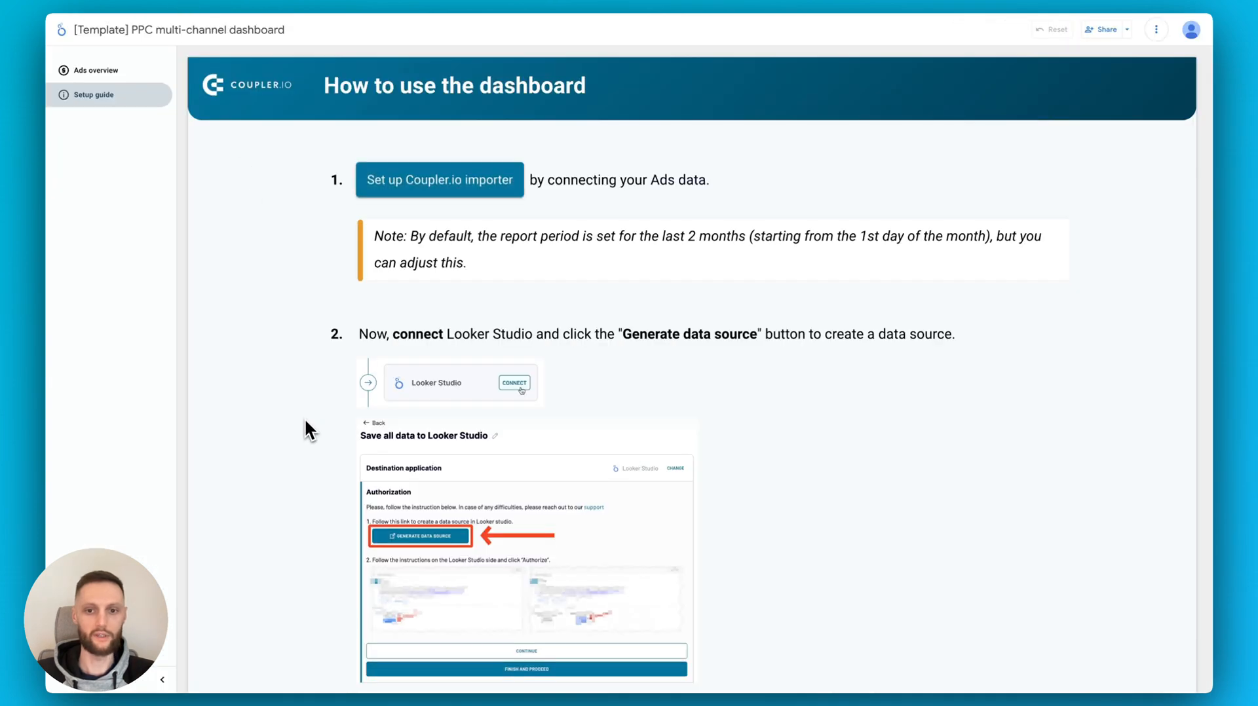
mouse_move(668, 268)
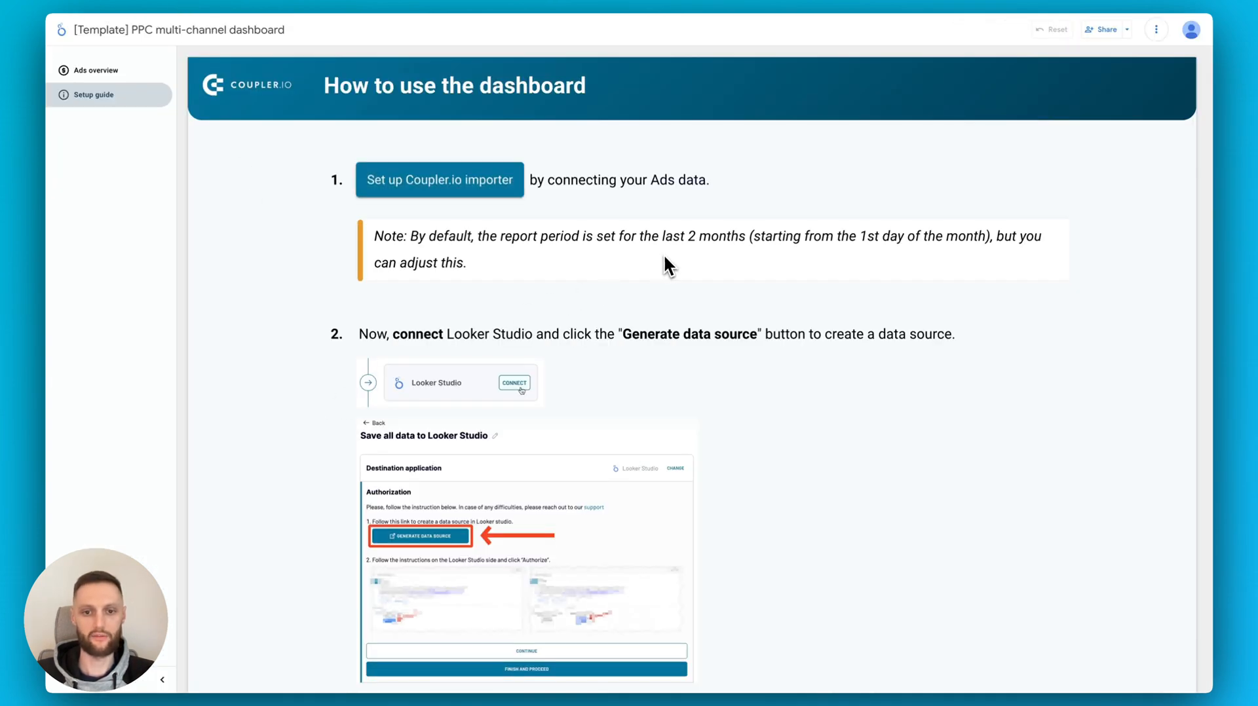
double_click(710, 236)
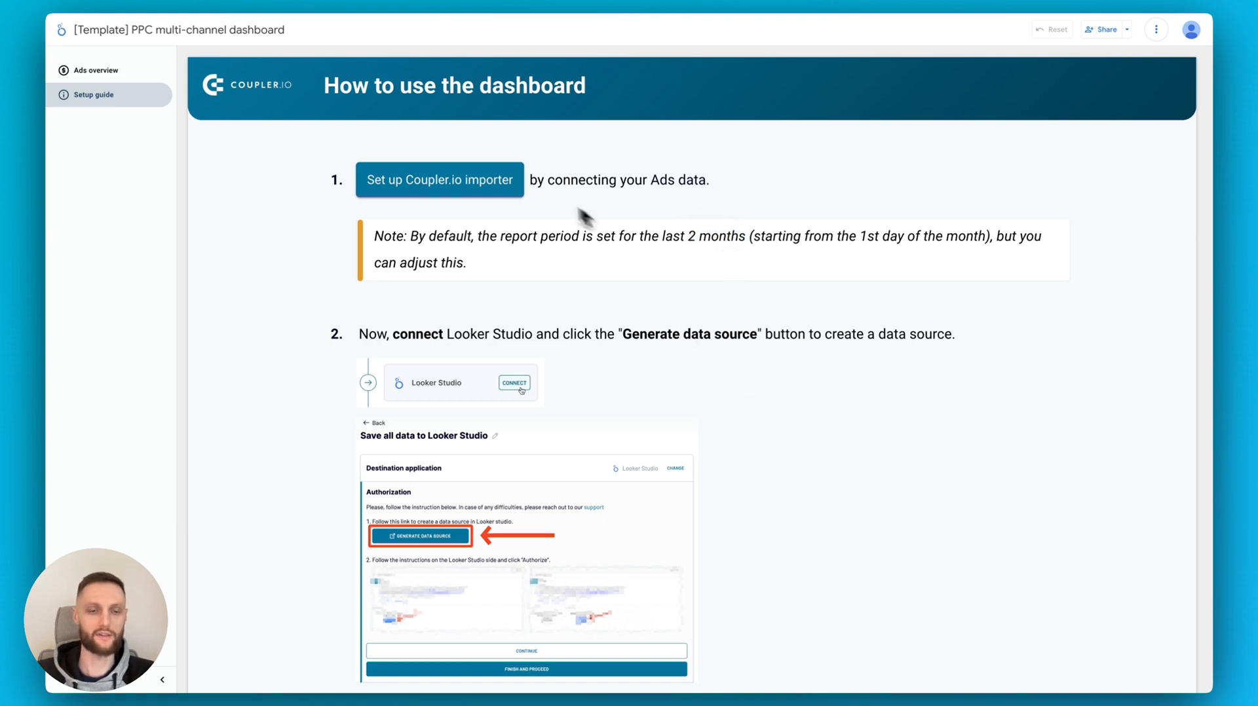
mouse_move(546, 4)
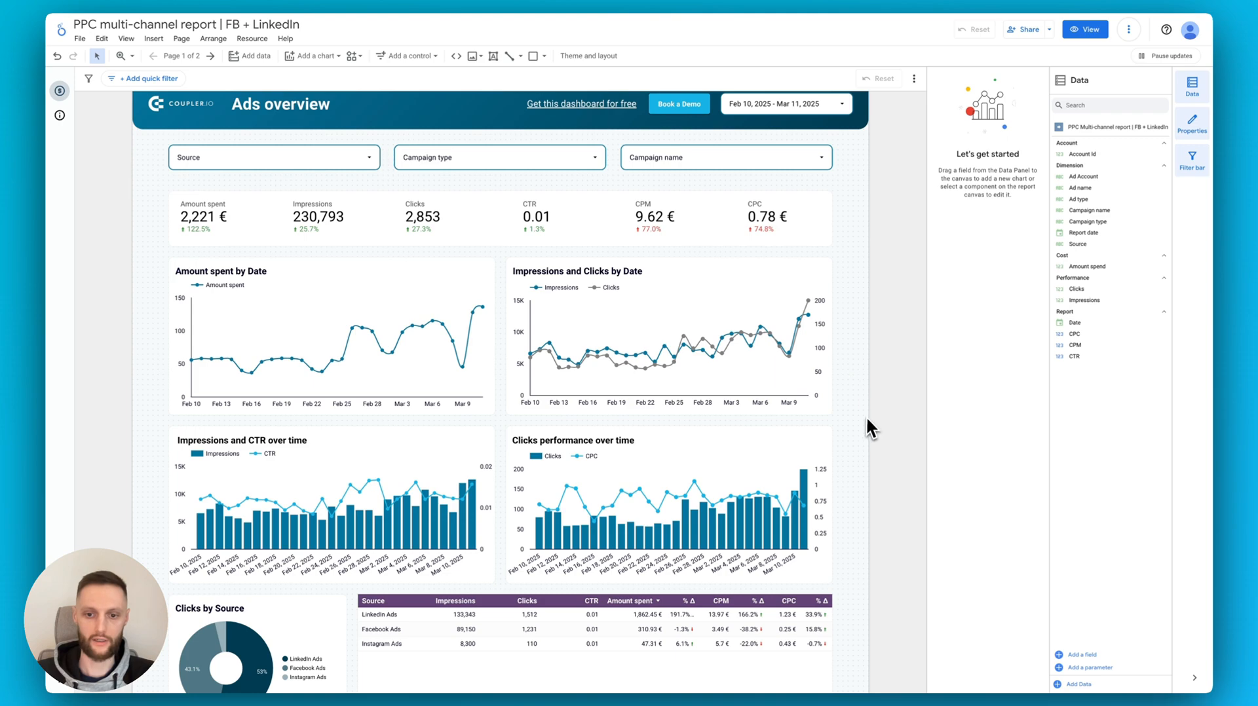
scroll("down", 3)
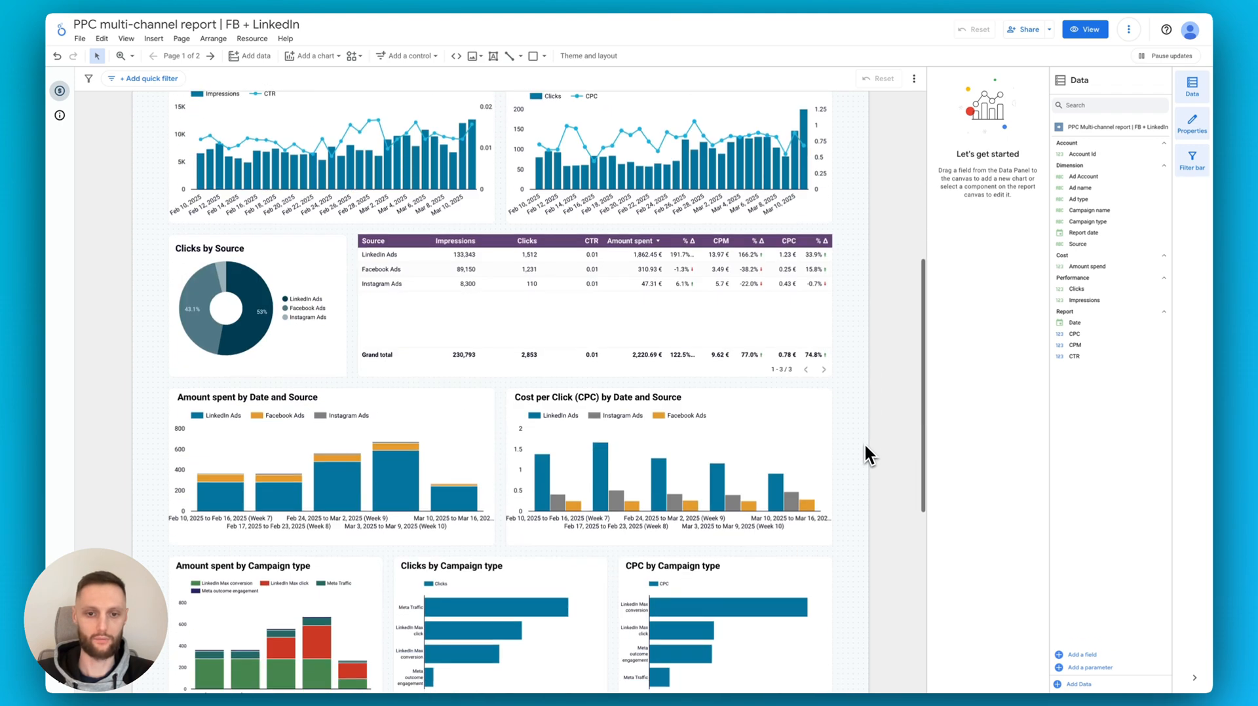
scroll("down", 3)
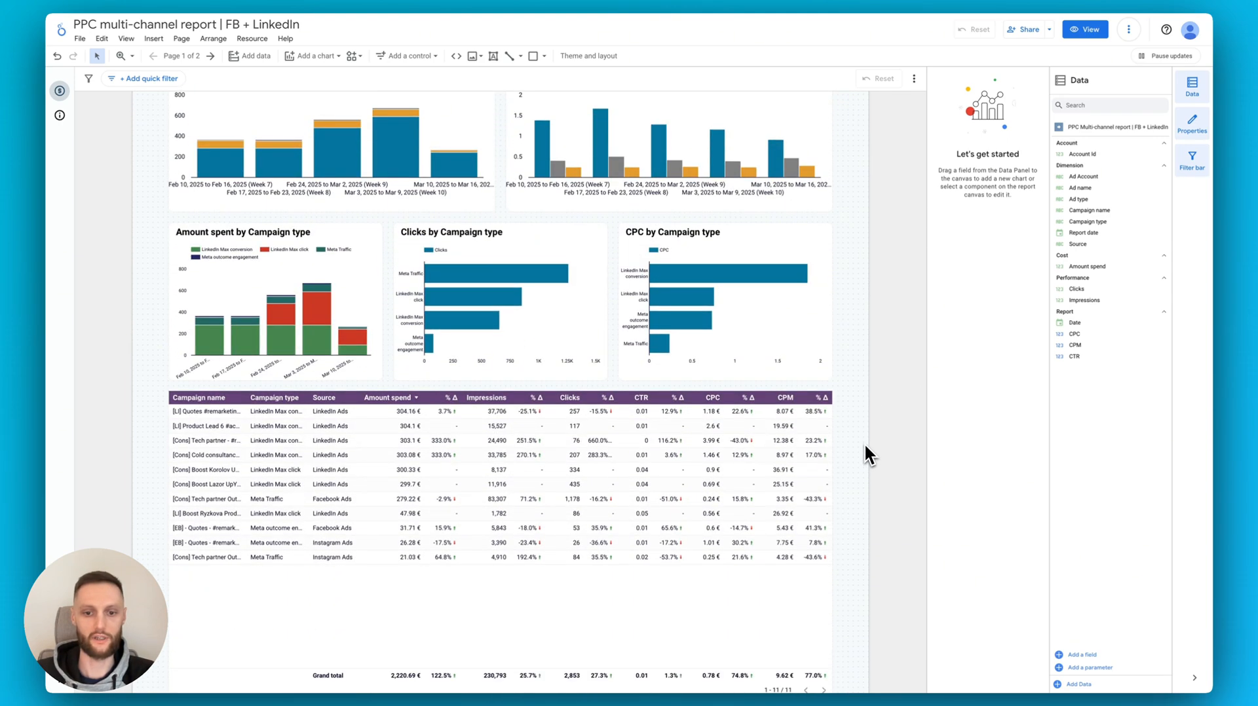
scroll("up", 3)
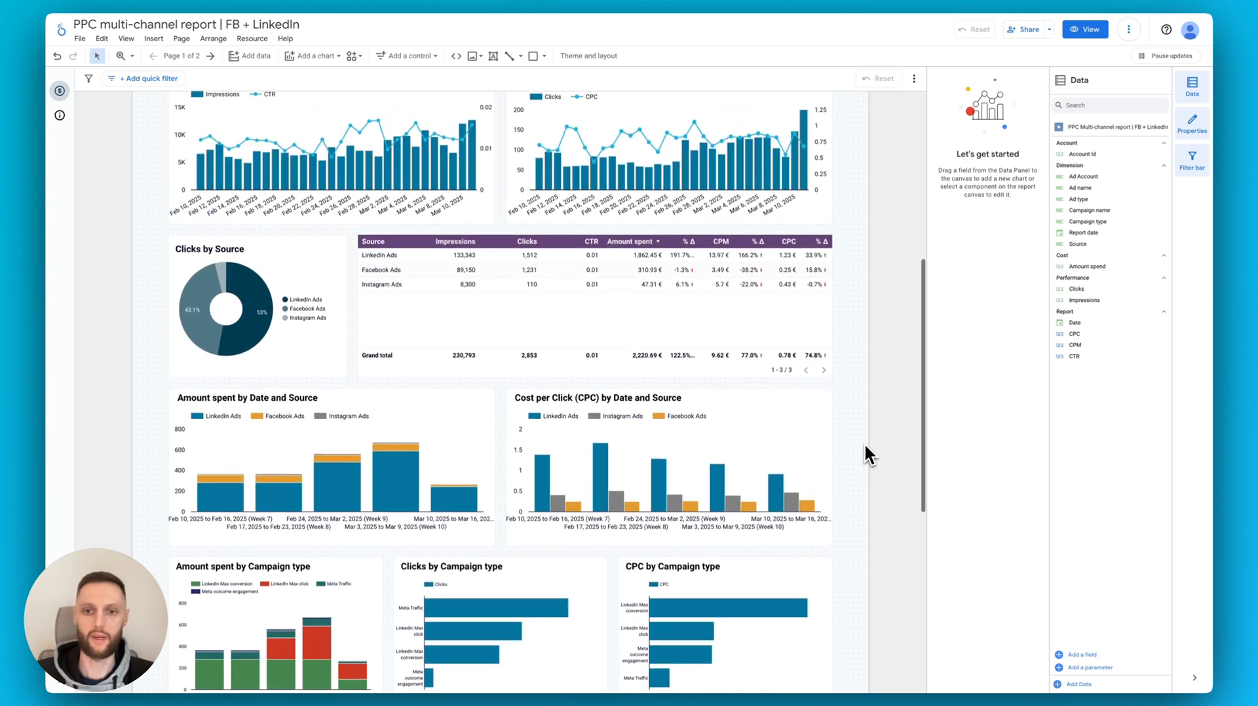
scroll("up", 3)
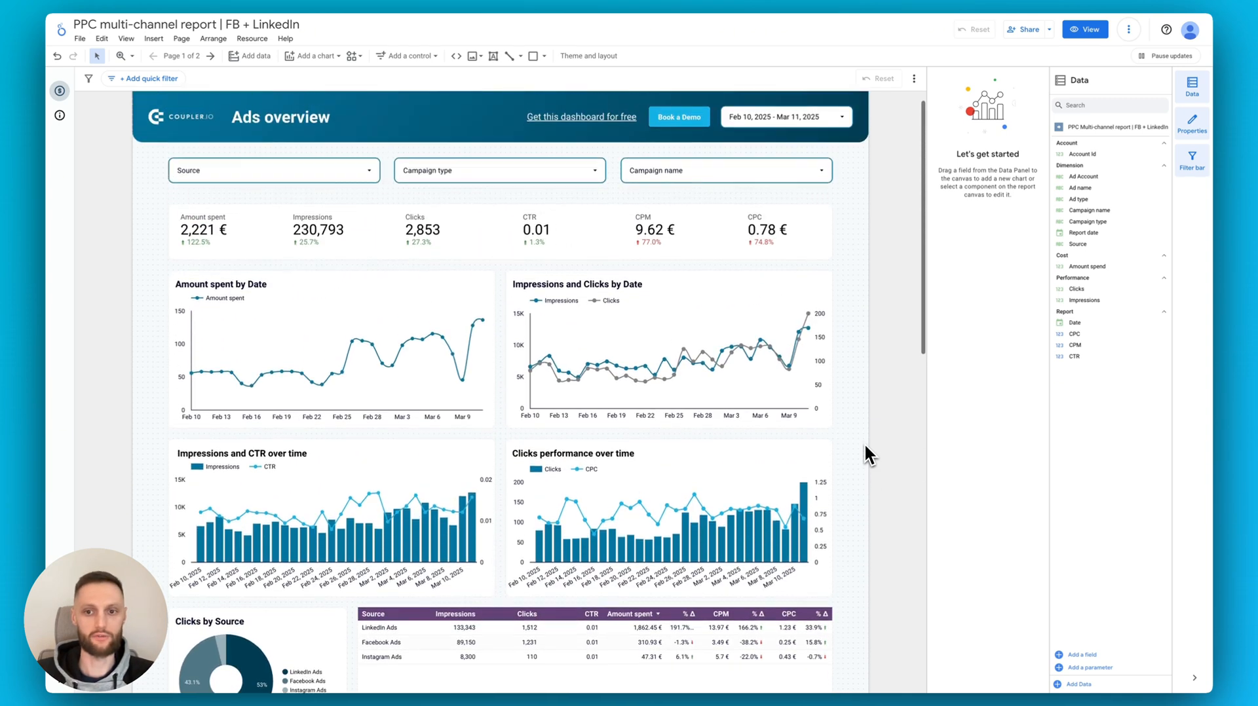
scroll("up", 3)
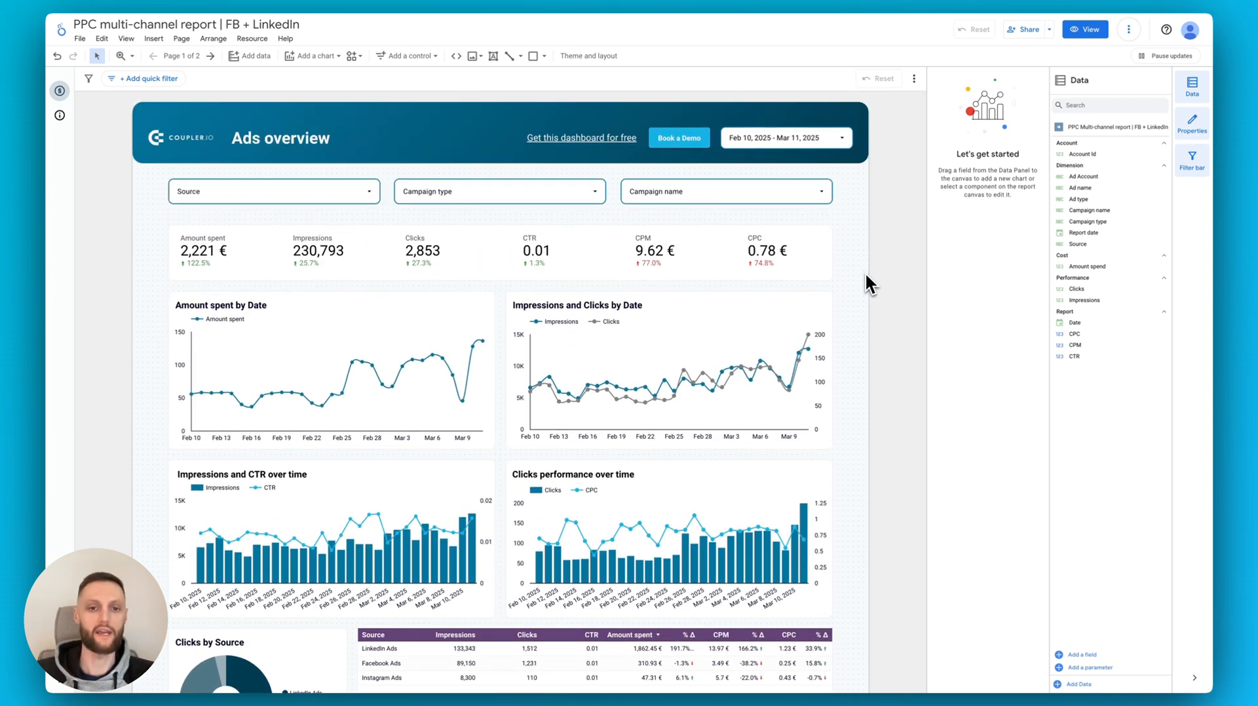